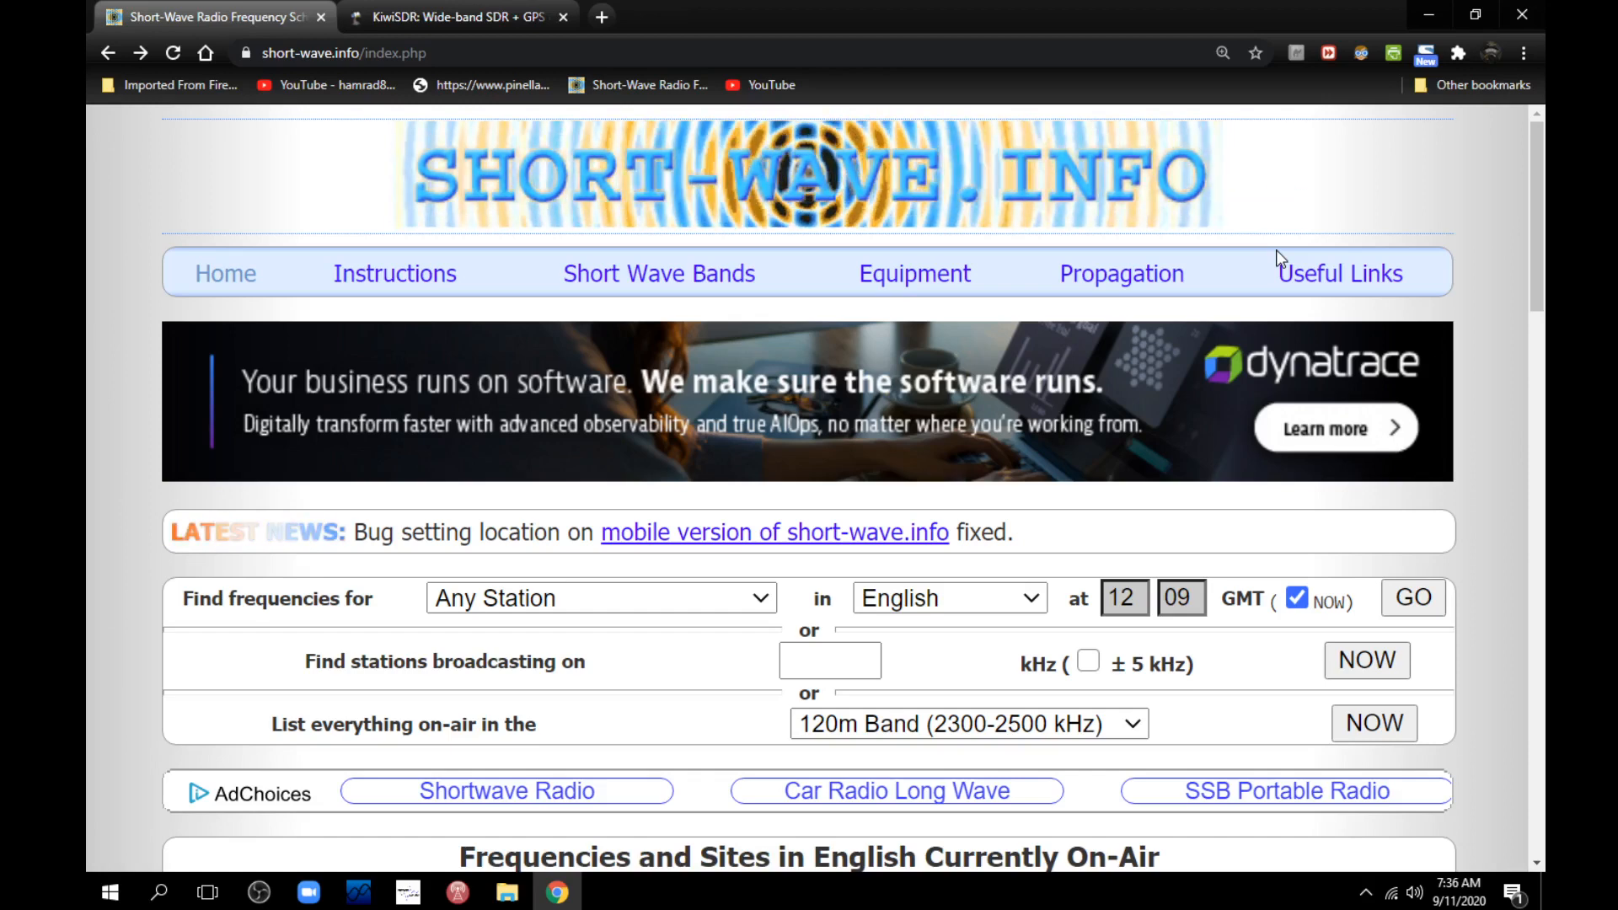
- Run the 'Any Station in English' on-air search and scroll down to the world map
{"action": "scroll", "scroll_direction": "down", "scroll_amount": 3}
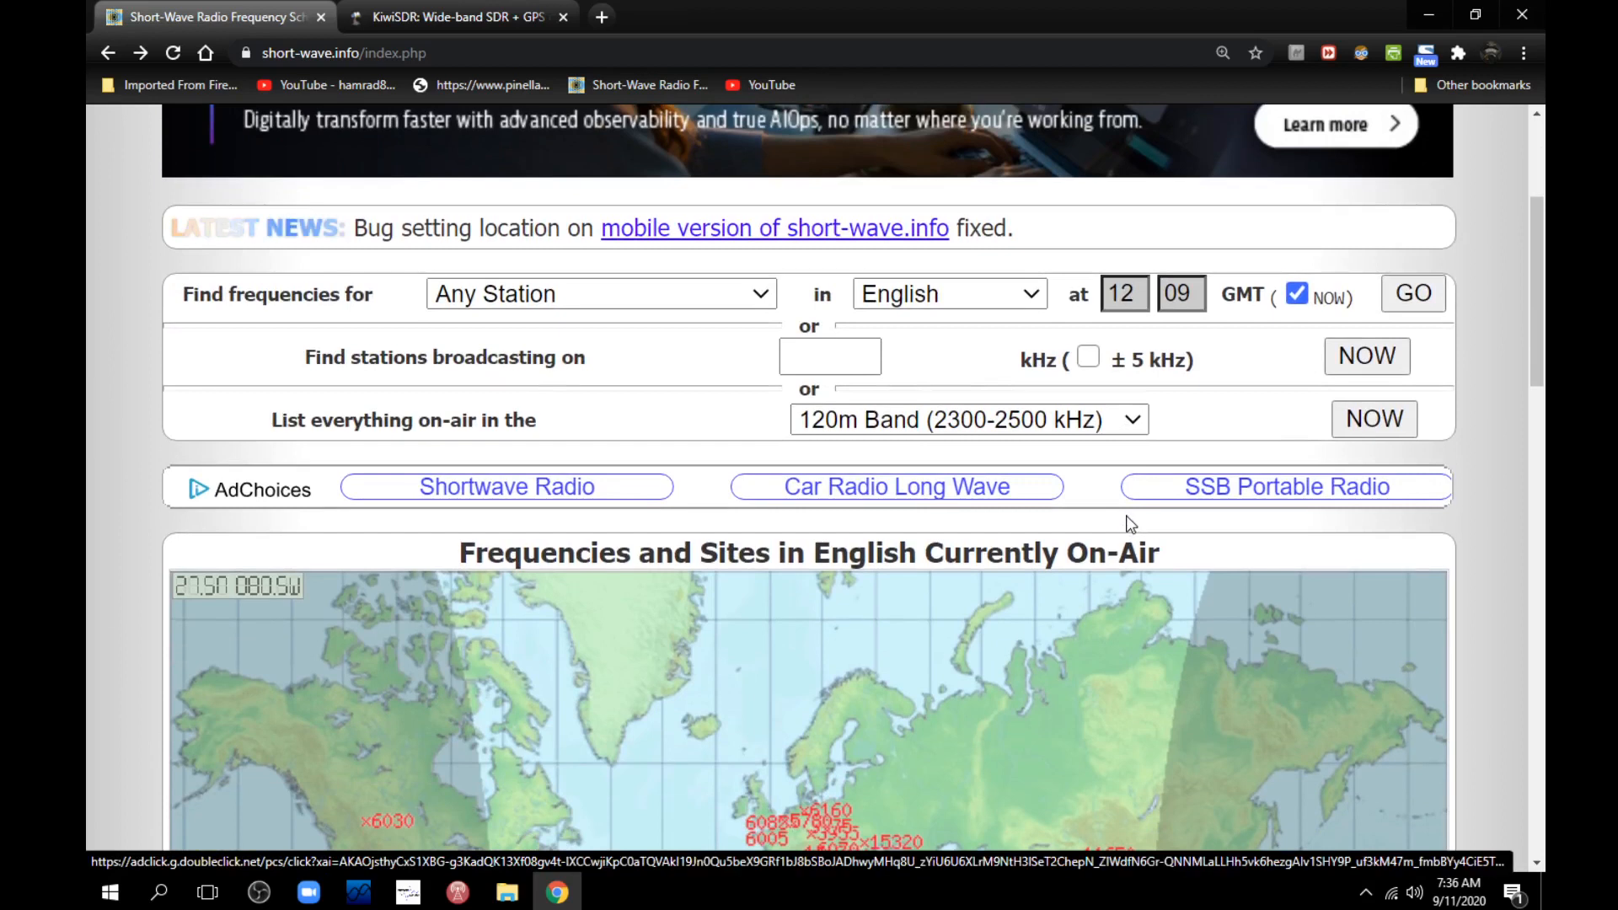
{"action": "mouse_move", "coordinate": [1011, 367]}
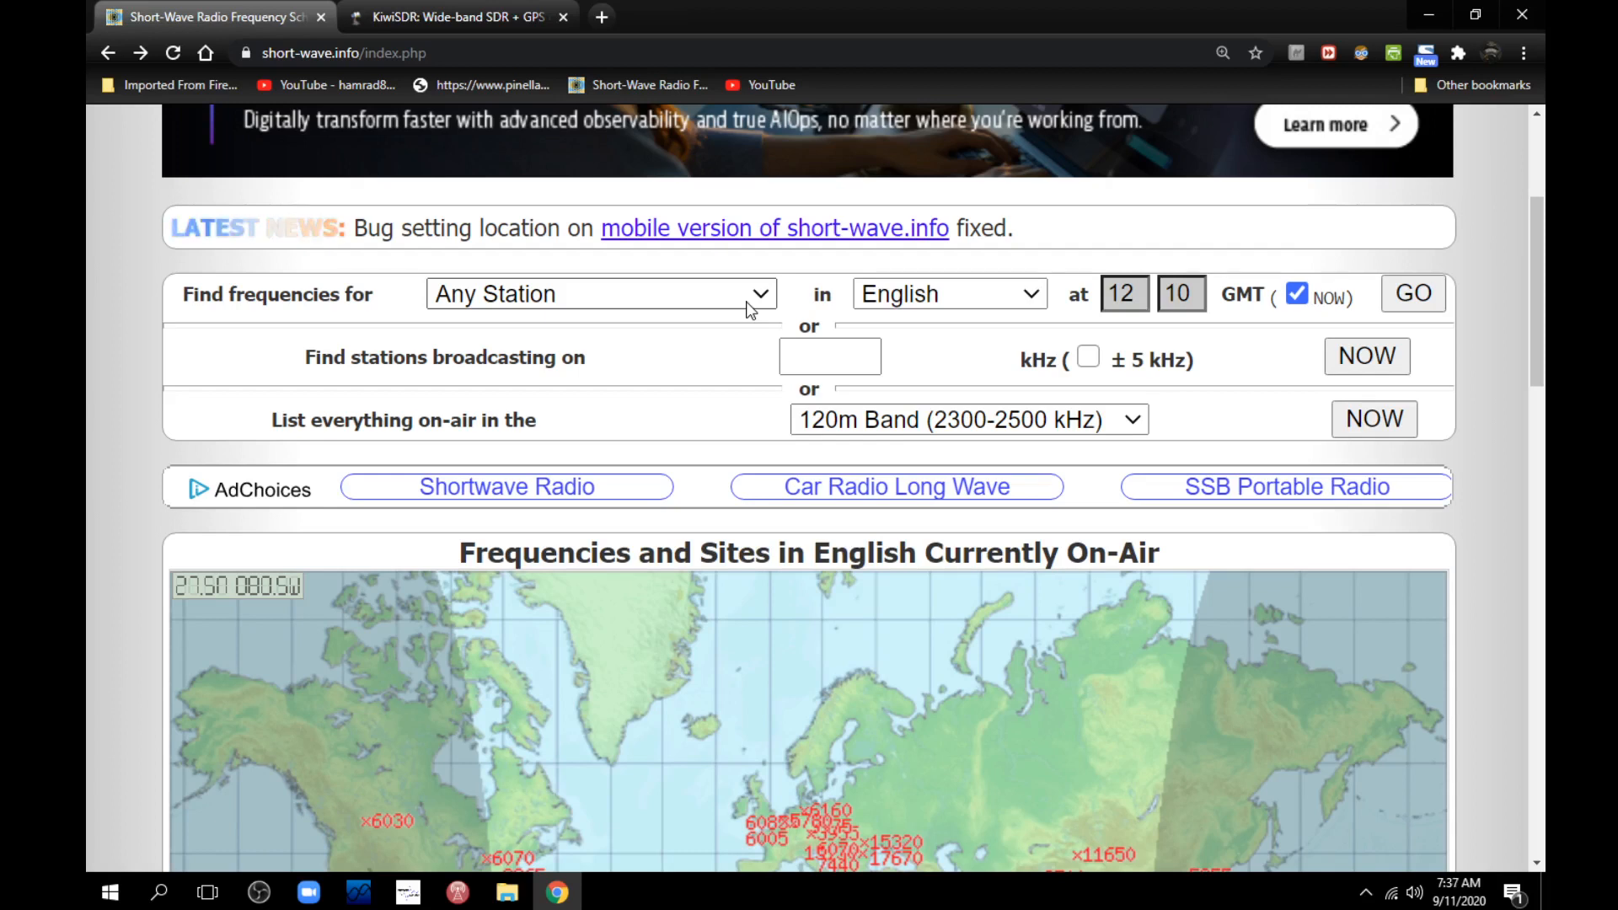
{"action": "mouse_move", "coordinate": [887, 304]}
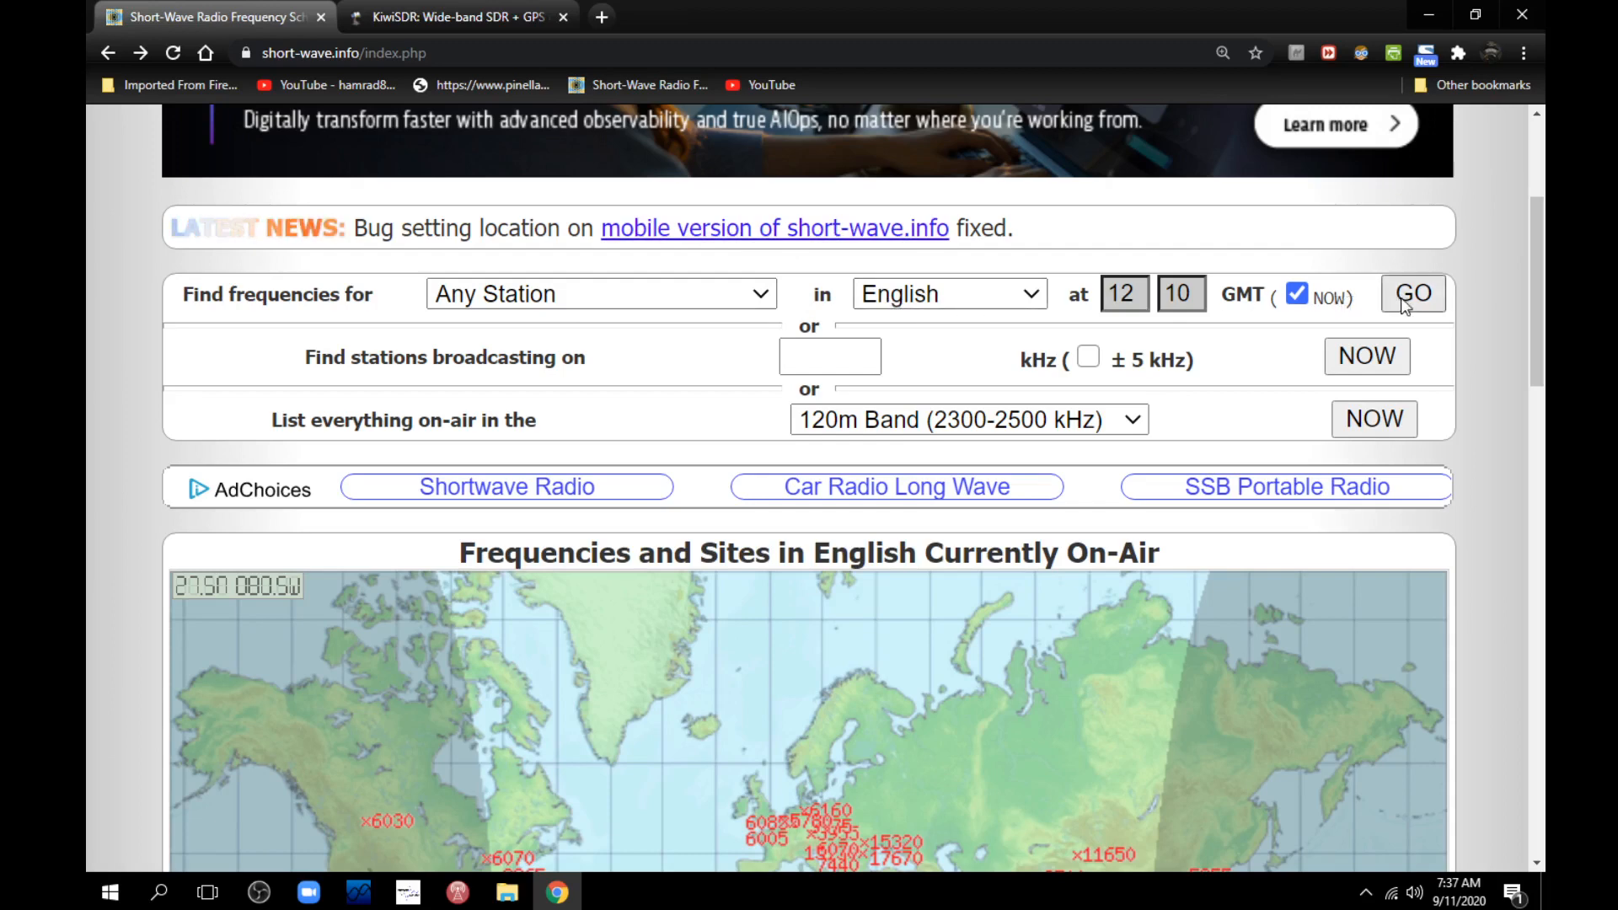
{"action": "left_click", "coordinate": [1412, 293]}
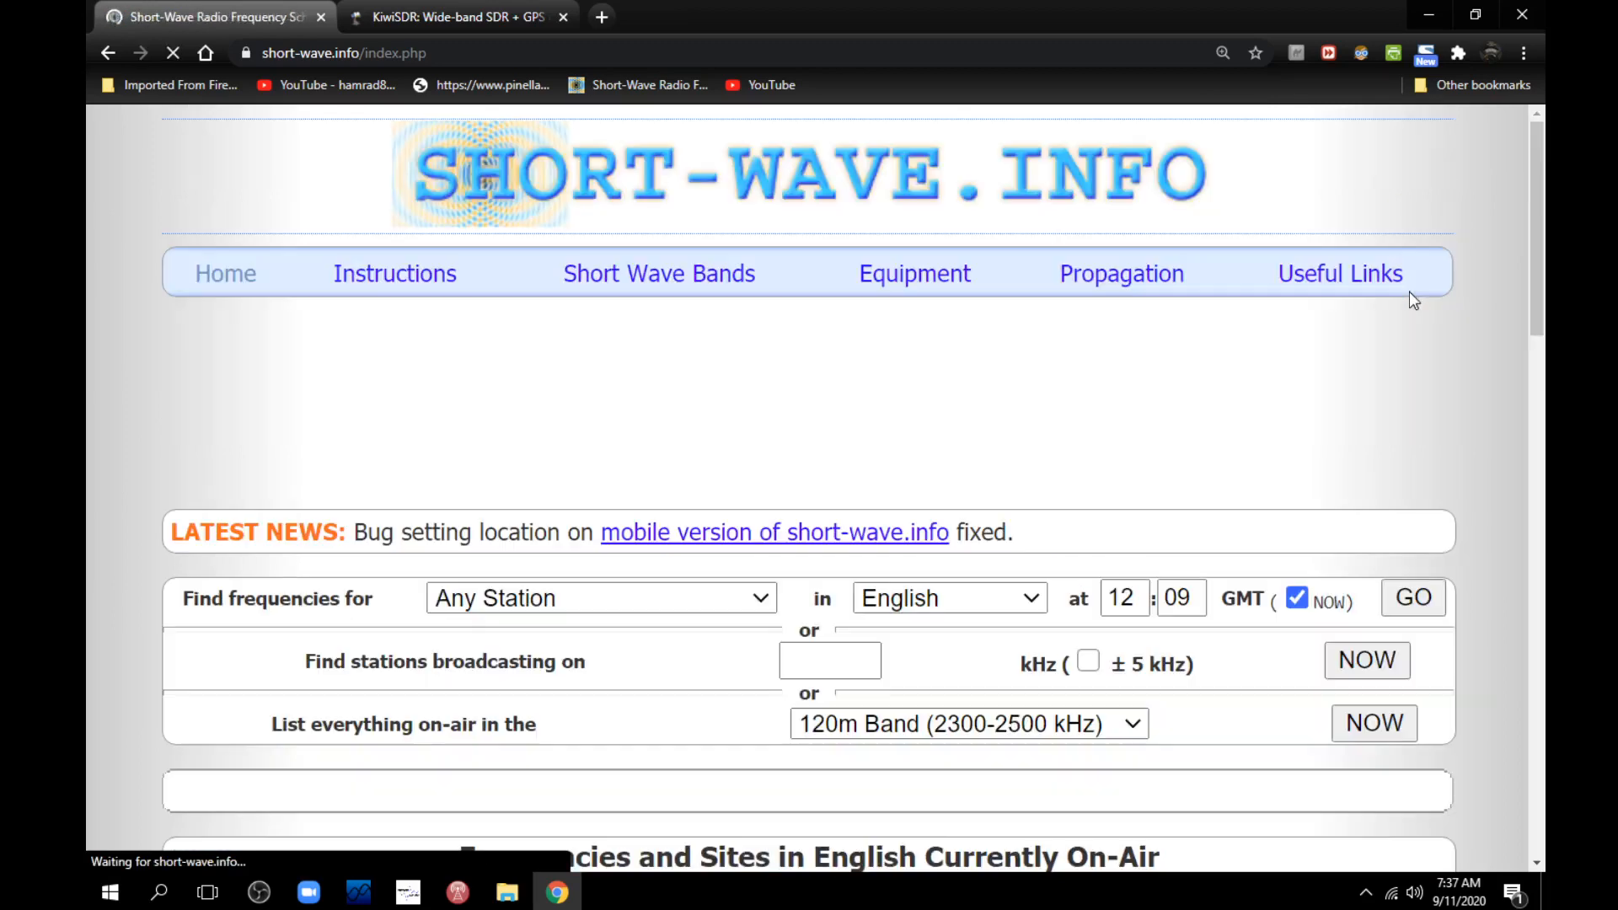
{"action": "scroll", "scroll_direction": "down", "scroll_amount": 3}
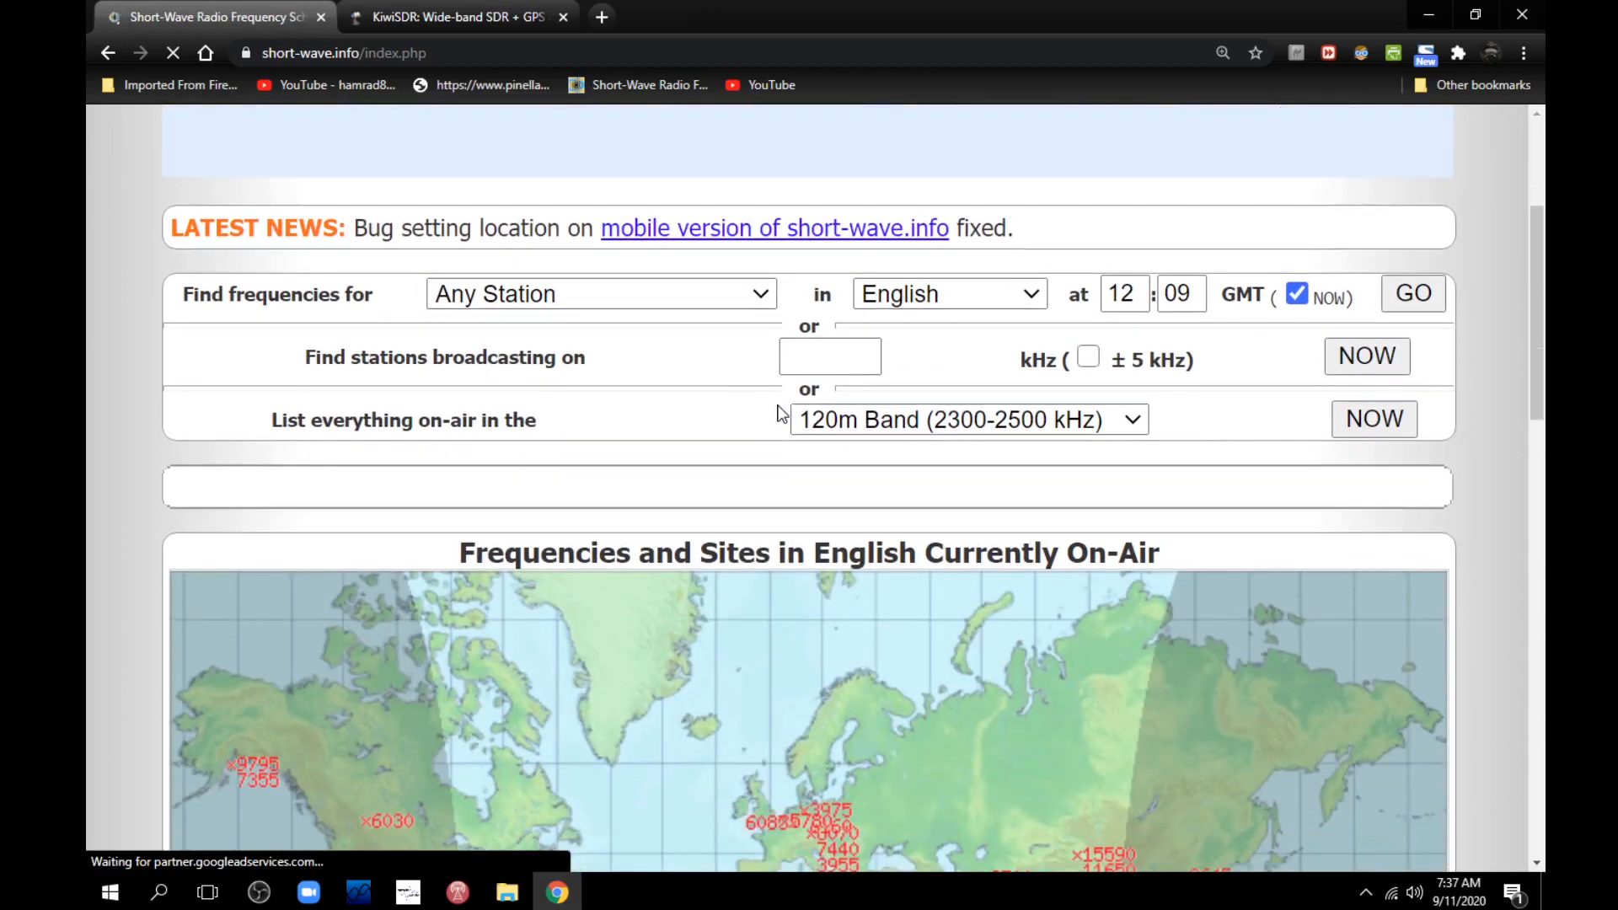
{"action": "scroll", "scroll_direction": "down", "scroll_amount": 3}
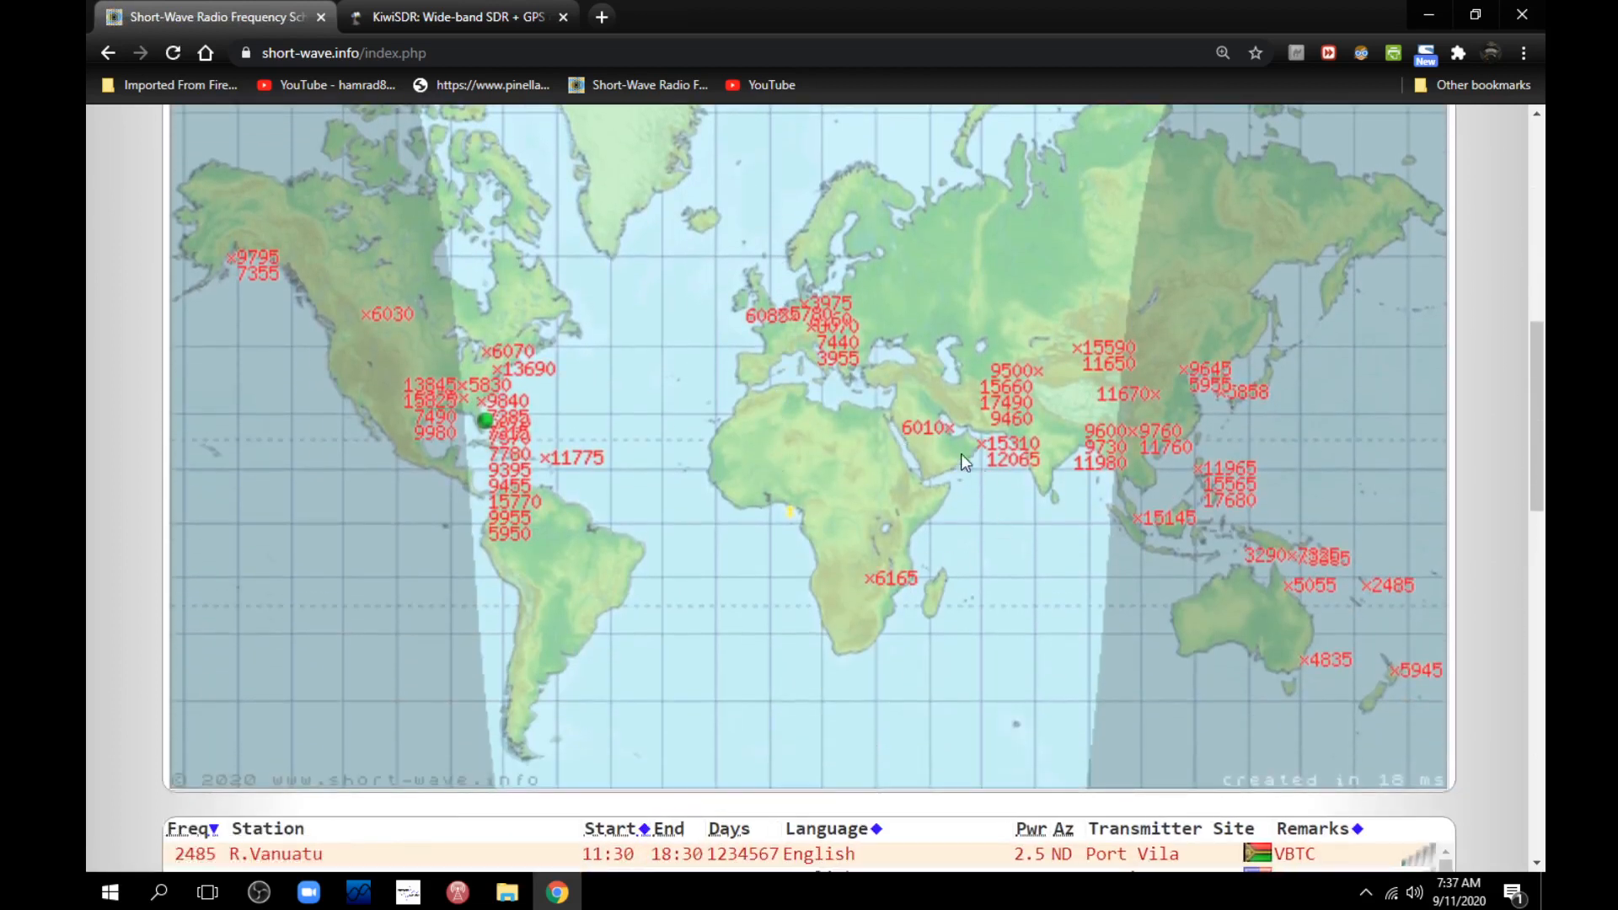
{"action": "mouse_move", "coordinate": [955, 377]}
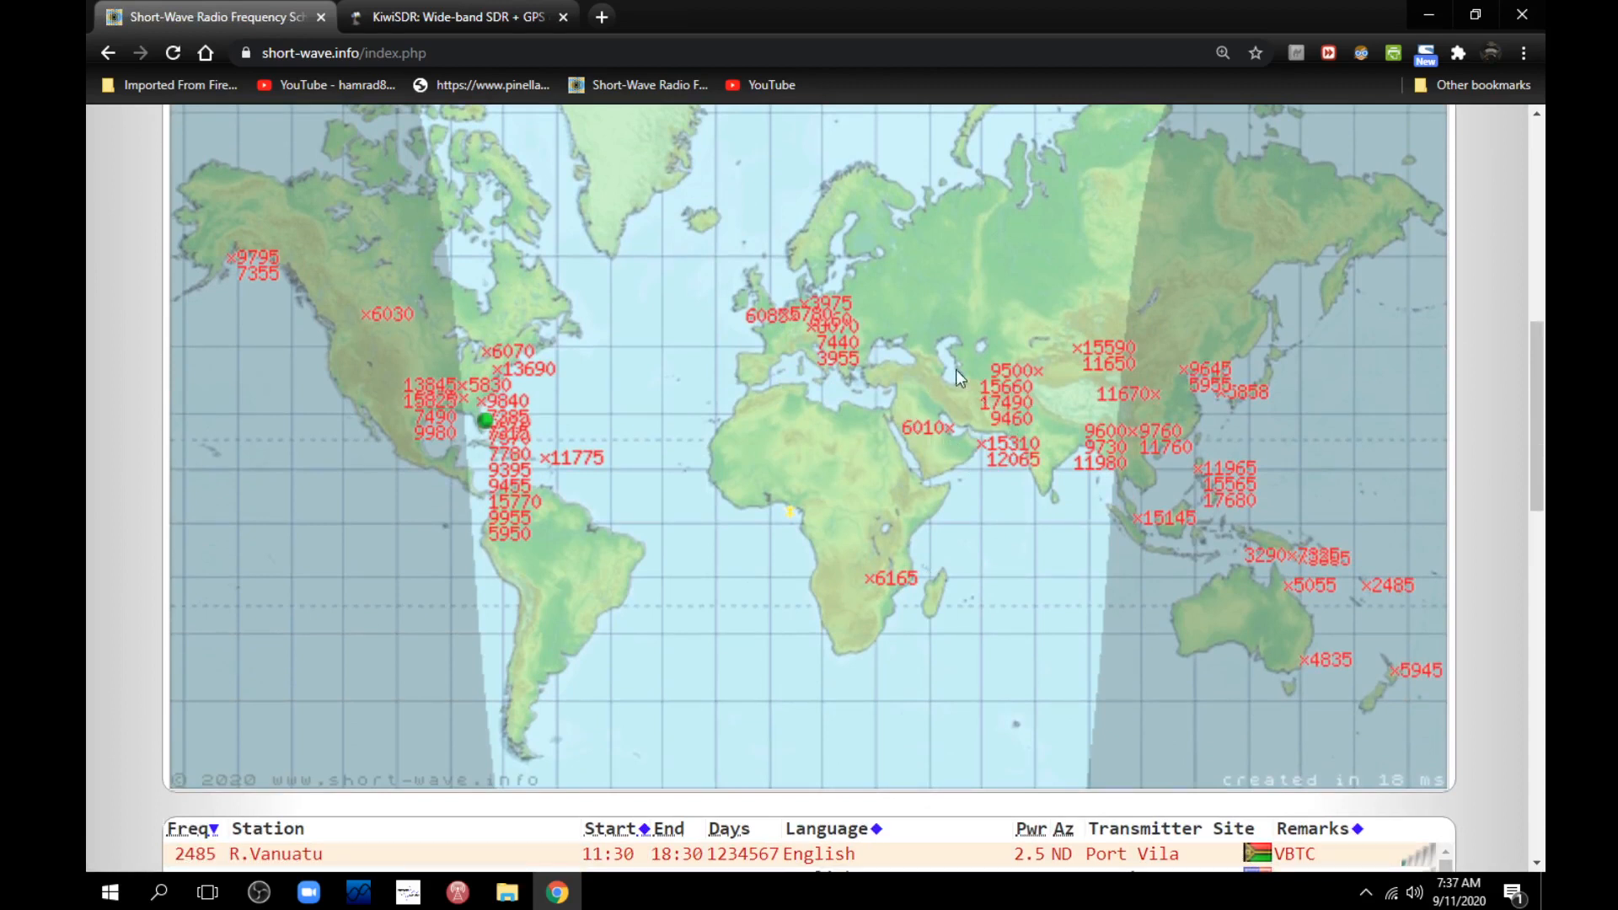
{"action": "mouse_move", "coordinate": [850, 473]}
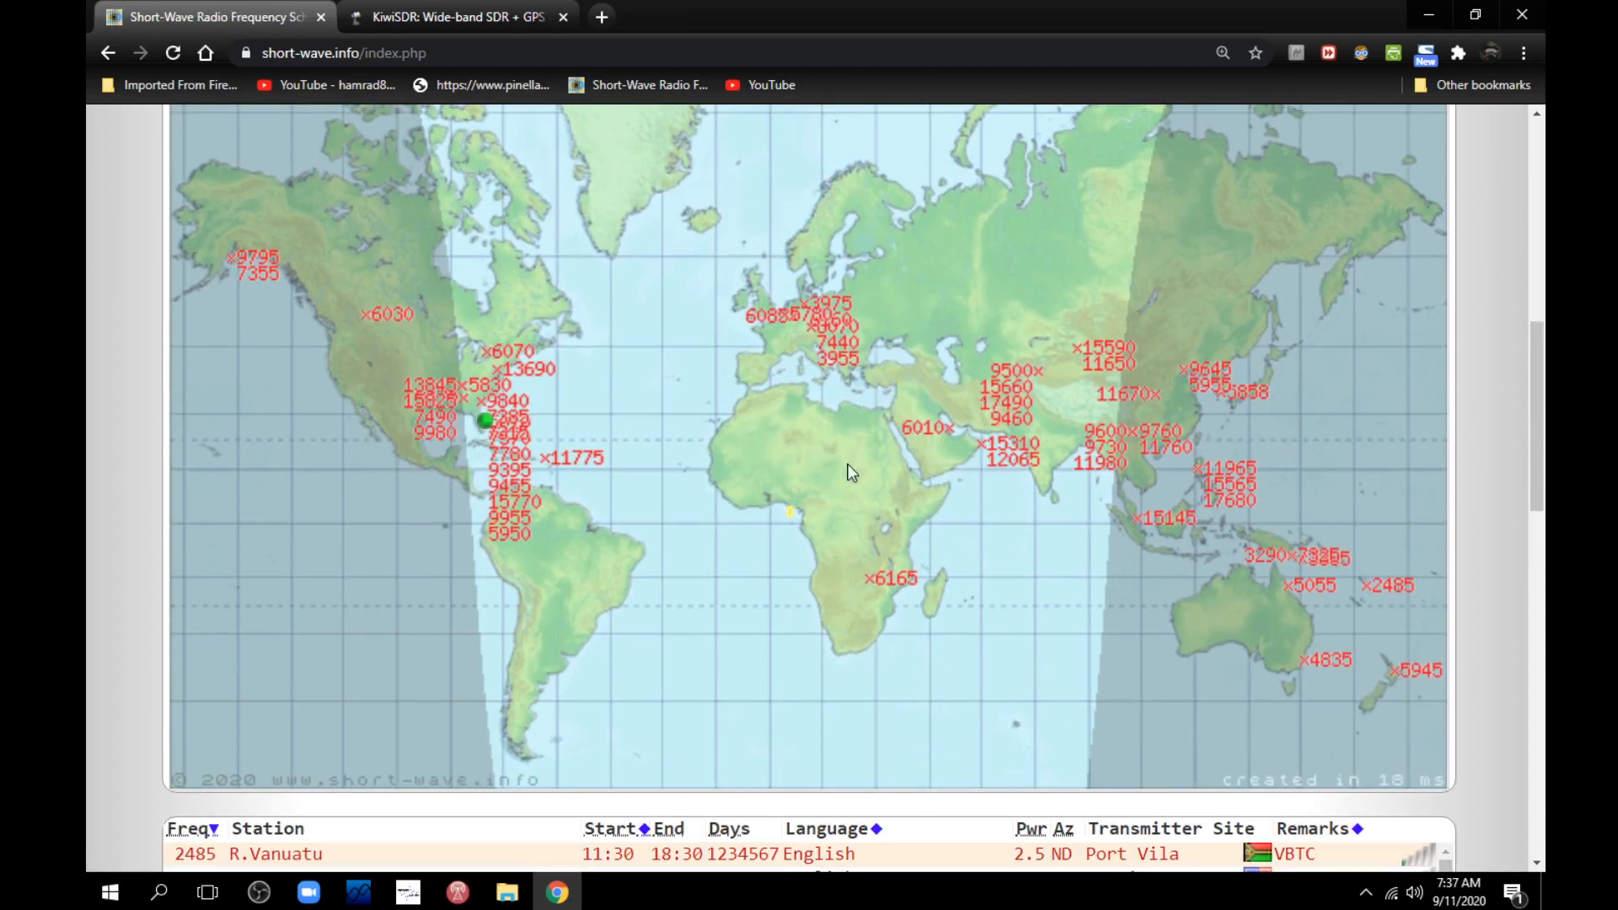
{"action": "mouse_move", "coordinate": [921, 451]}
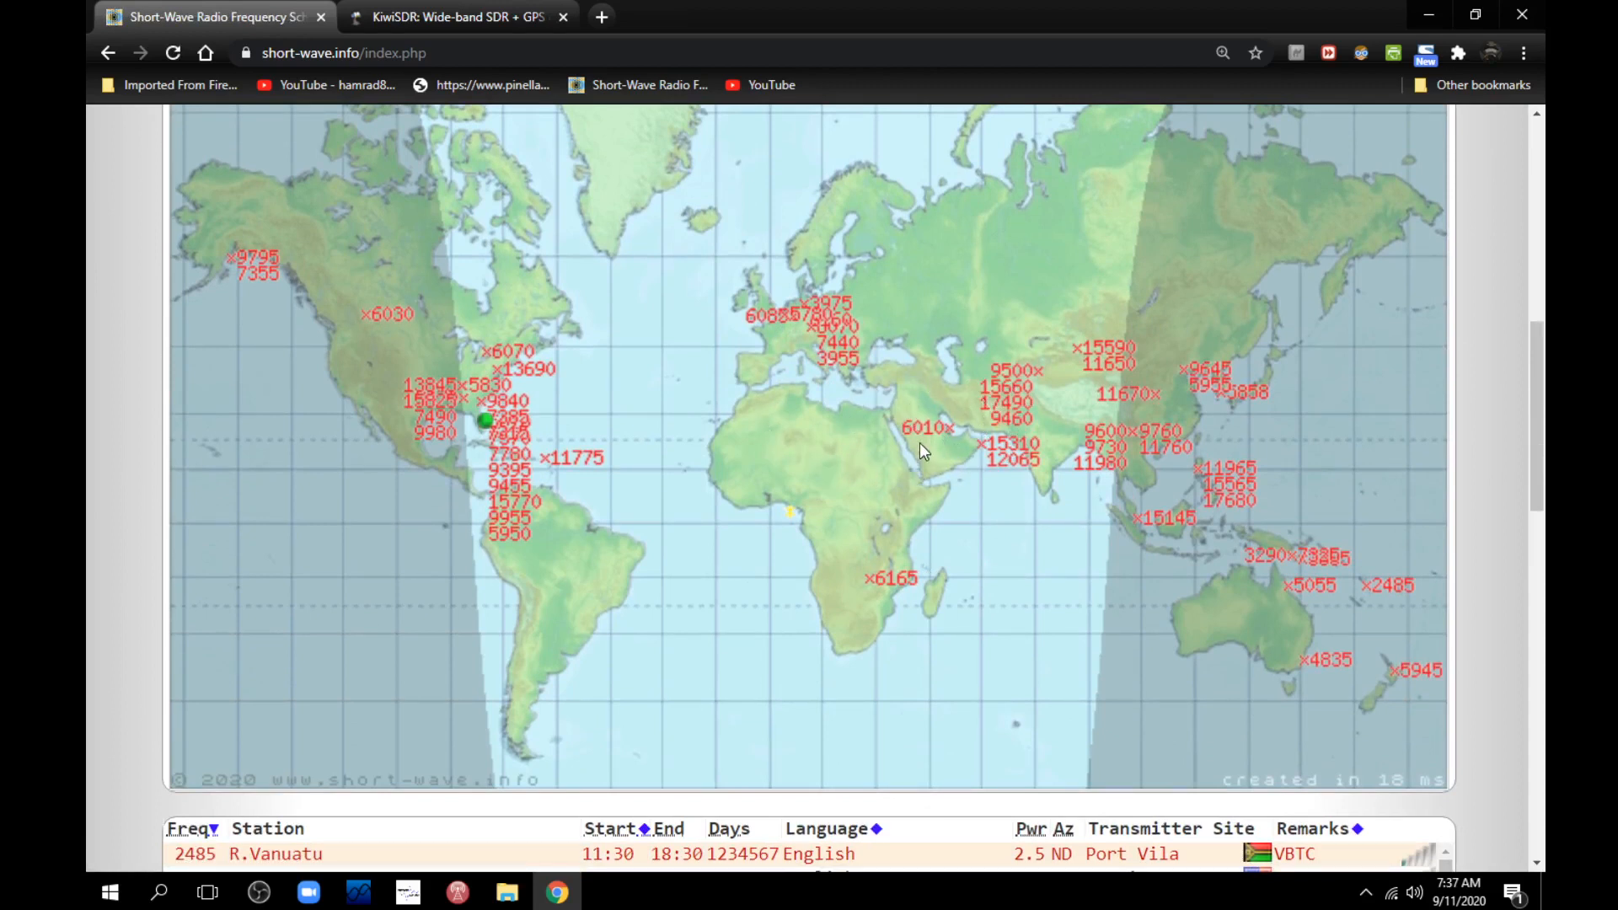
{"action": "mouse_move", "coordinate": [912, 437]}
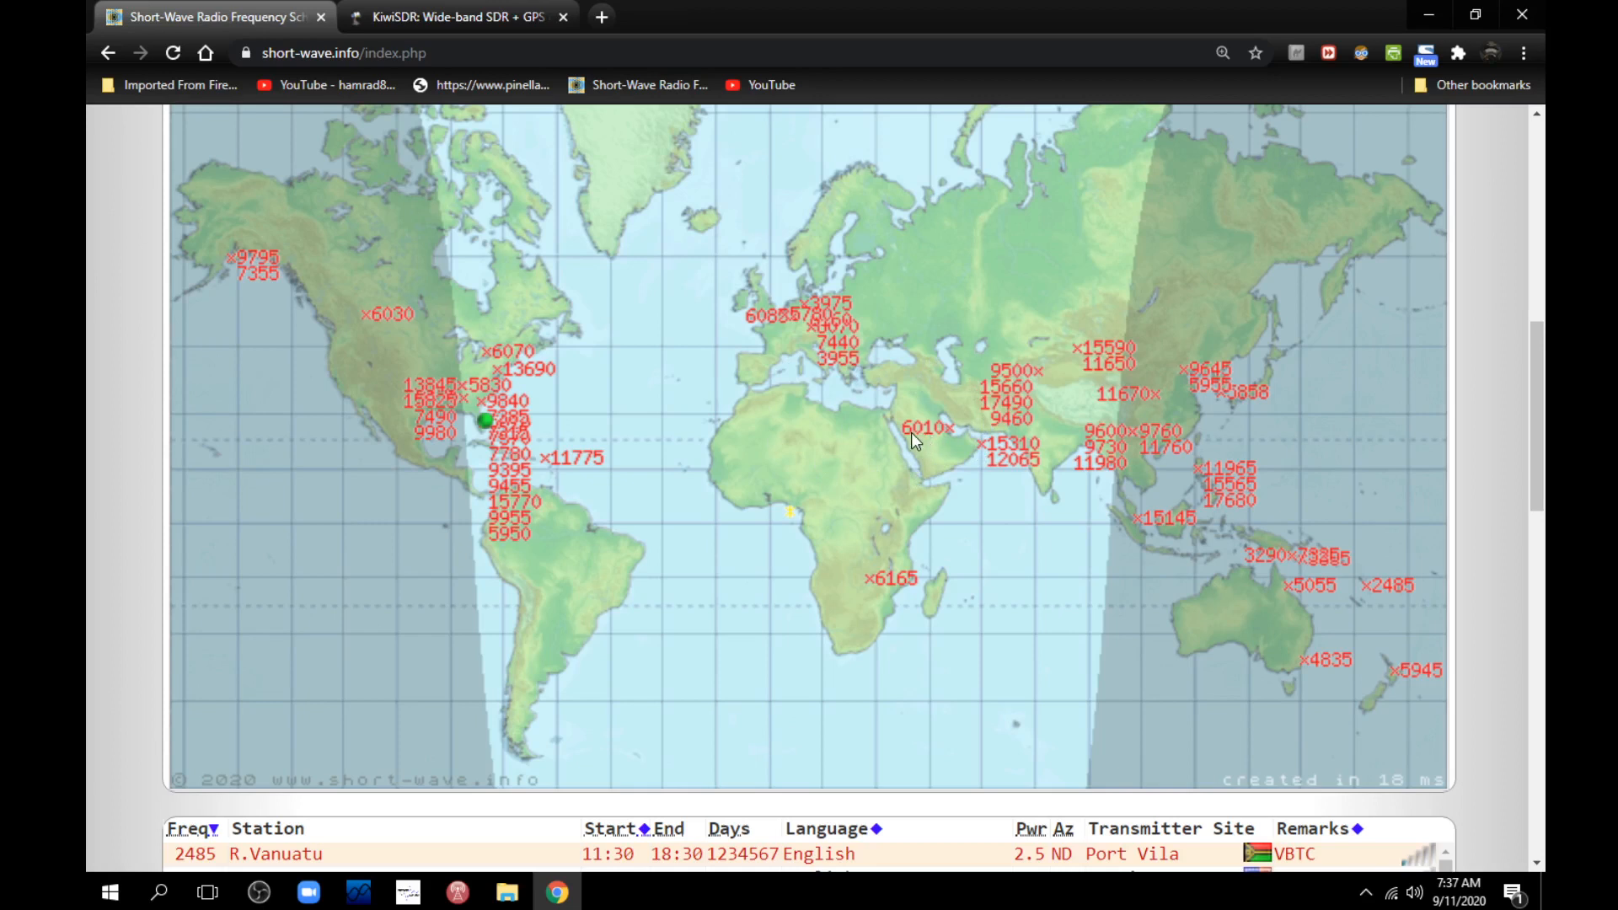
{"action": "mouse_move", "coordinate": [921, 440]}
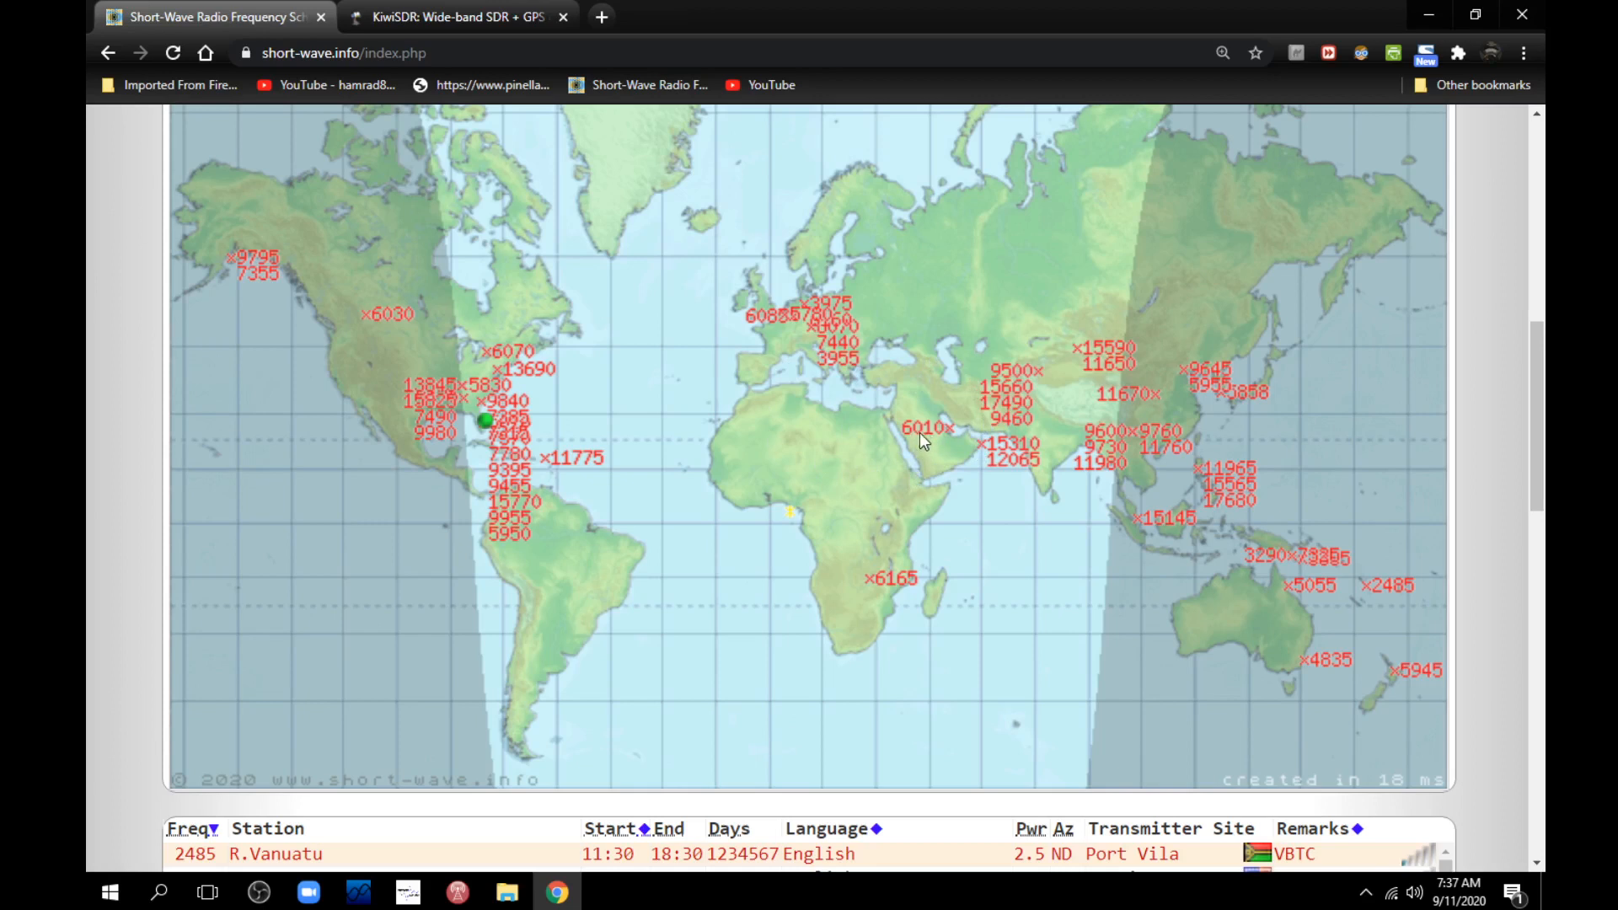
{"action": "mouse_move", "coordinate": [929, 438]}
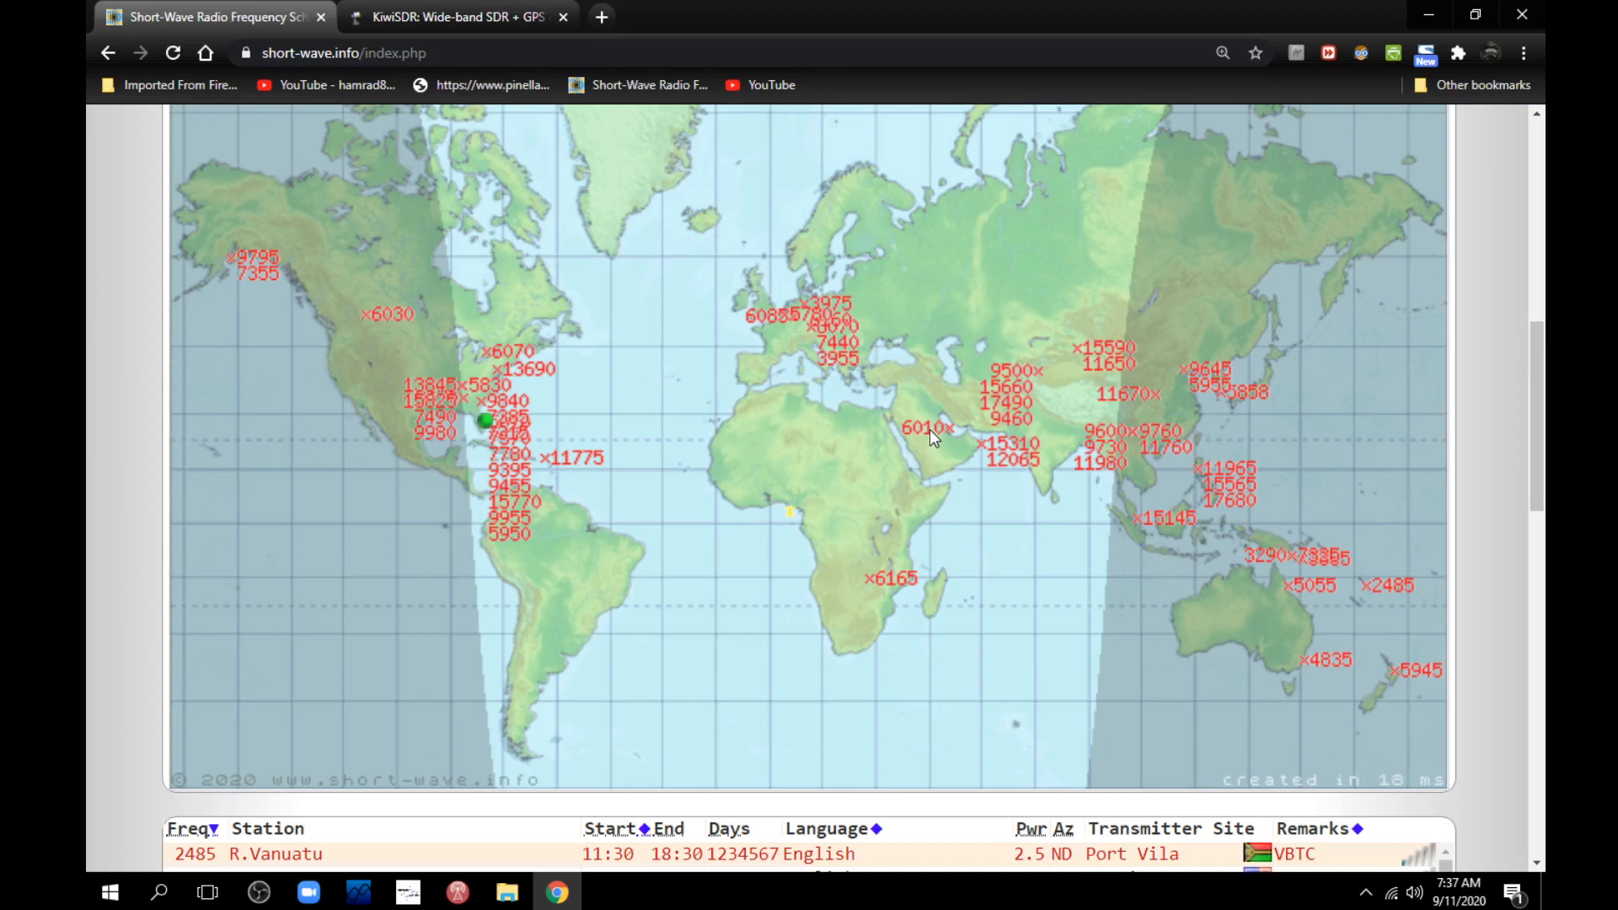
{"action": "mouse_move", "coordinate": [634, 610]}
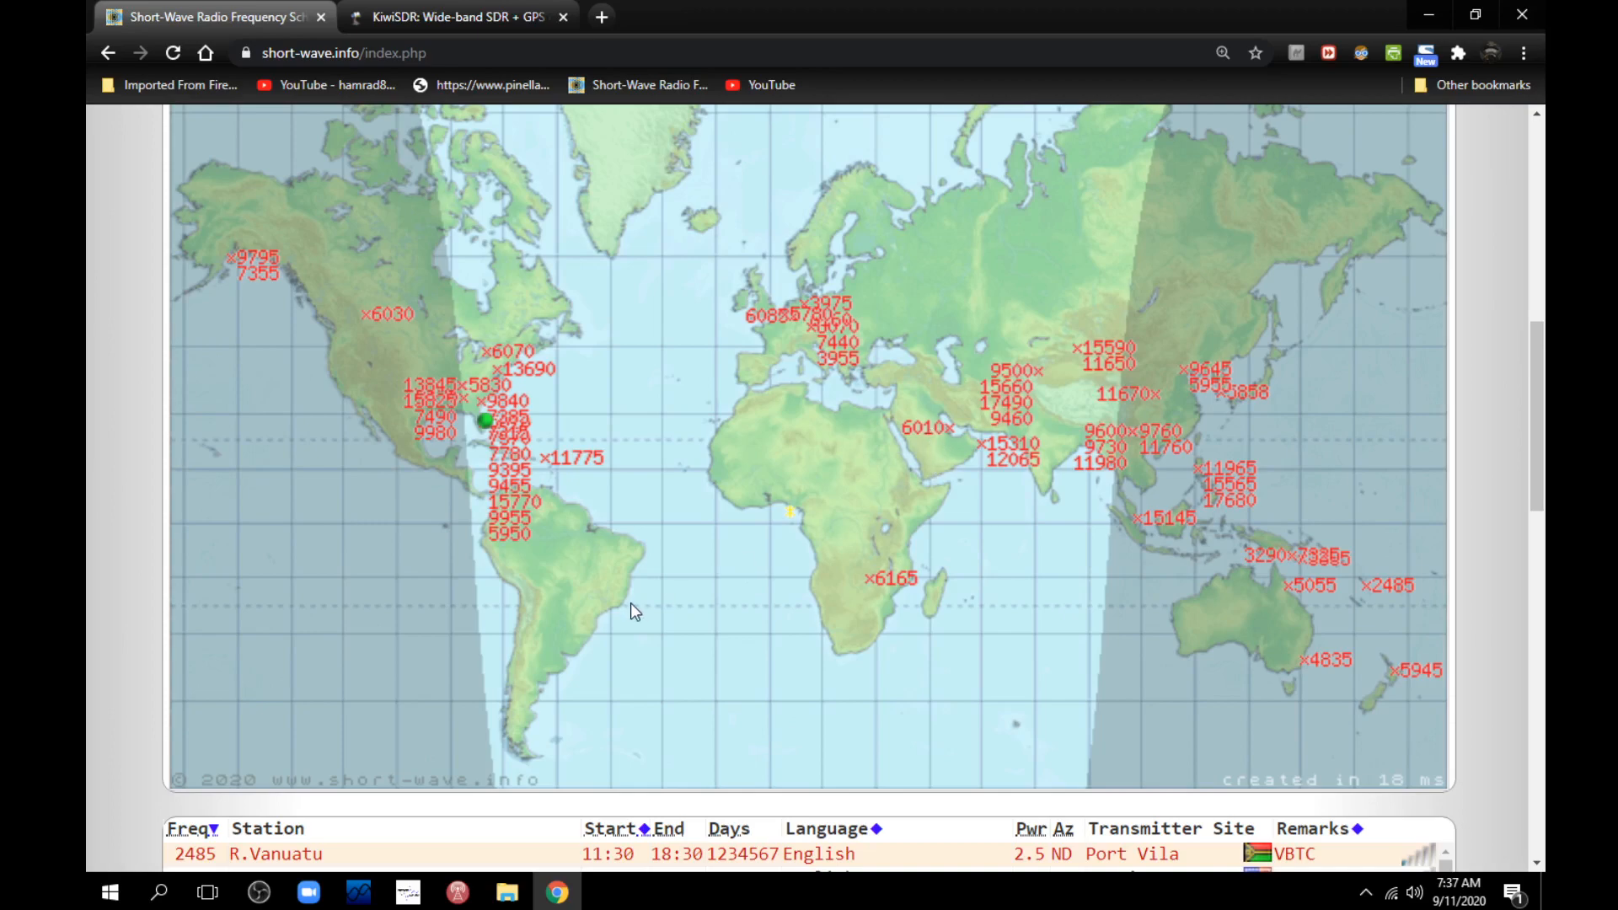
{"action": "scroll", "scroll_direction": "down", "scroll_amount": 3}
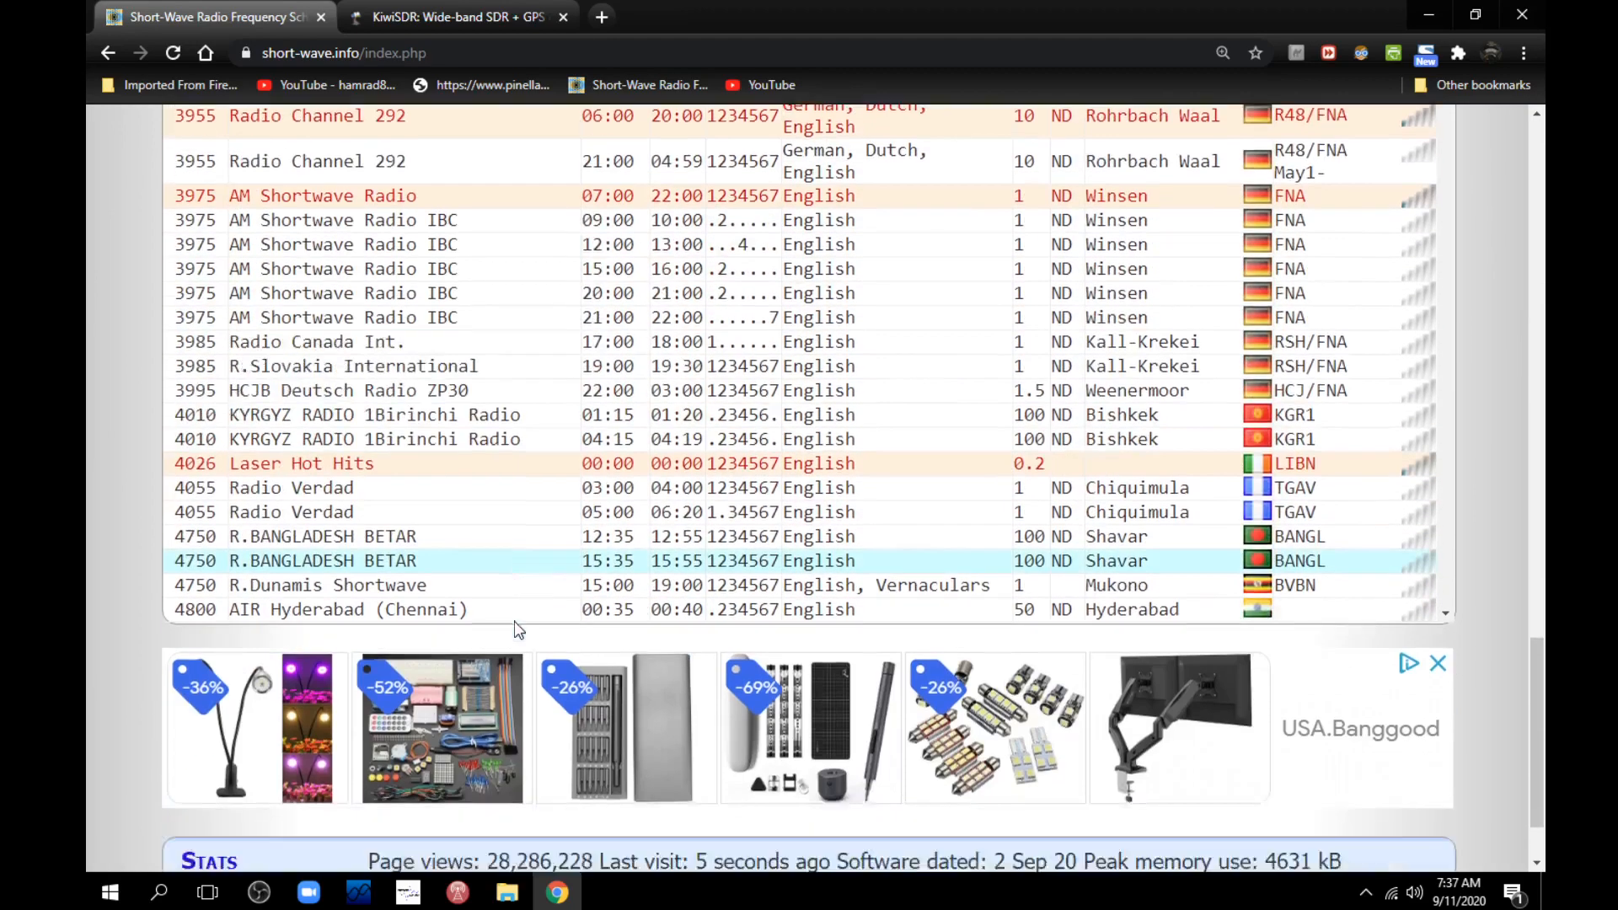
{"action": "scroll", "scroll_direction": "down", "scroll_amount": 3}
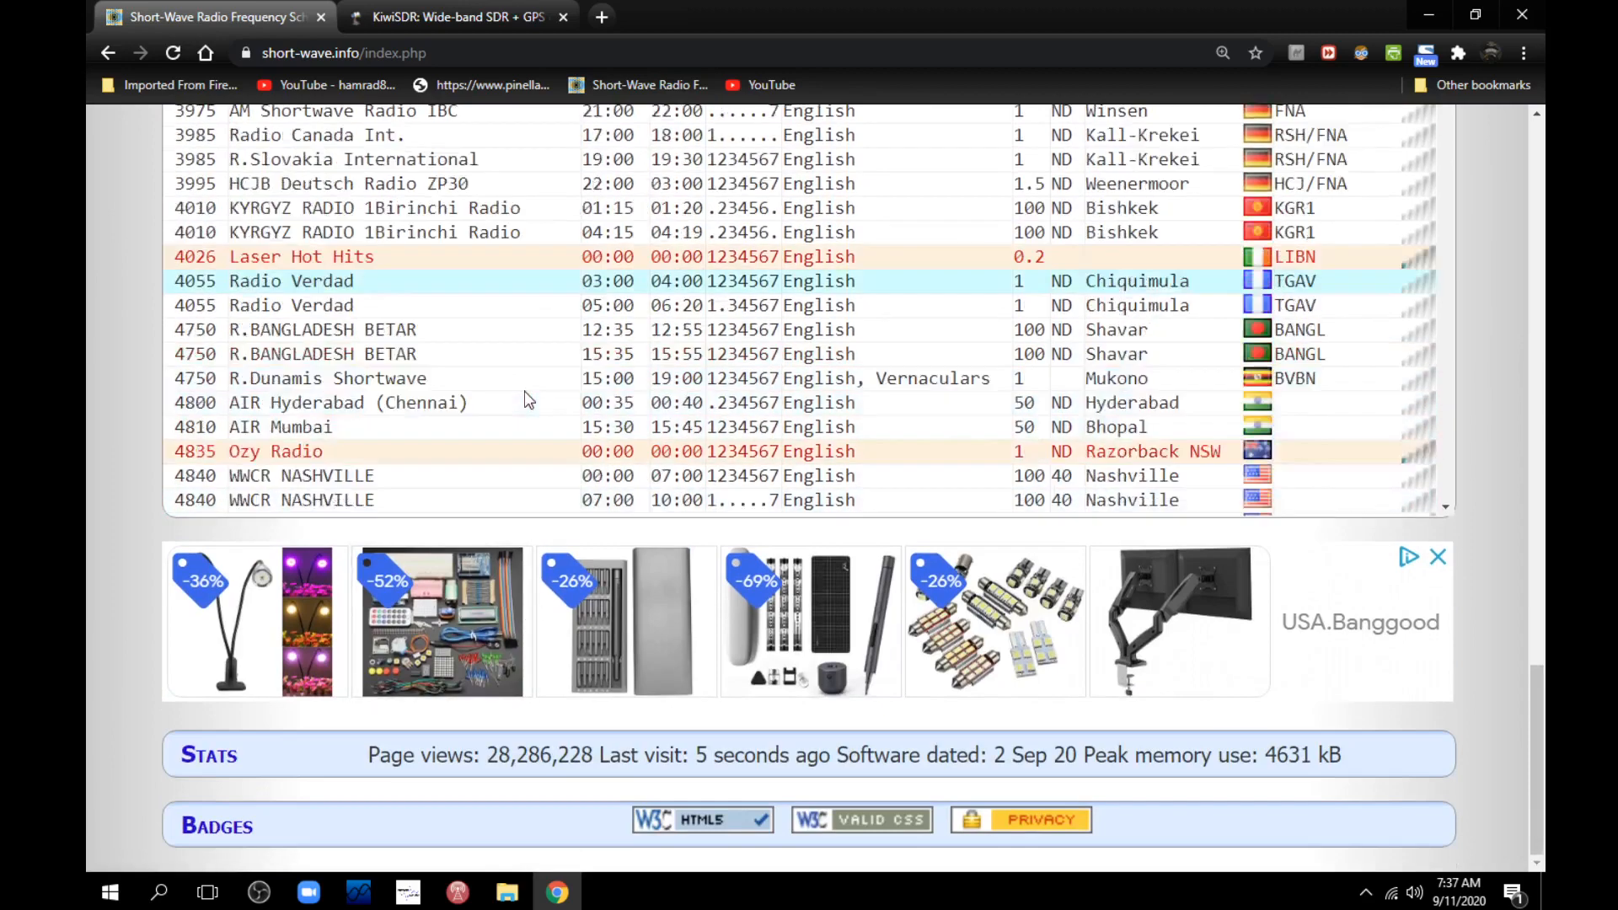
{"action": "scroll", "scroll_direction": "down", "scroll_amount": 3}
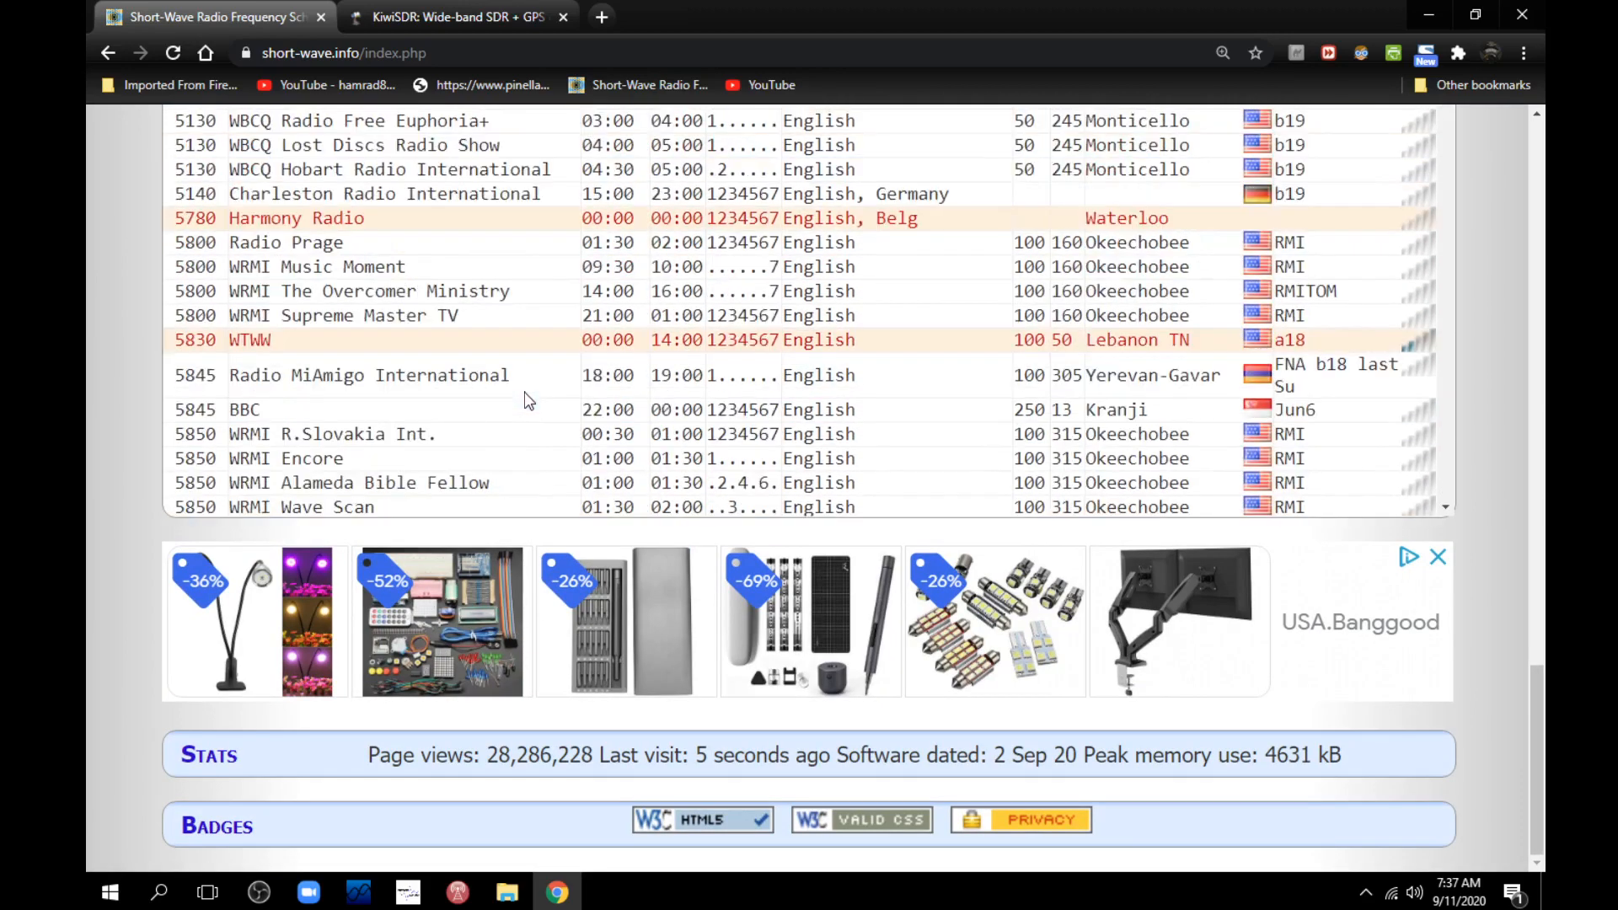
{"action": "scroll", "scroll_direction": "down", "scroll_amount": 3}
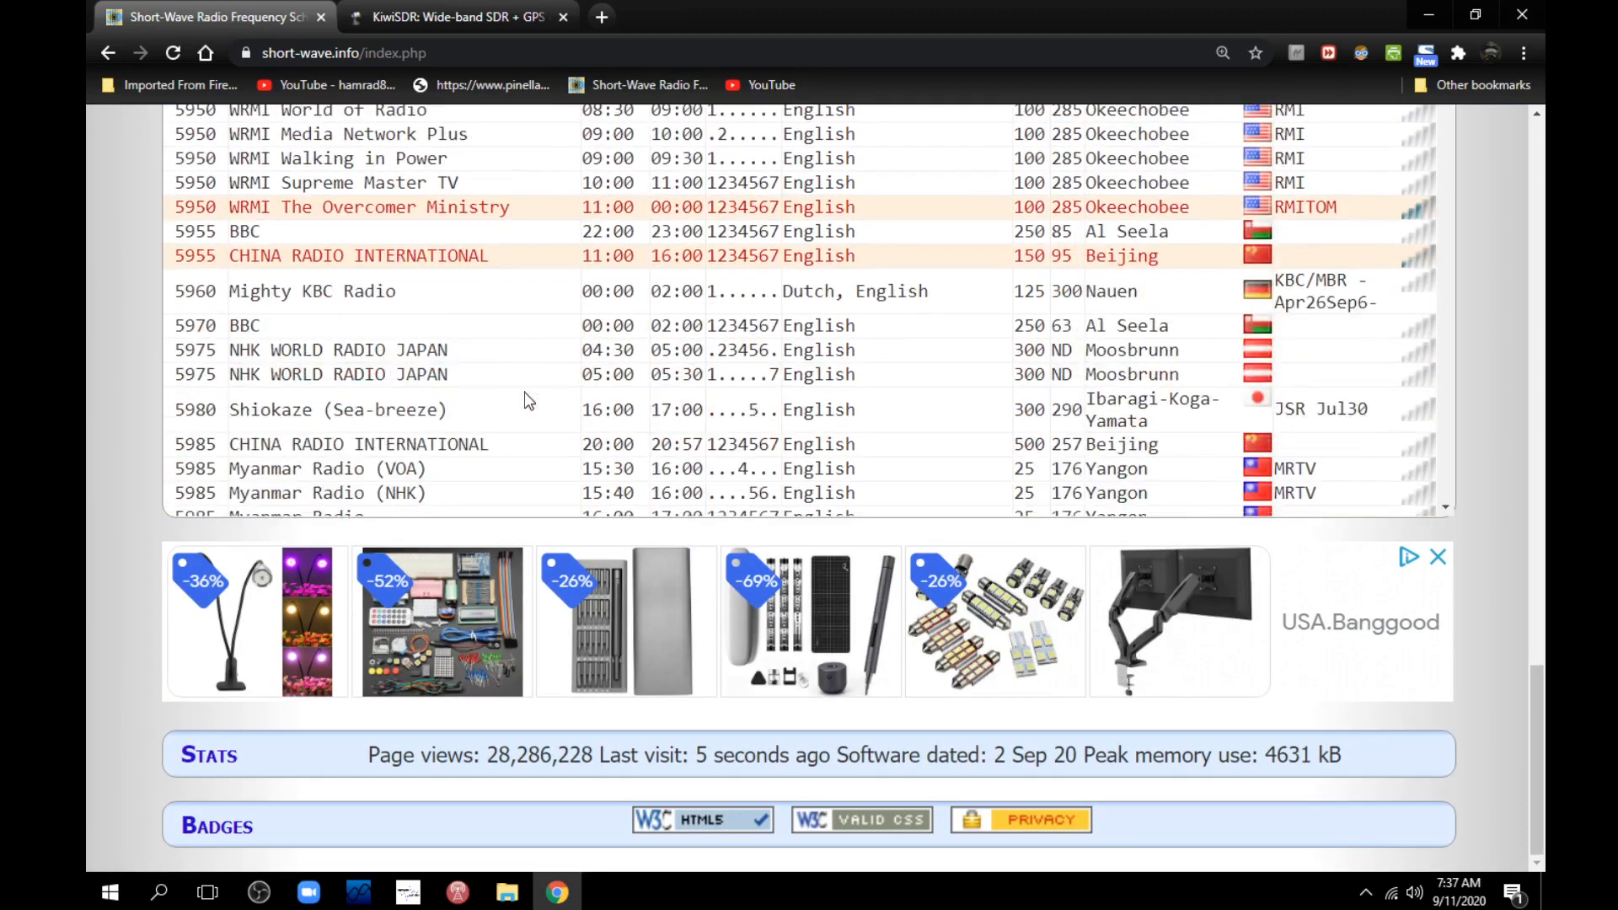
{"action": "scroll", "scroll_direction": "down", "scroll_amount": 3}
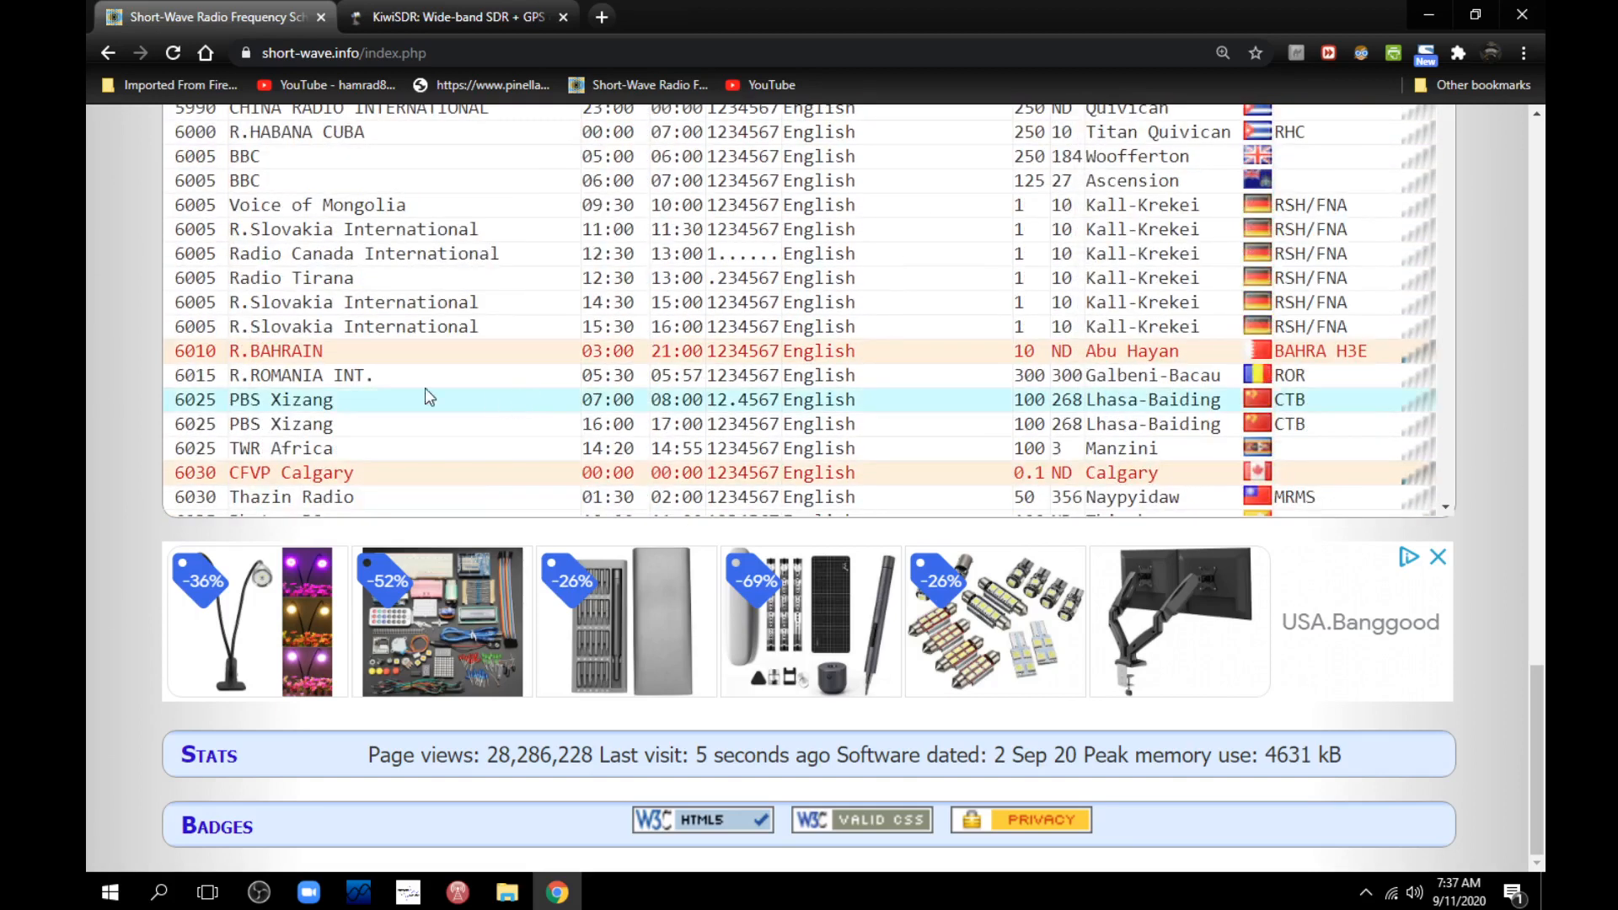
{"action": "mouse_move", "coordinate": [819, 374]}
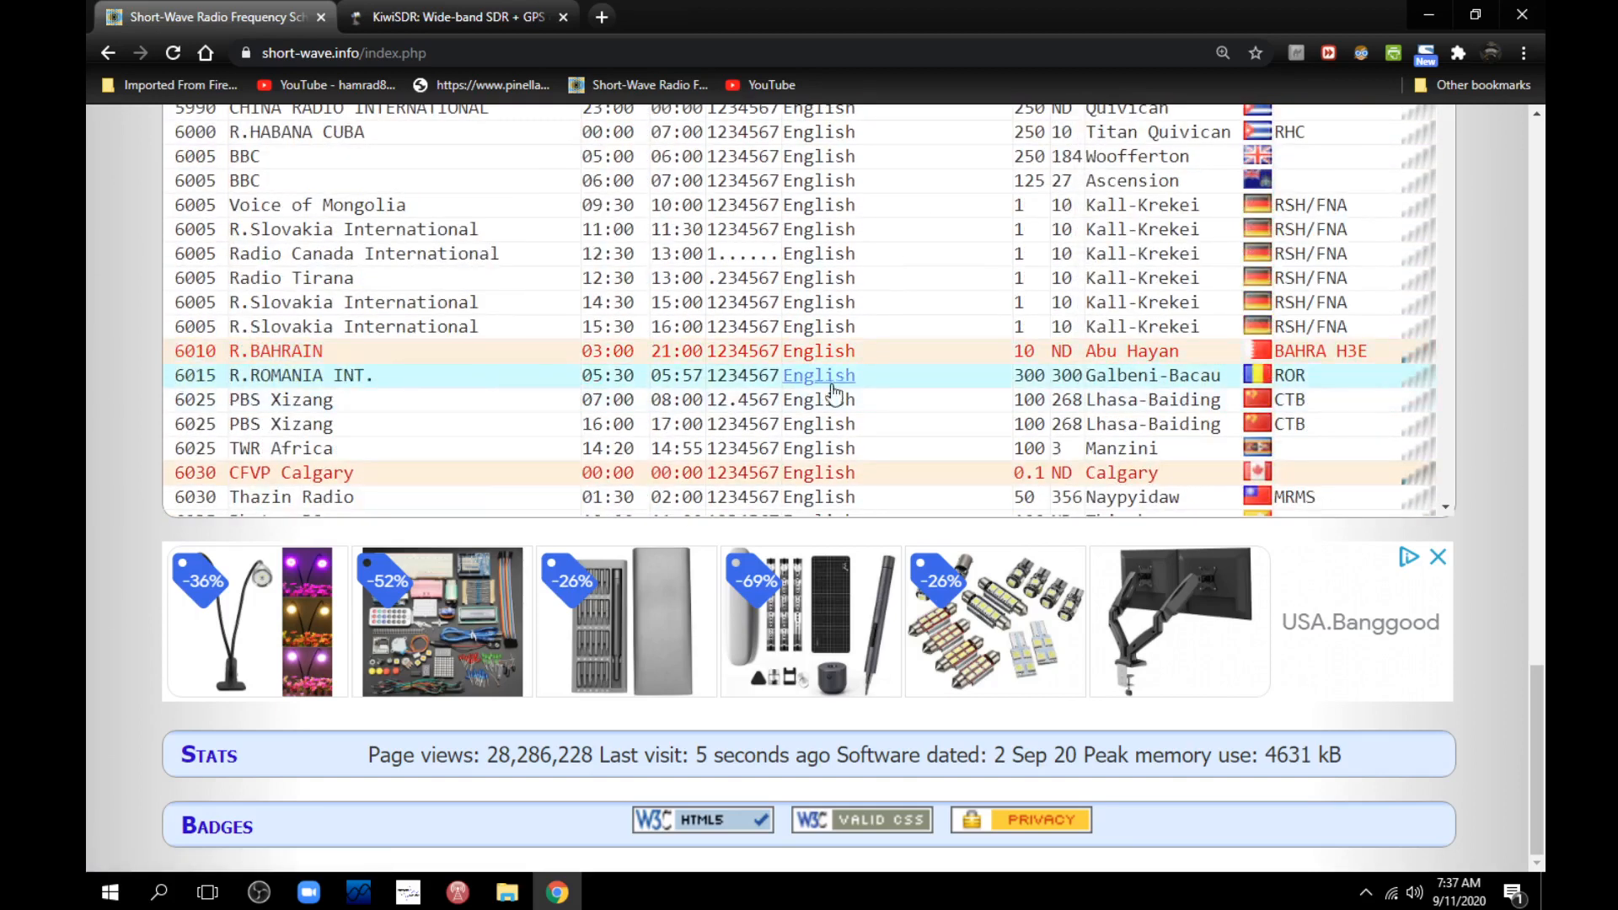
{"action": "mouse_move", "coordinate": [1264, 361]}
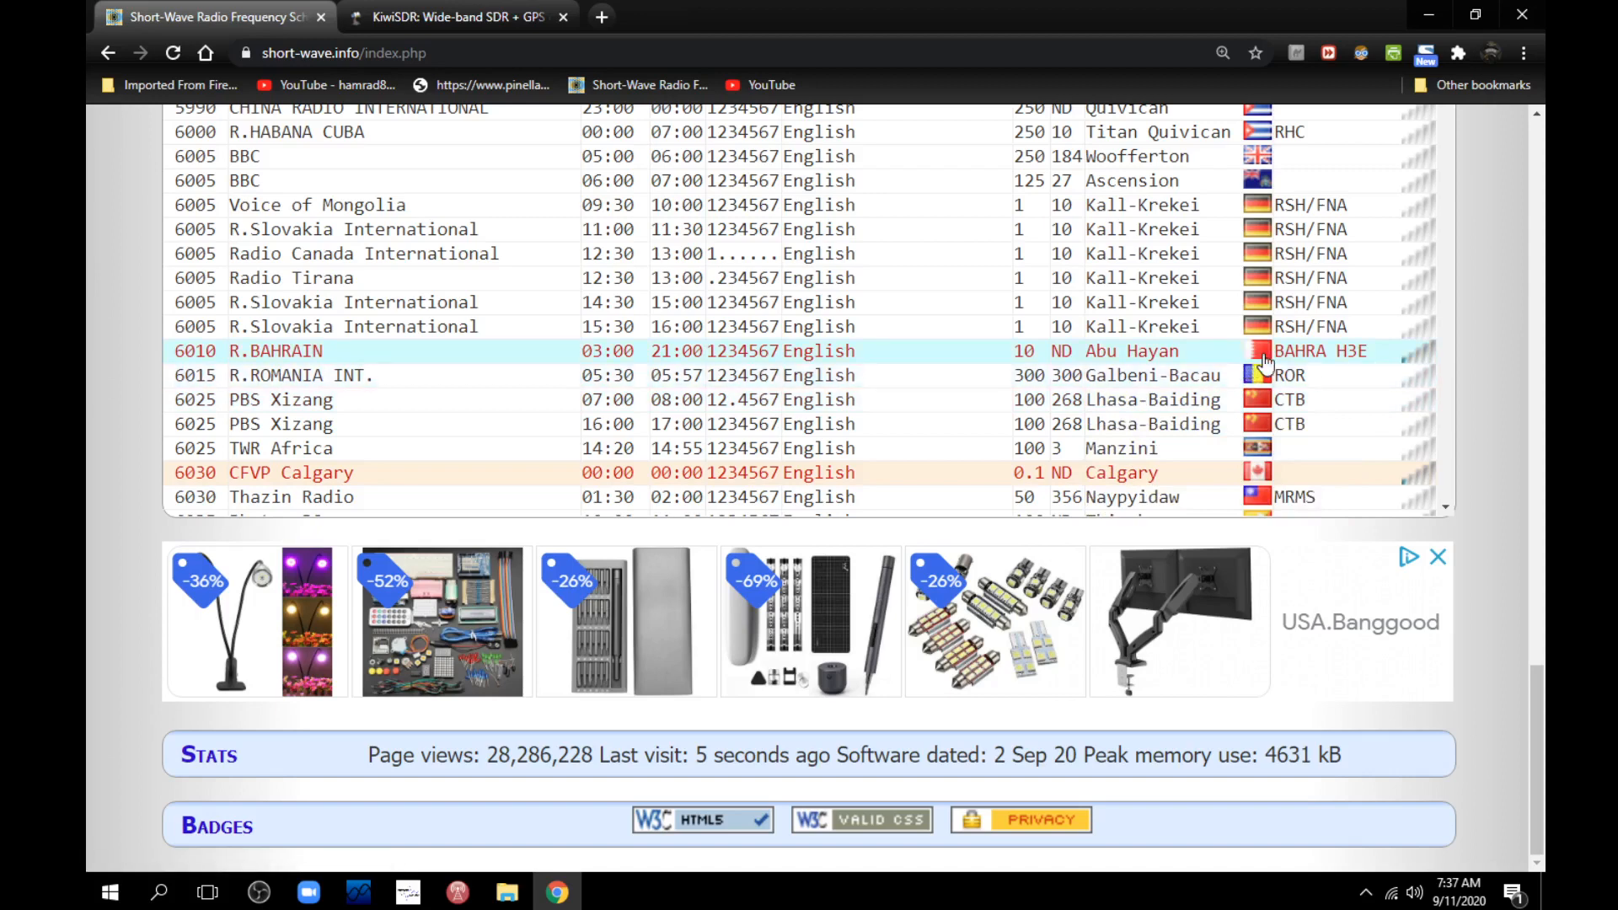
{"action": "mouse_move", "coordinate": [1260, 358]}
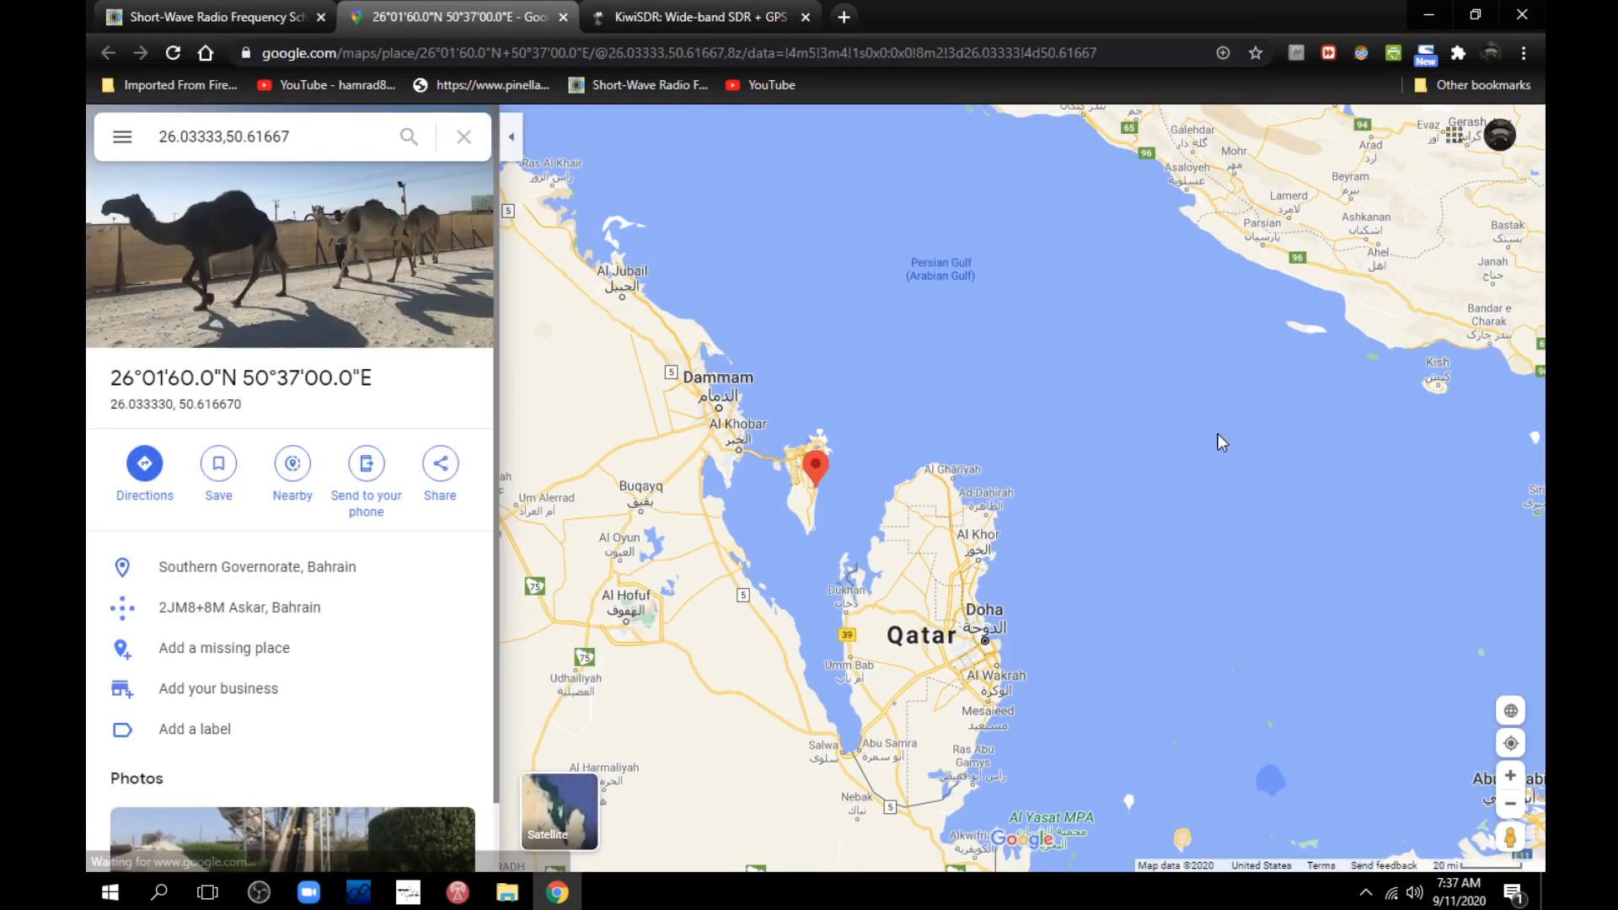
{"action": "mouse_move", "coordinate": [1007, 427]}
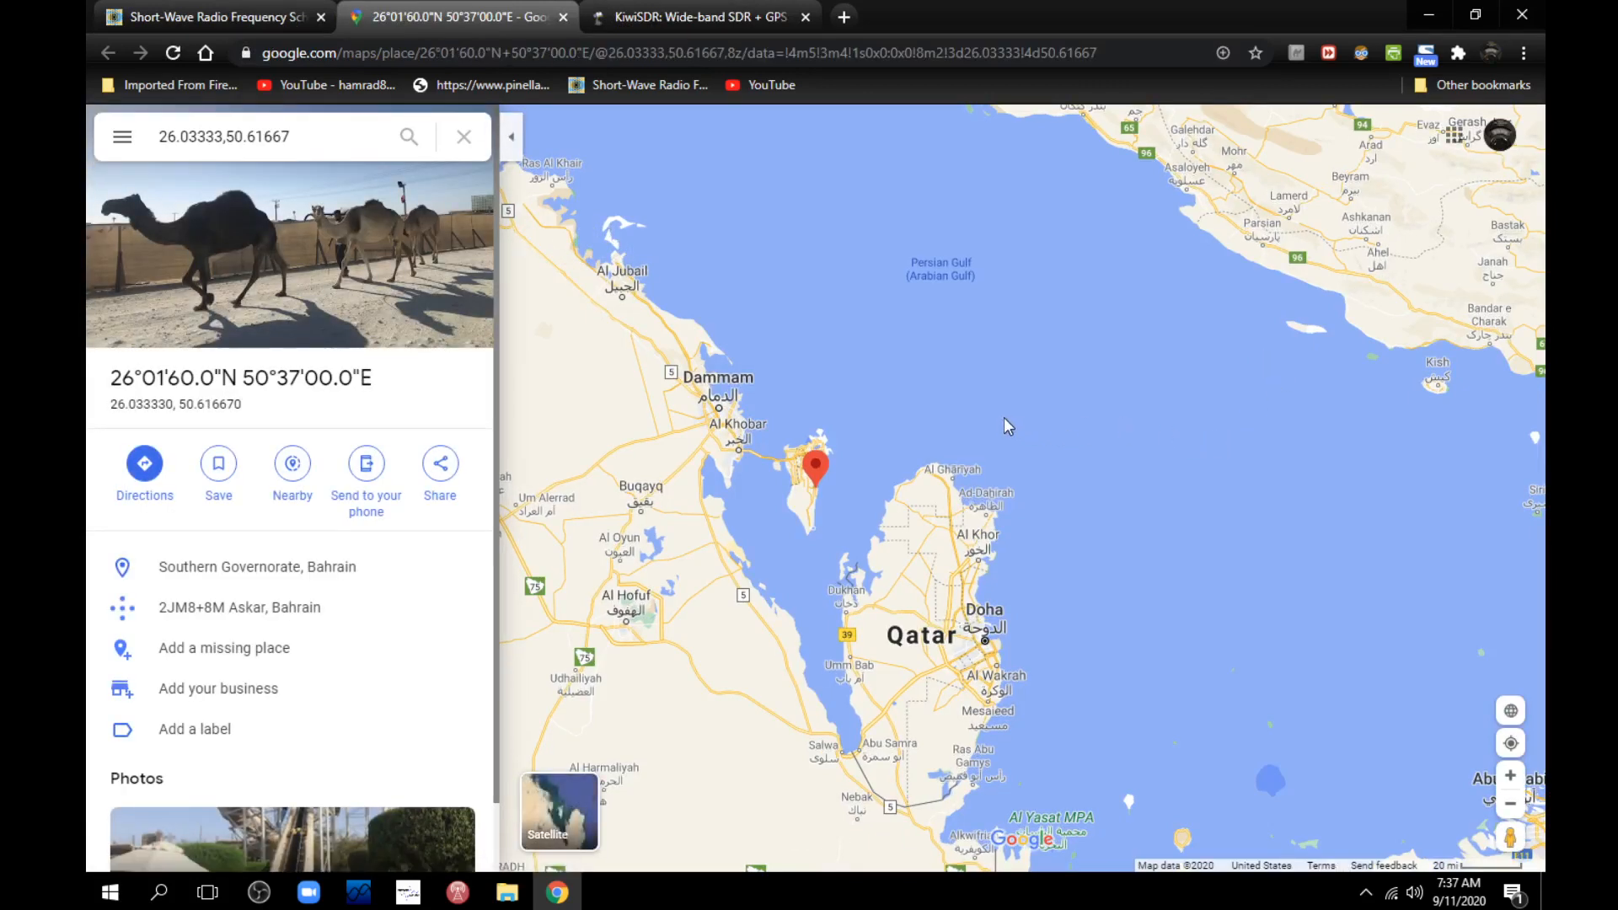
- Zoom the Google Maps view around the R.Bahrain transmitter pin in Southern Governorate
{"action": "scroll", "scroll_direction": "down", "scroll_amount": 3}
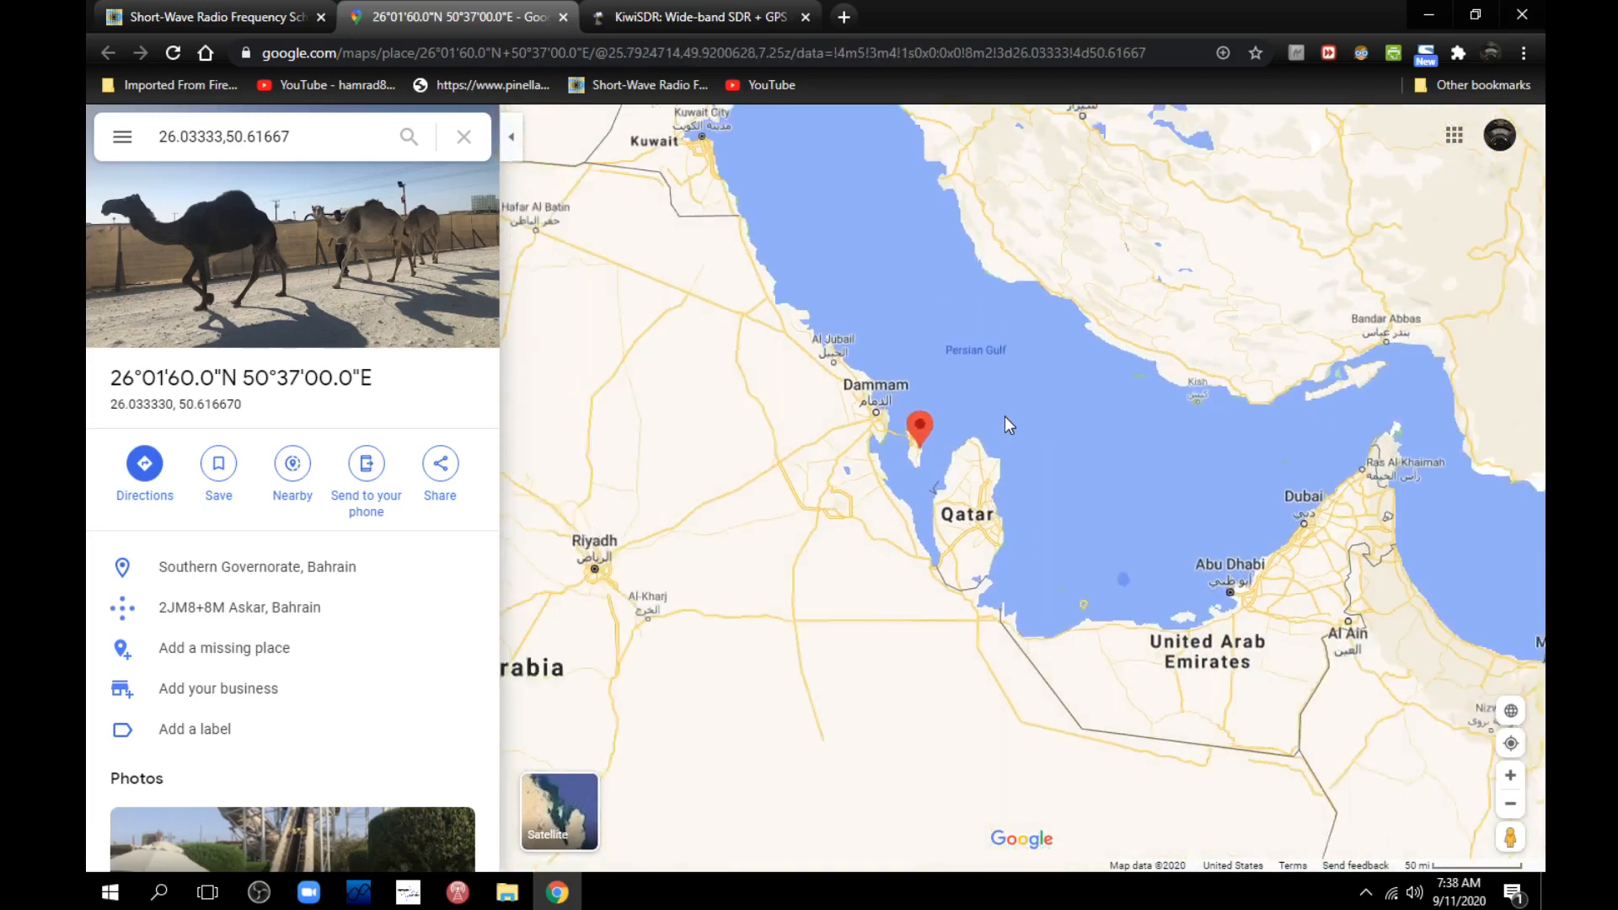
{"action": "scroll", "scroll_direction": "down", "scroll_amount": 3}
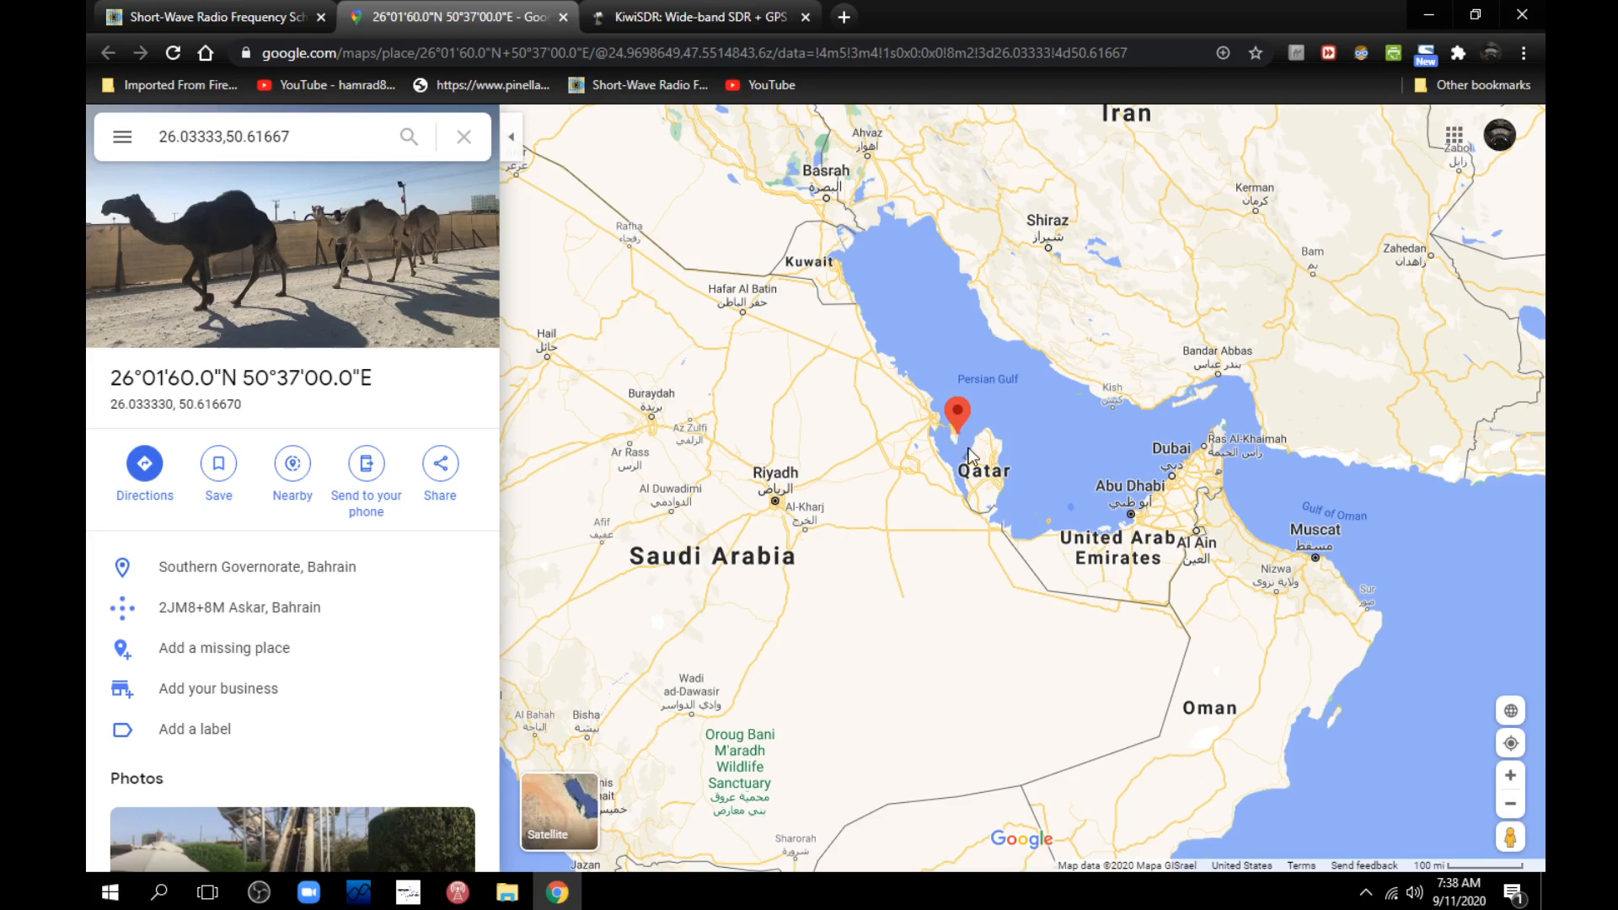
{"action": "scroll", "scroll_direction": "down", "scroll_amount": 3}
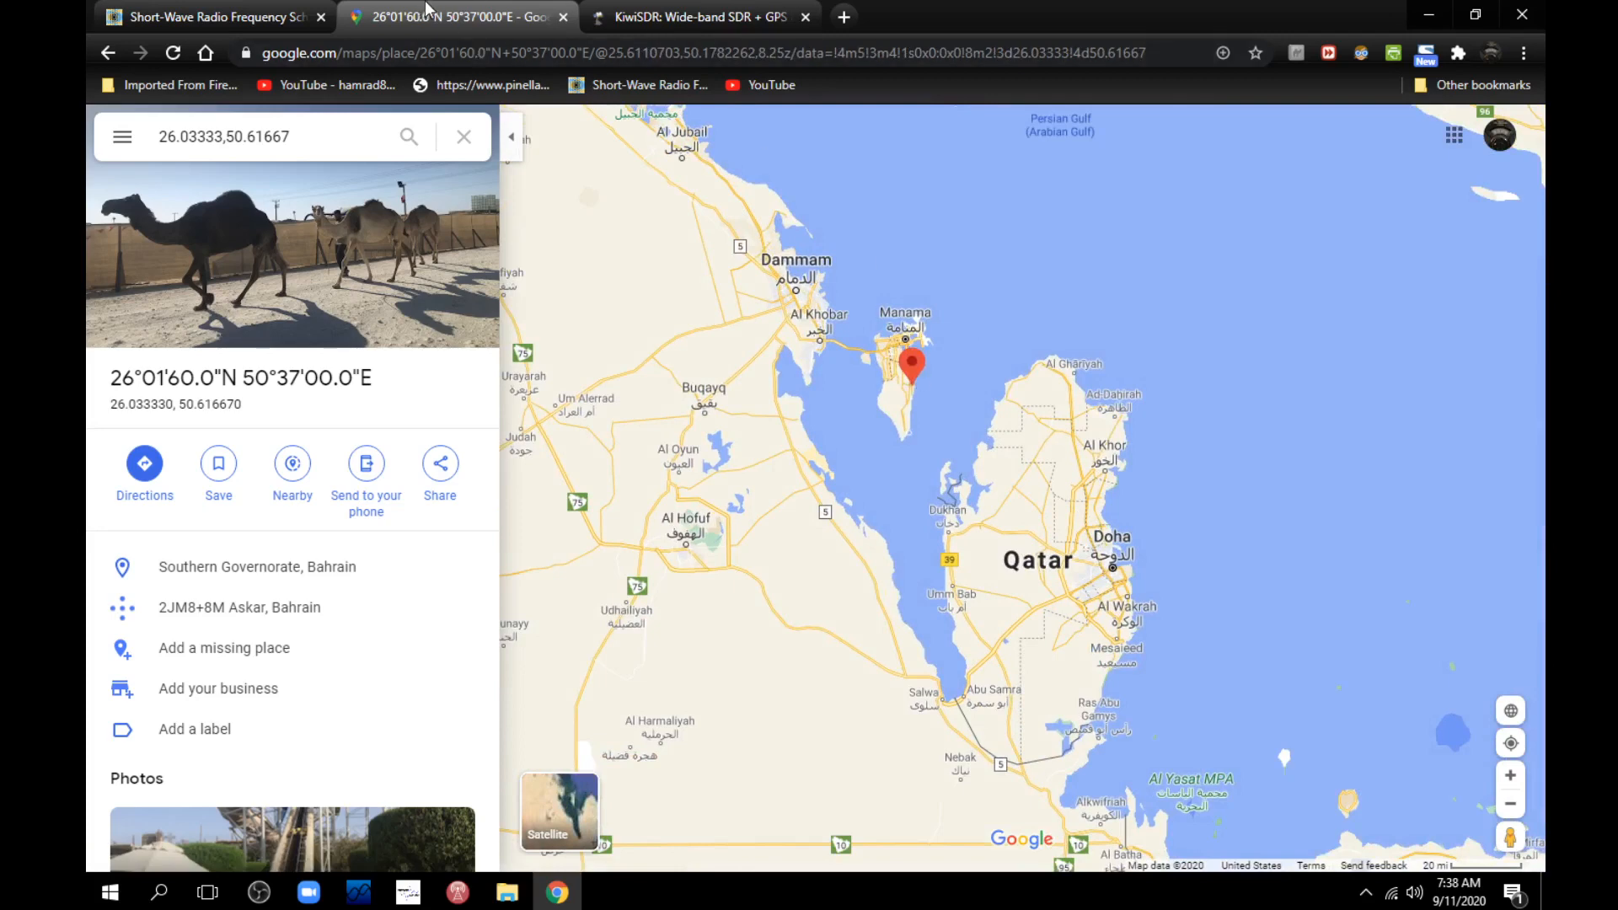
- Return to the short-wave.info tab showing R.BAHRAIN on 6010 kHz from Abu Hayan
{"action": "left_click", "coordinate": [207, 17]}
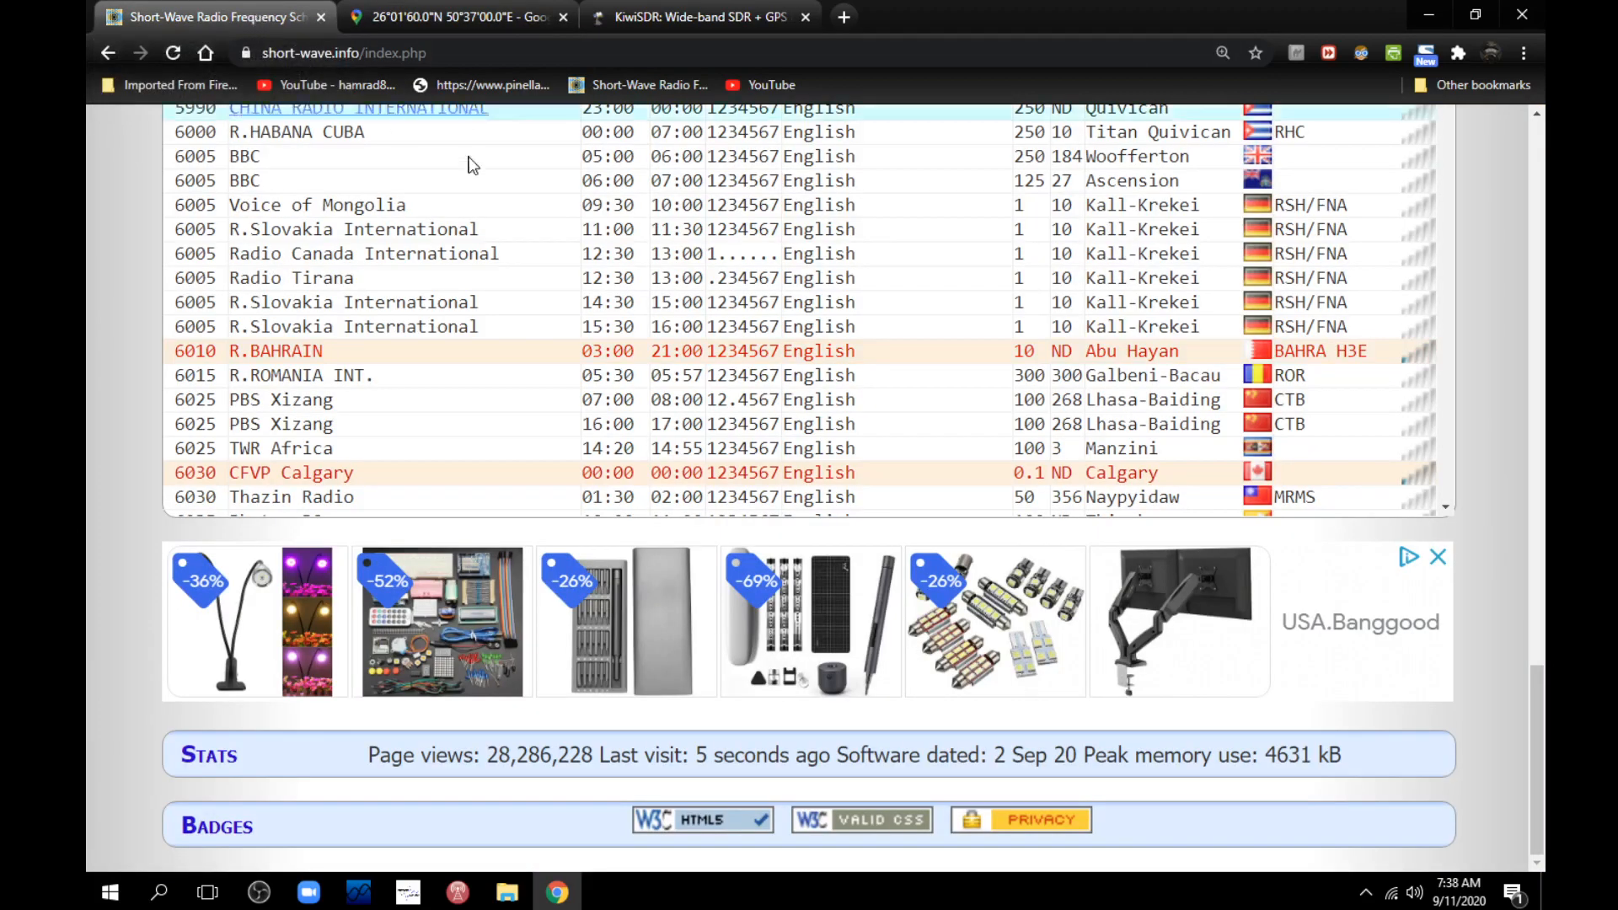
{"action": "mouse_move", "coordinate": [478, 363]}
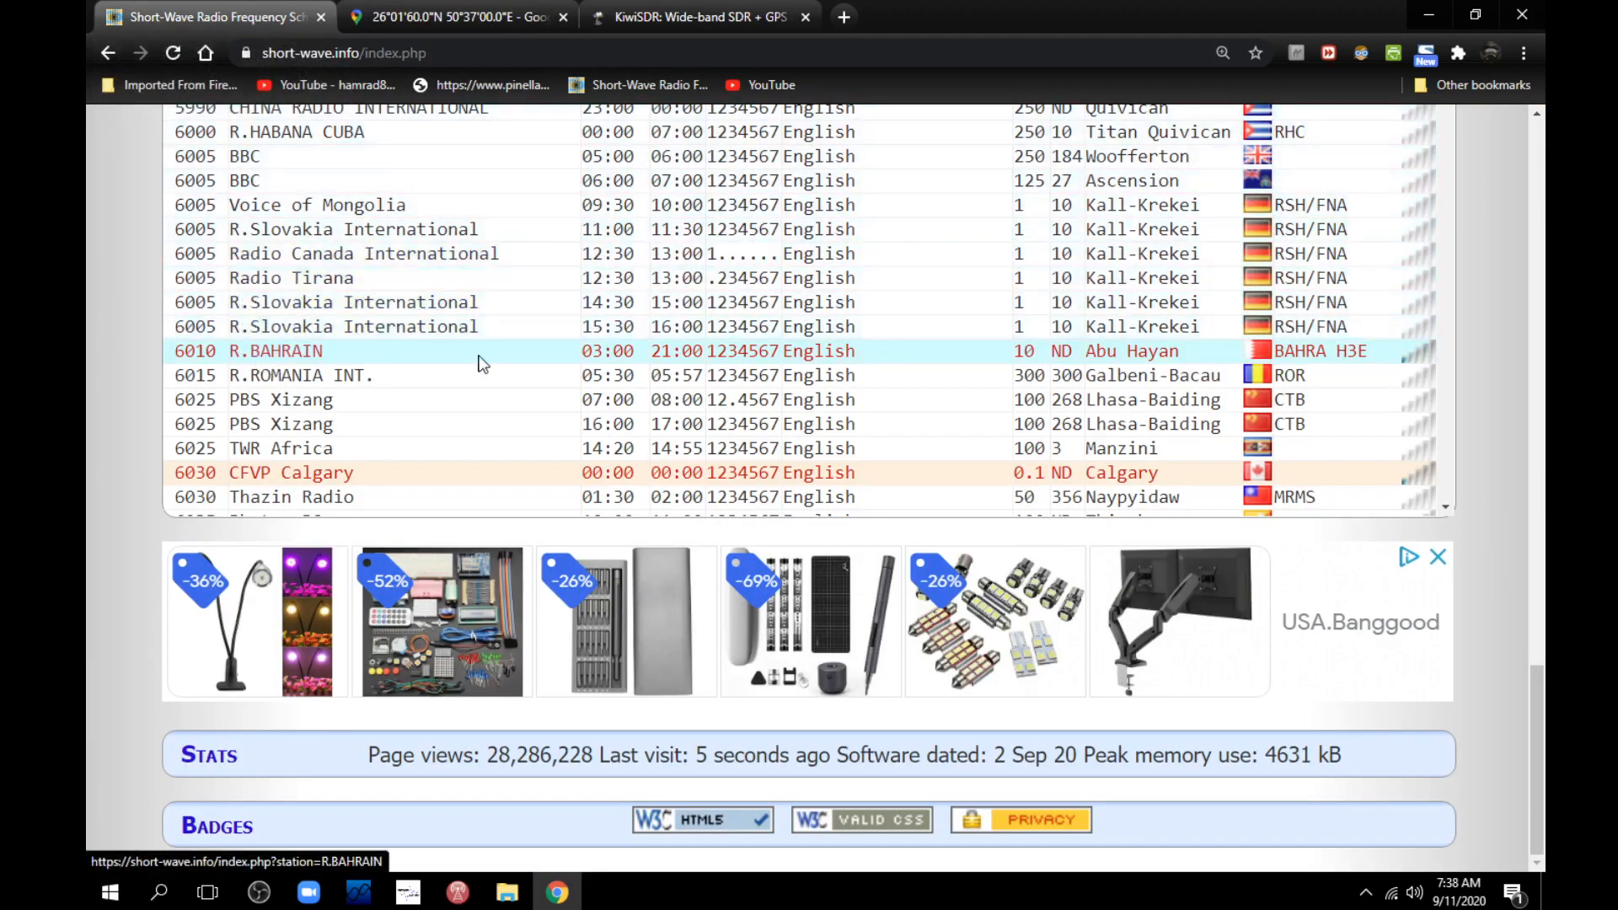
{"action": "mouse_move", "coordinate": [666, 356]}
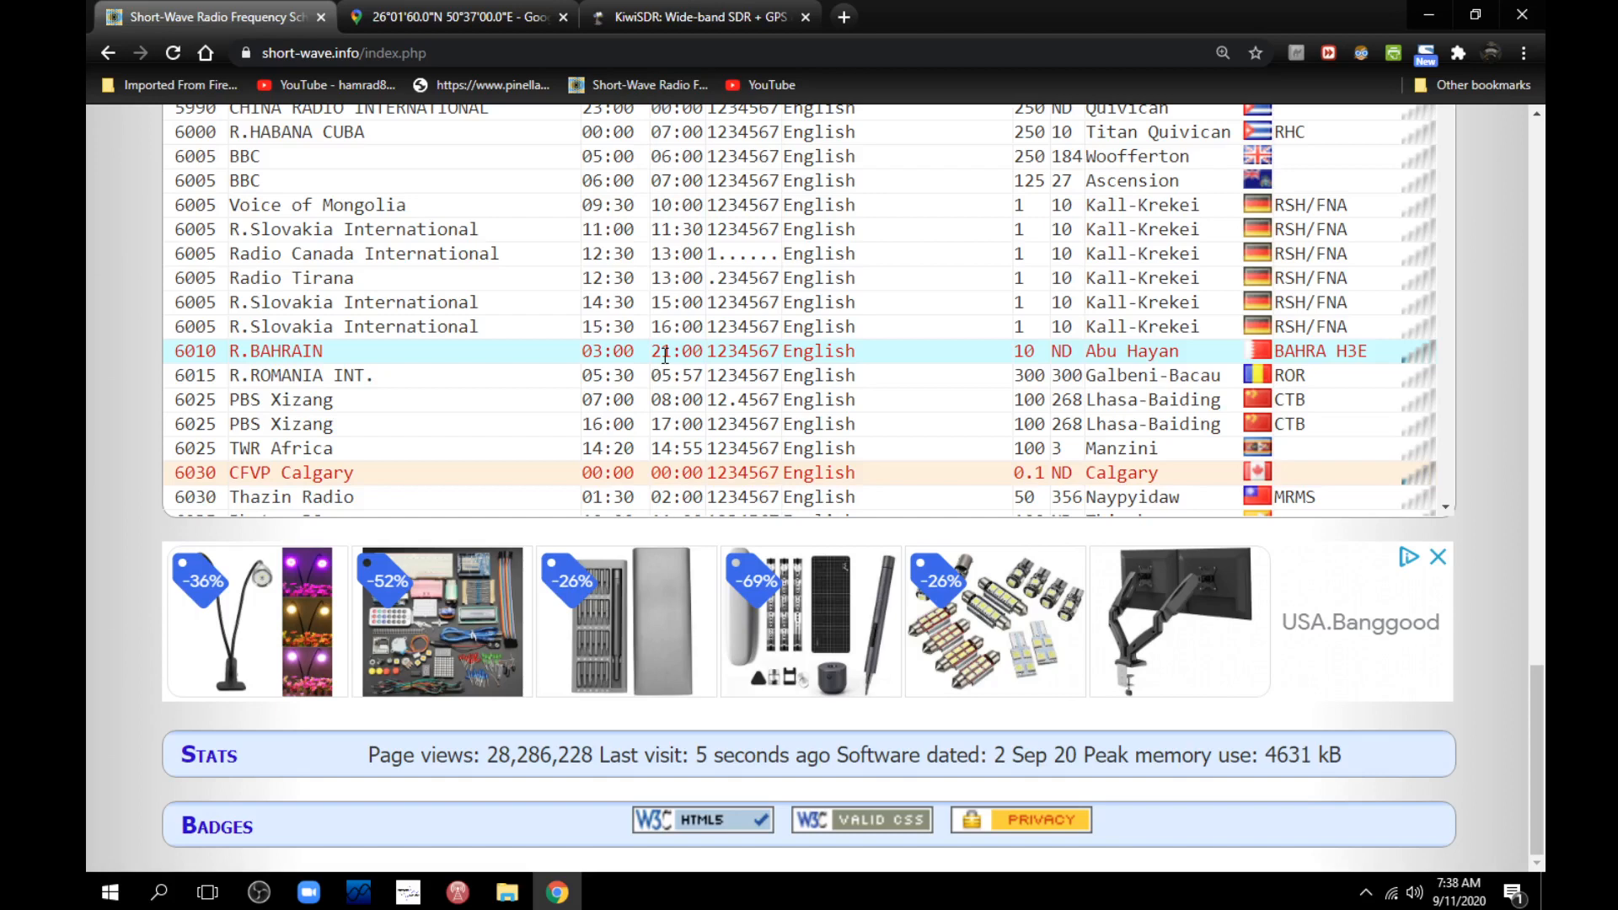
{"action": "mouse_move", "coordinate": [1256, 10]}
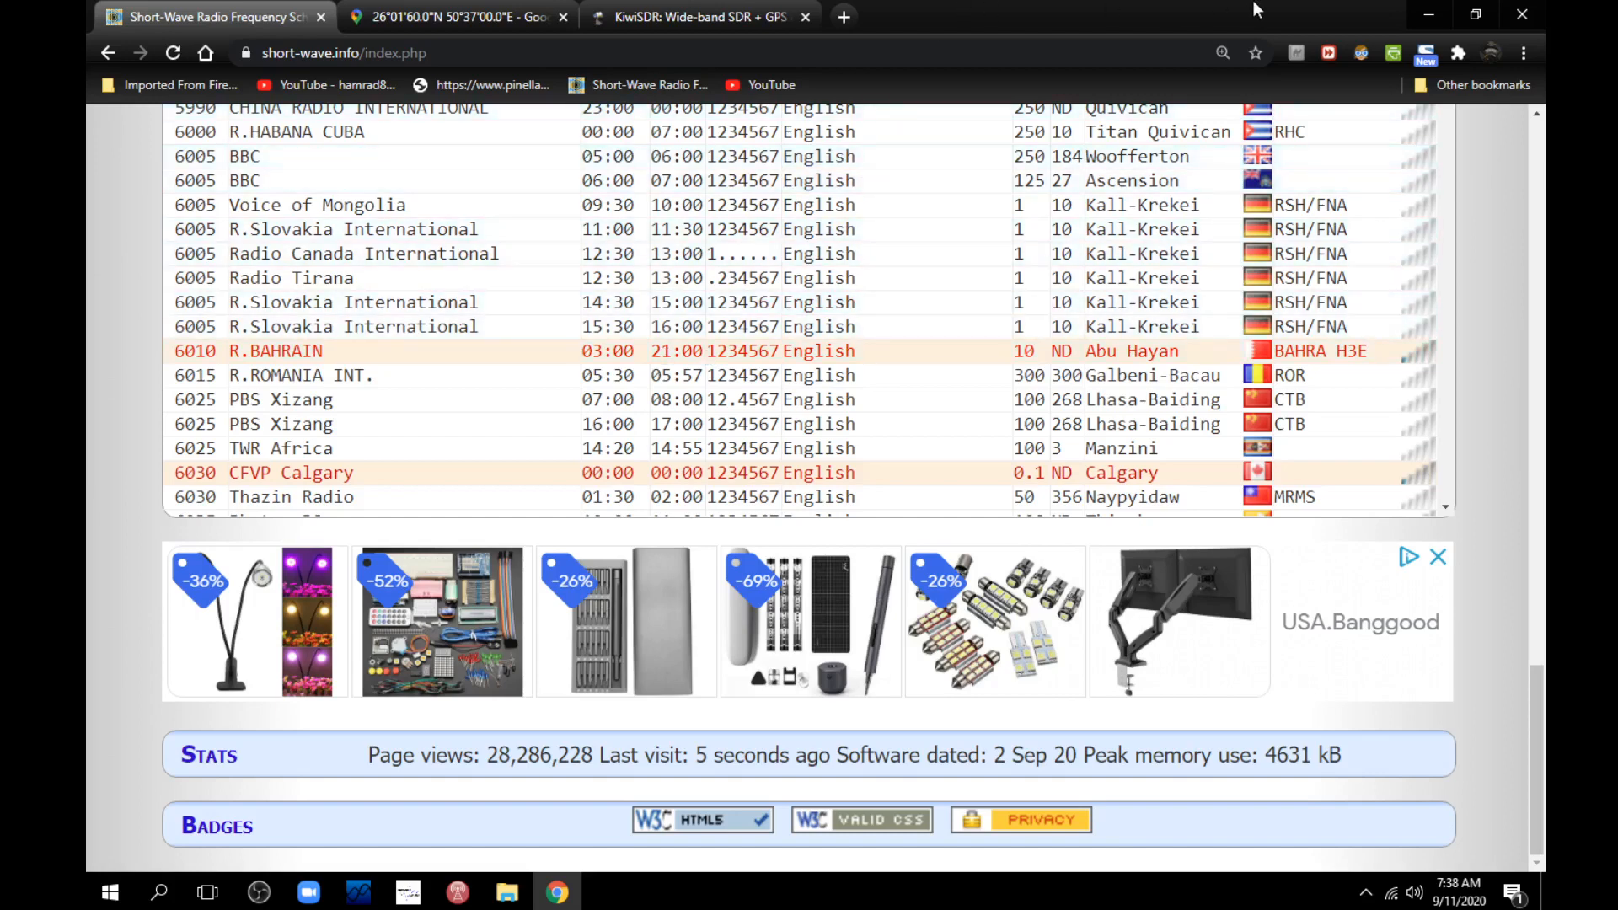
- Bring up the kiwisdr.com home page with its receiver list and map links
{"action": "left_click", "coordinate": [698, 16]}
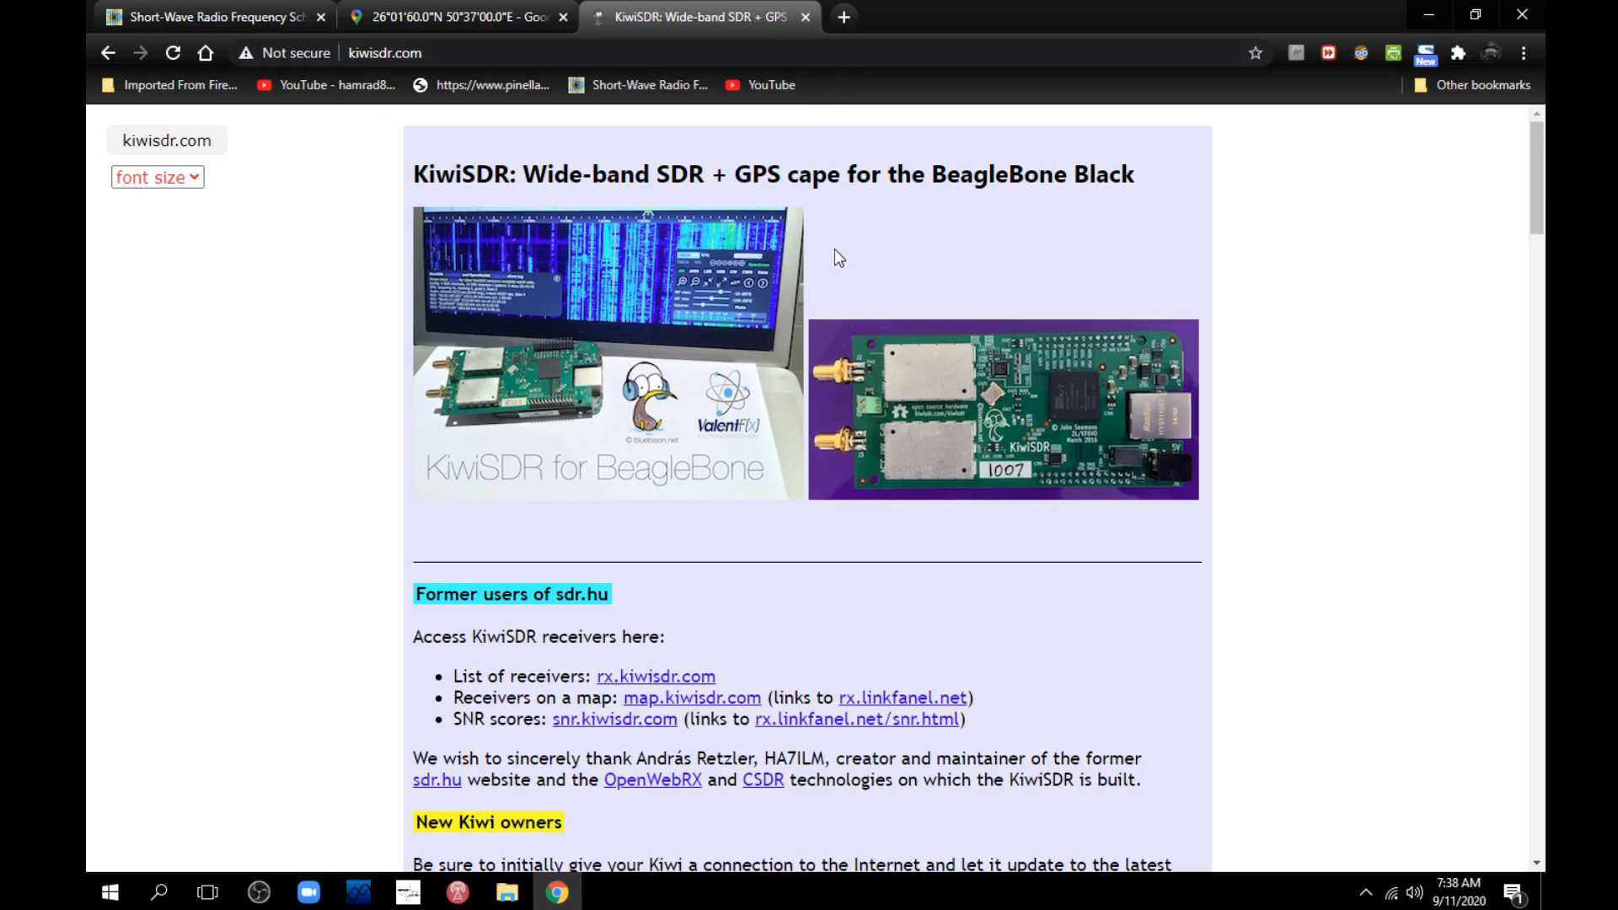
{"action": "mouse_move", "coordinate": [842, 372]}
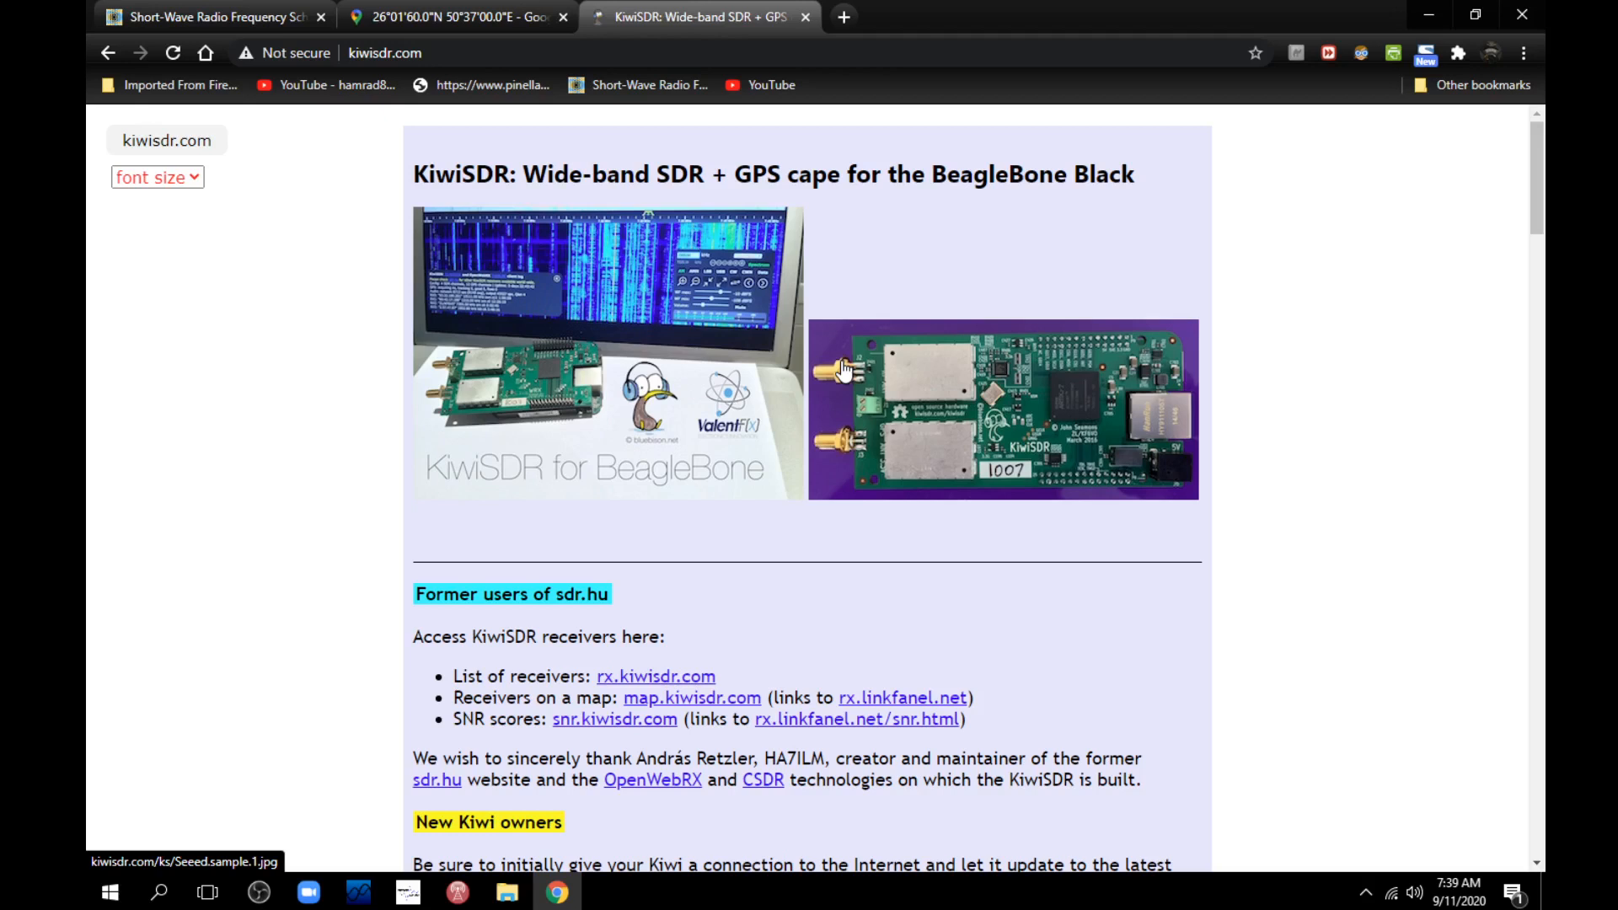
{"action": "mouse_move", "coordinate": [525, 740]}
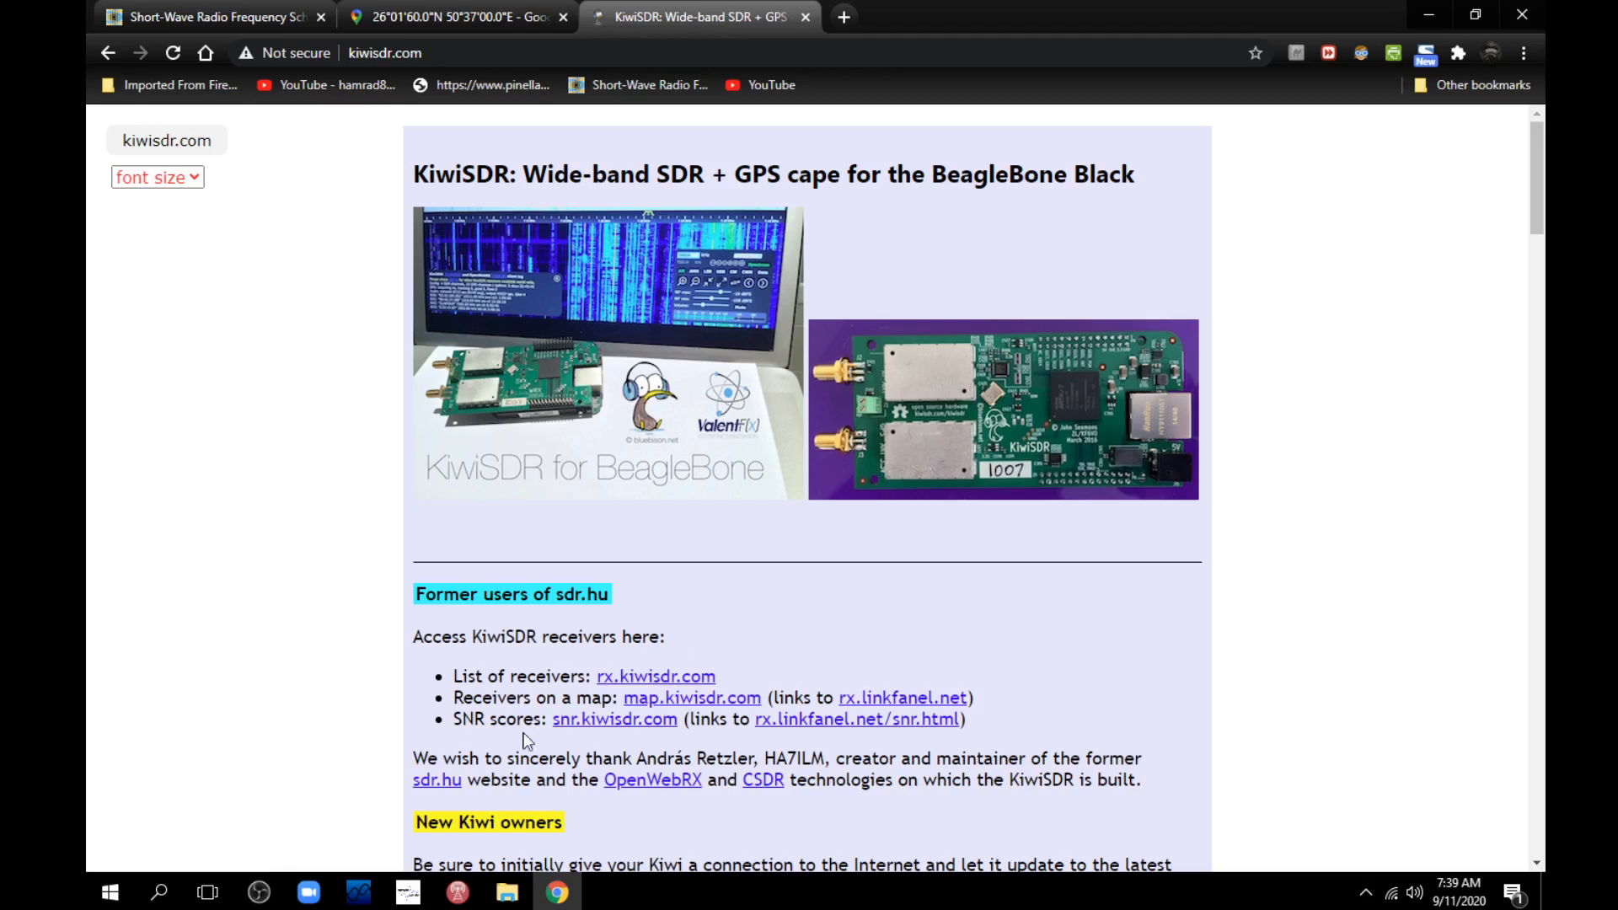
{"action": "mouse_move", "coordinate": [691, 710]}
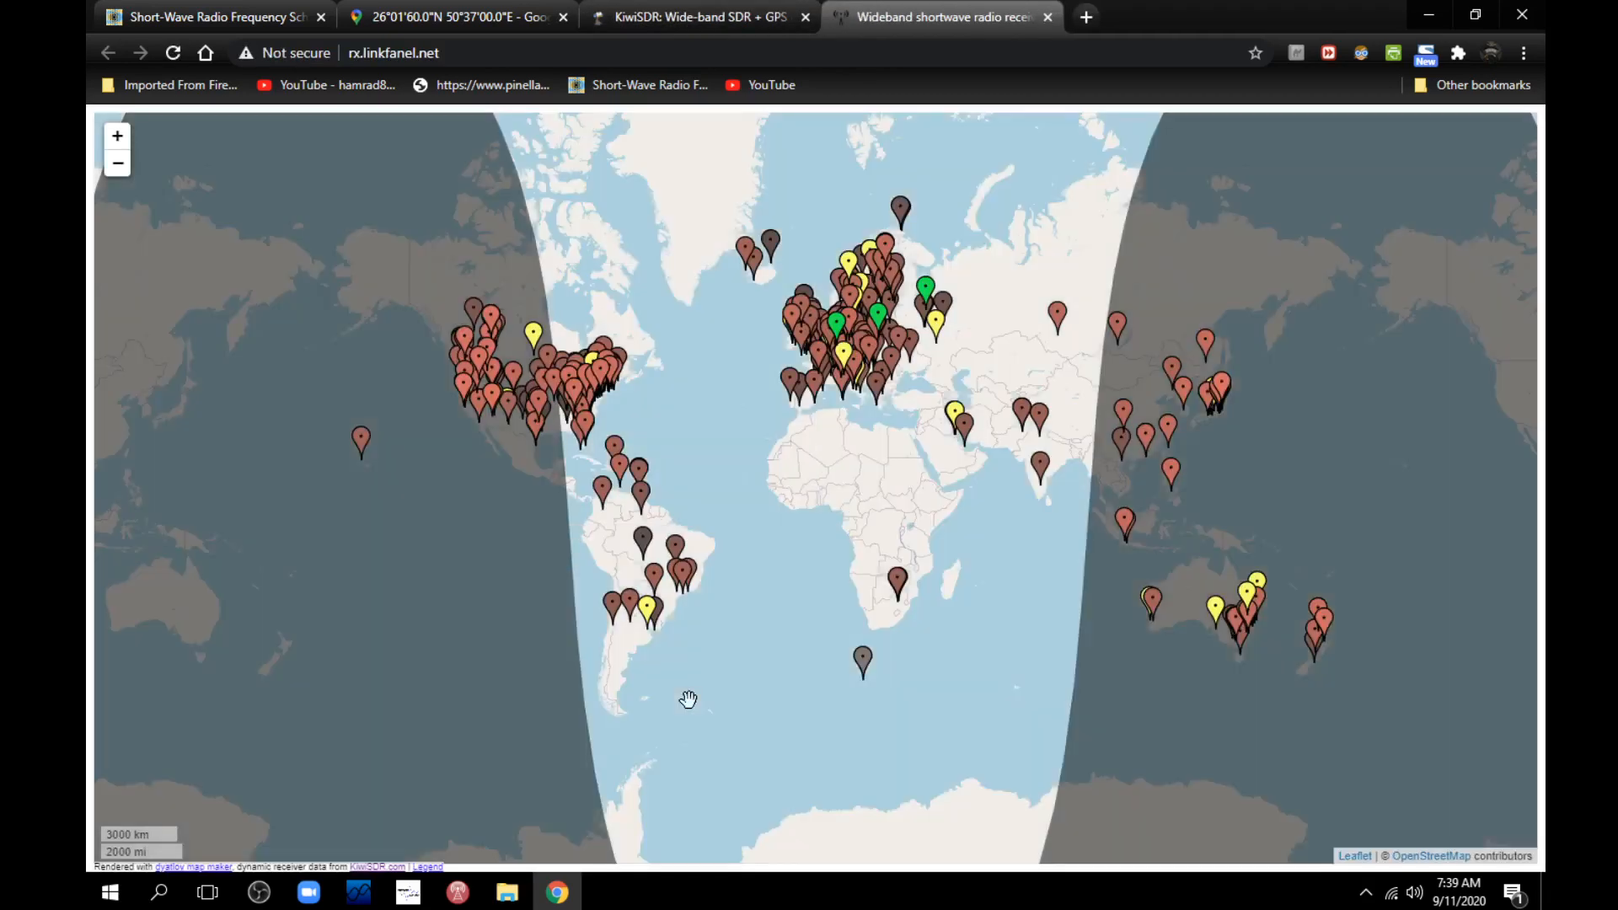
{"action": "mouse_move", "coordinate": [728, 589]}
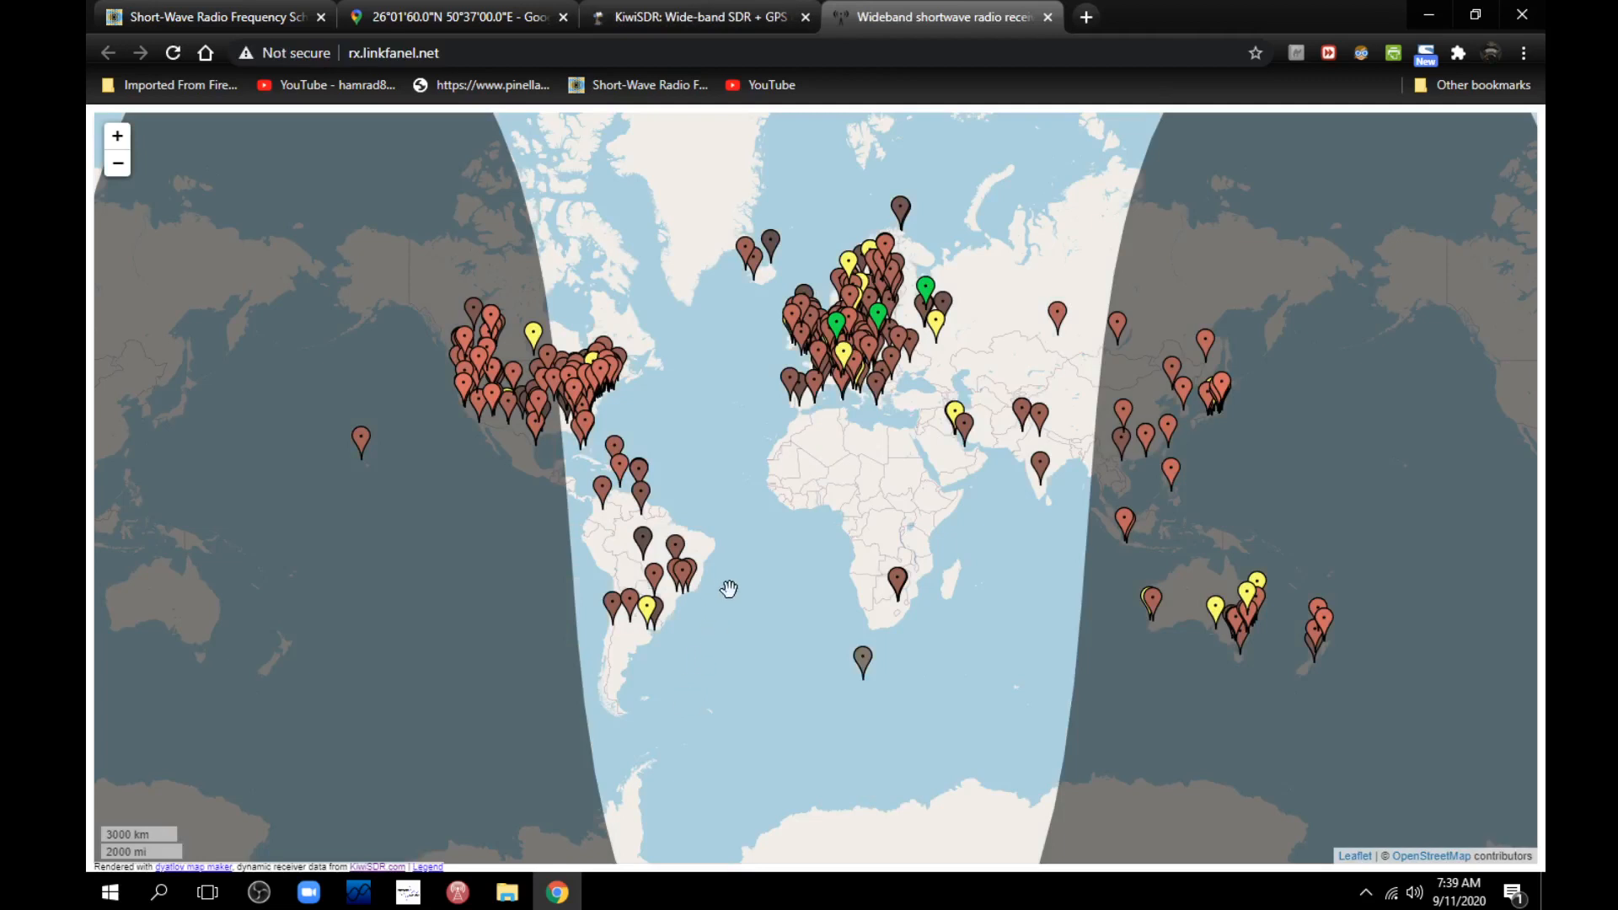
{"action": "mouse_move", "coordinate": [846, 539]}
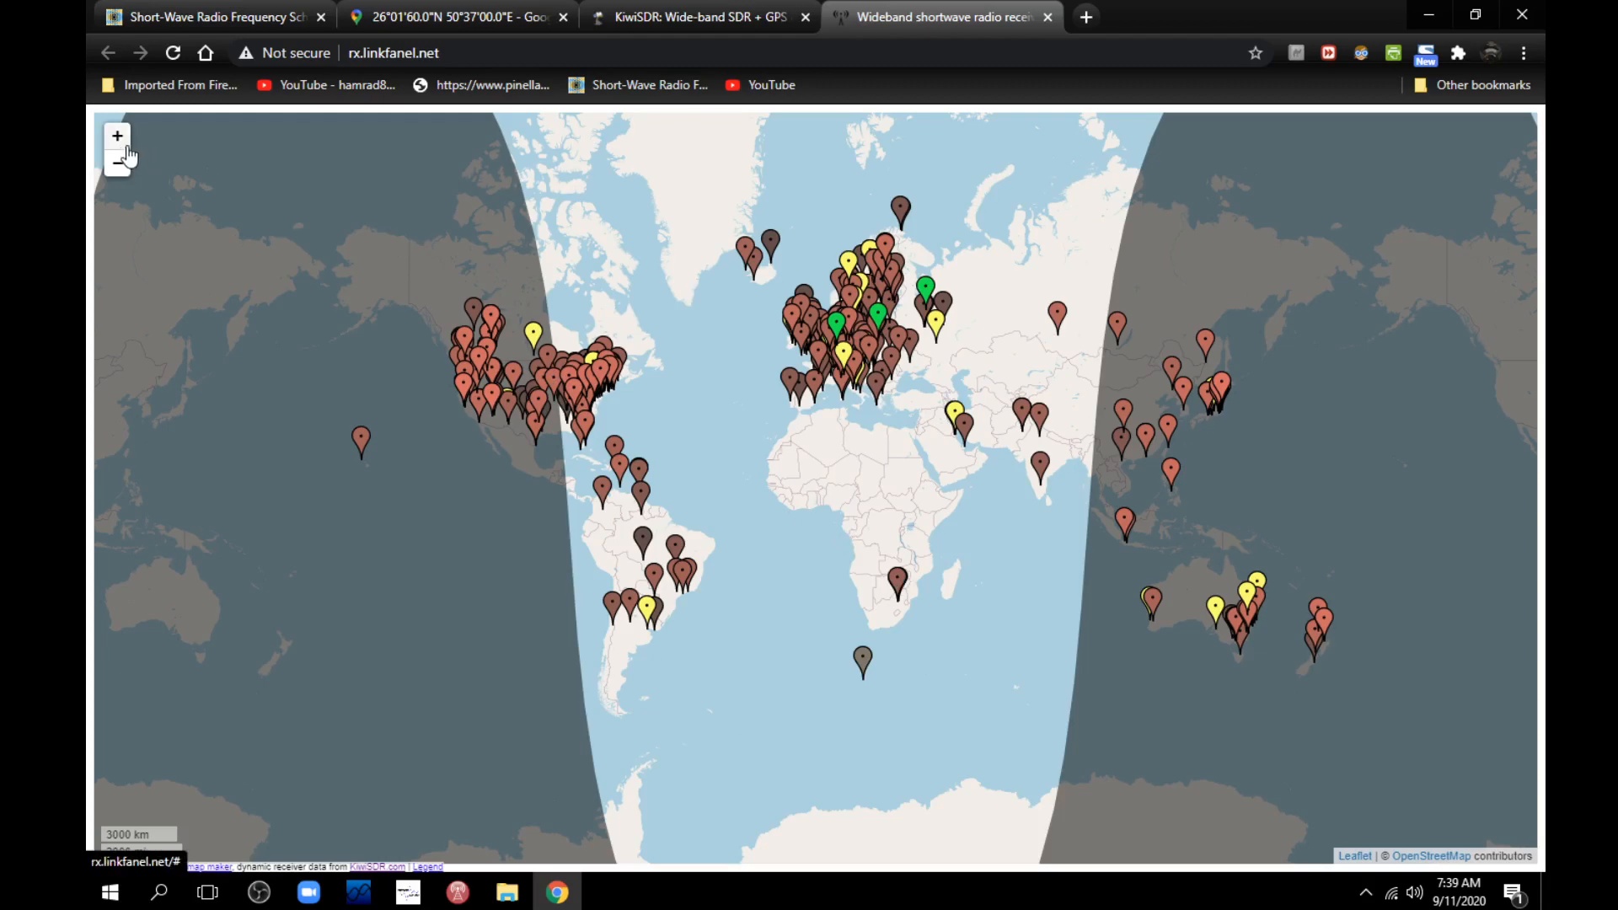
- Zoom the receiver map in on the Persian Gulf receivers in Kuwait and Qatar
{"action": "left_click", "coordinate": [117, 135]}
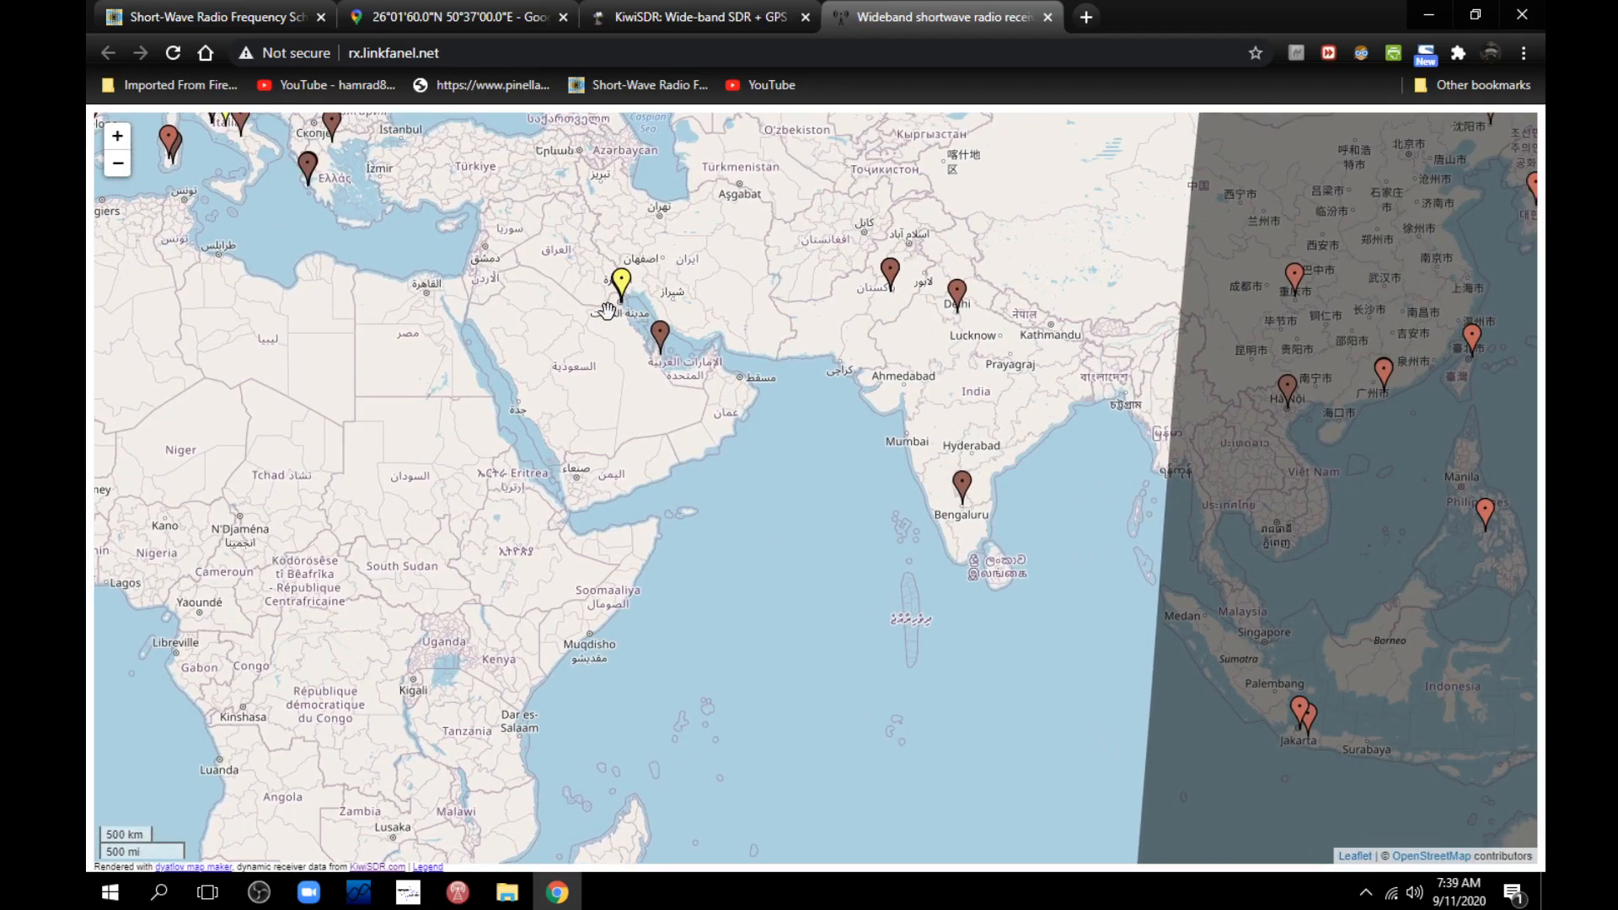
{"action": "mouse_move", "coordinate": [635, 361]}
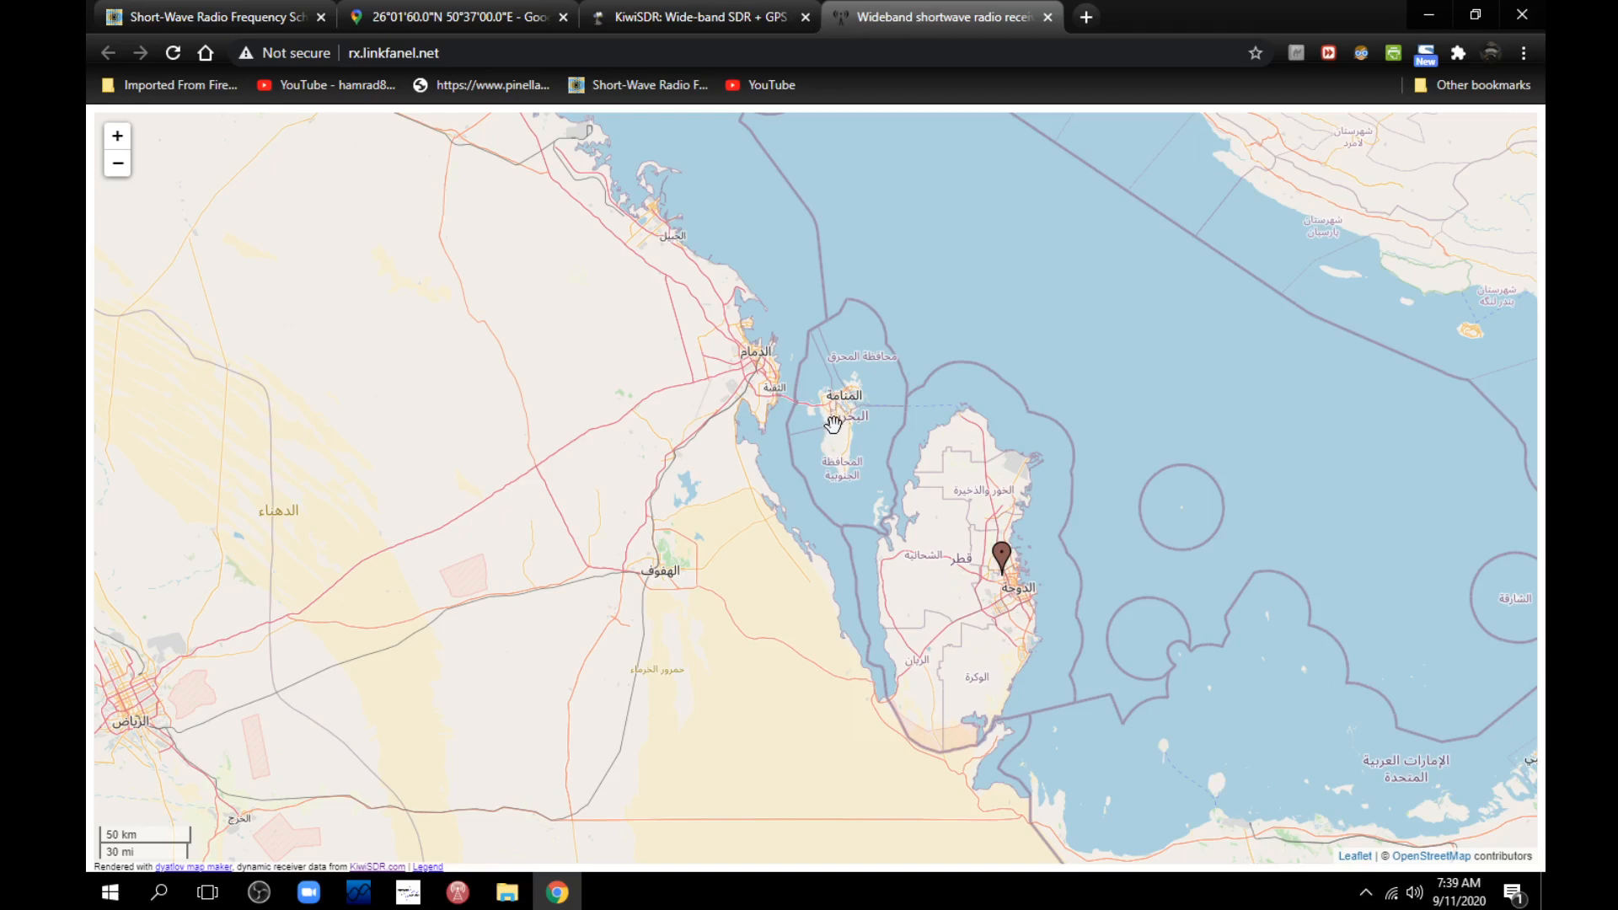
{"action": "mouse_move", "coordinate": [665, 377]}
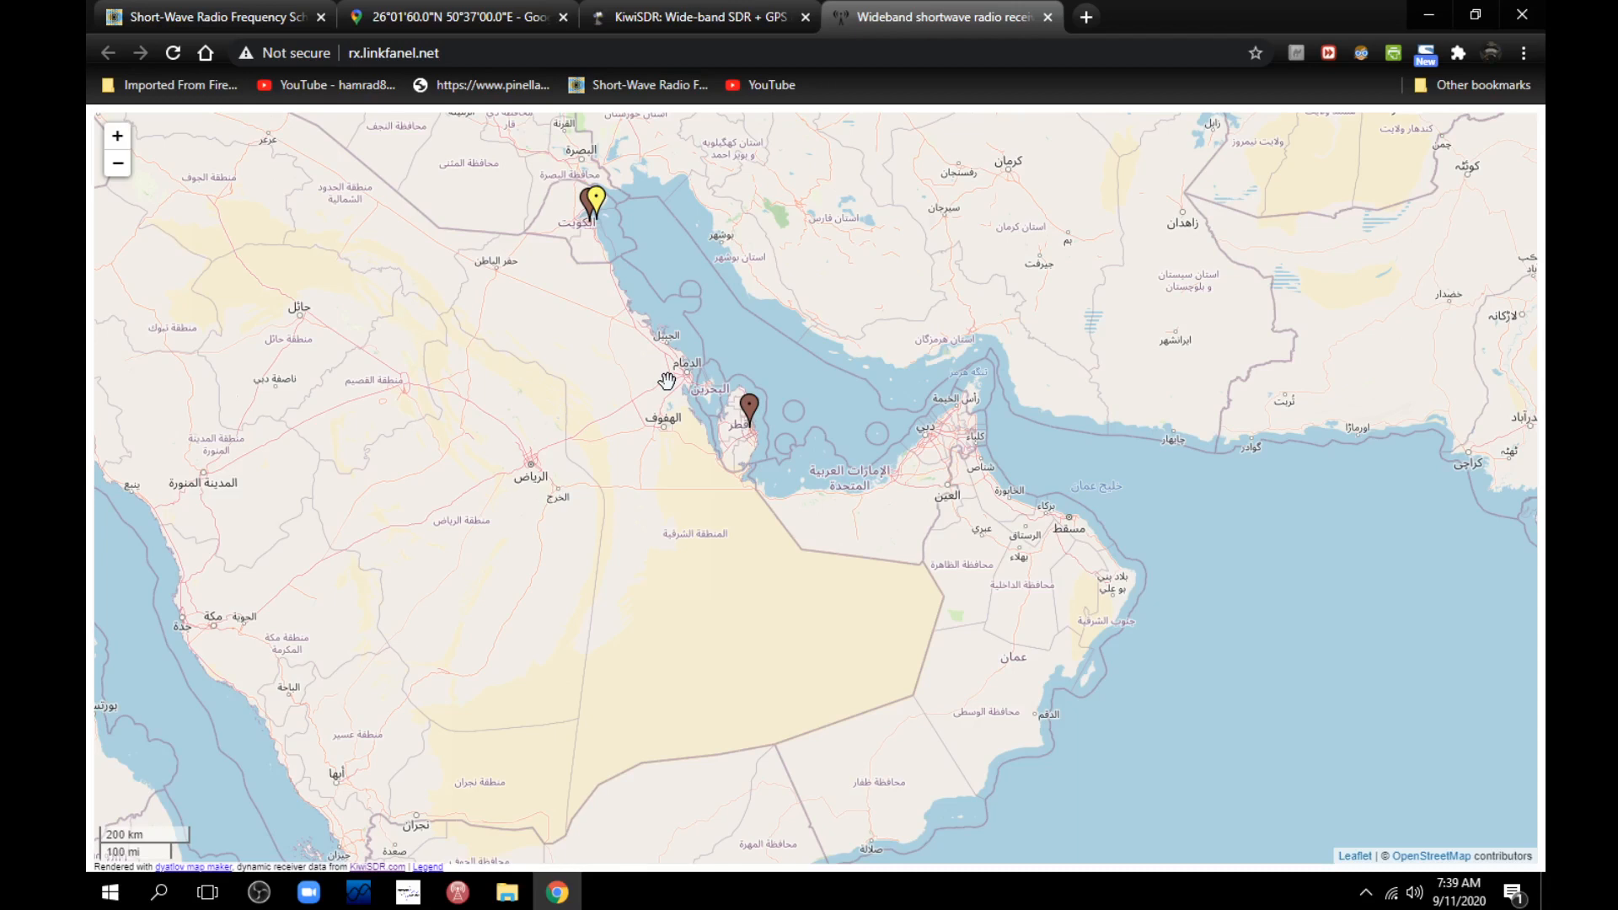
{"action": "mouse_move", "coordinate": [848, 179]}
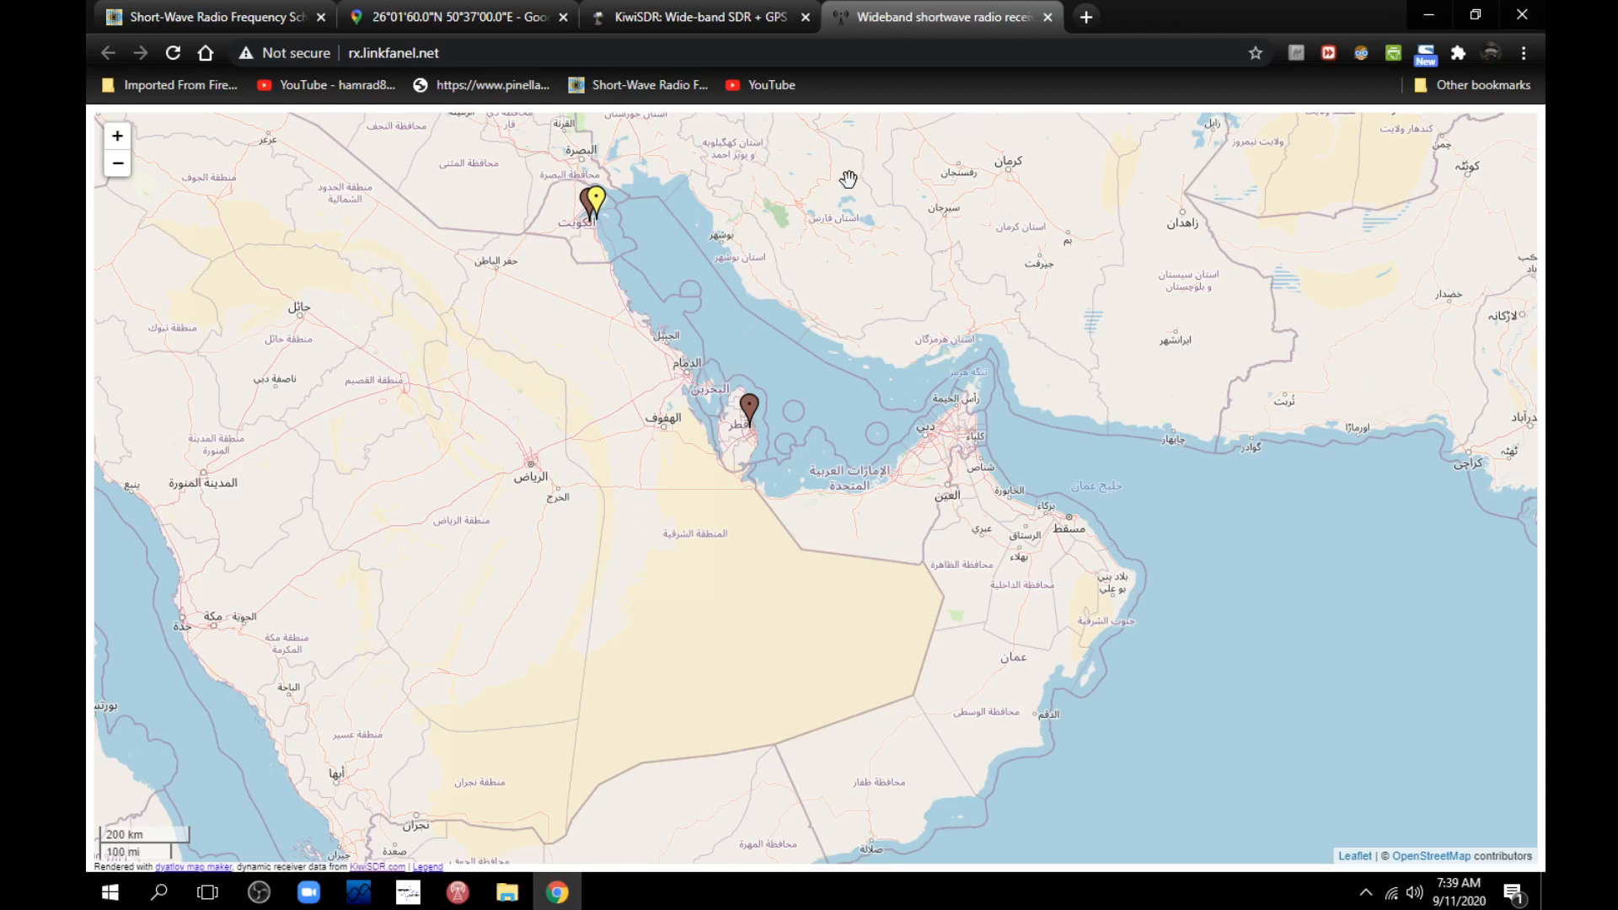
{"action": "mouse_move", "coordinate": [777, 401]}
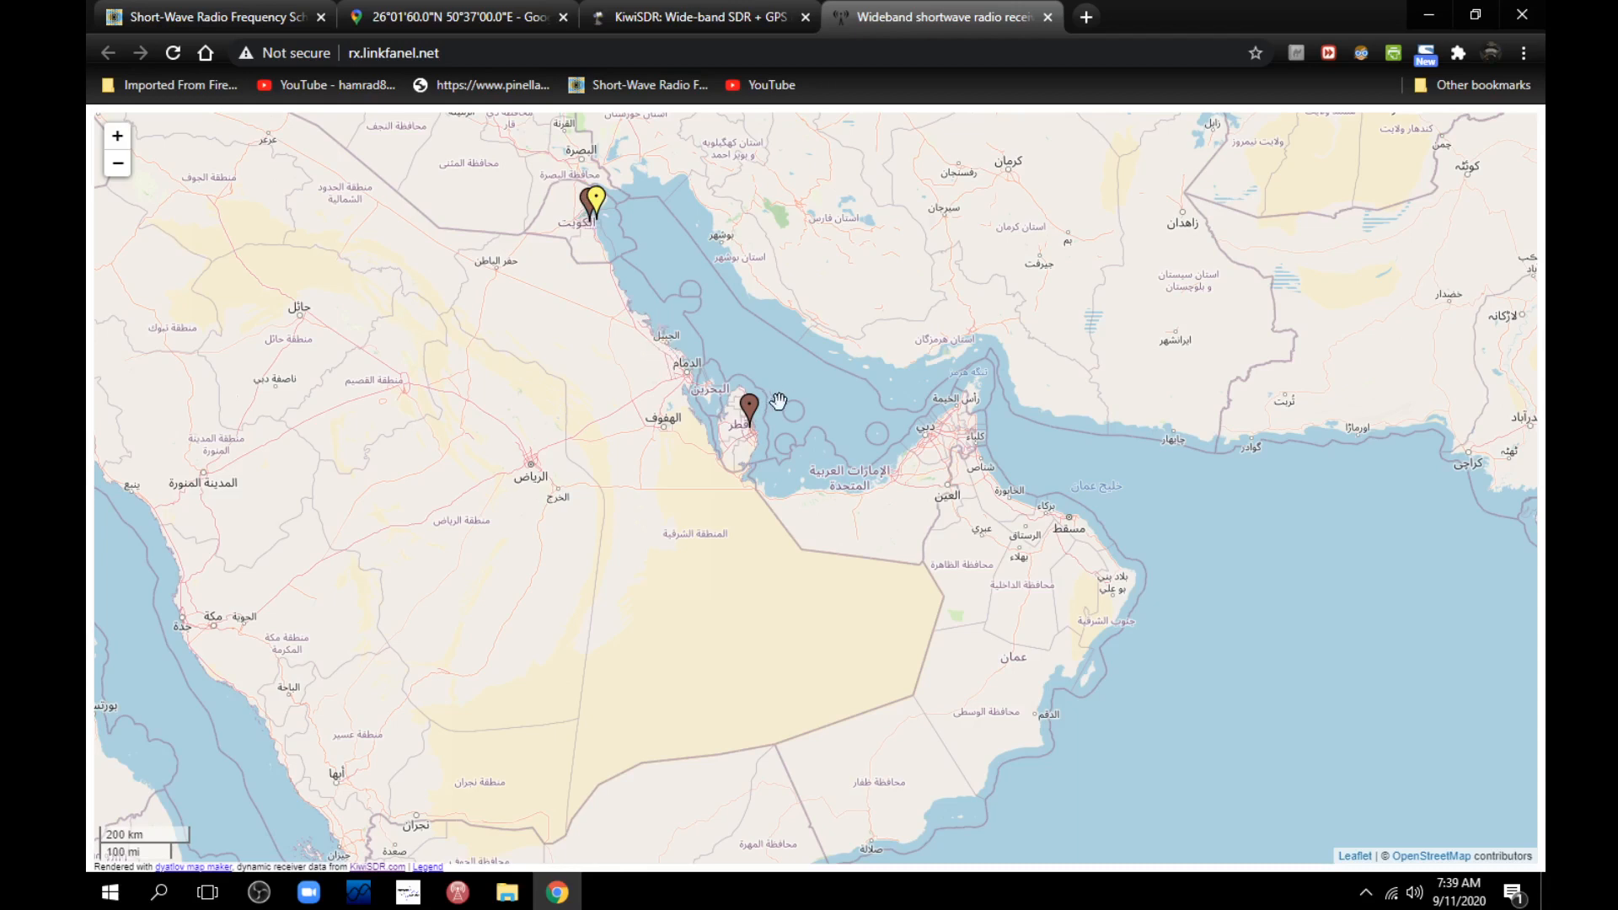
{"action": "mouse_move", "coordinate": [763, 386]}
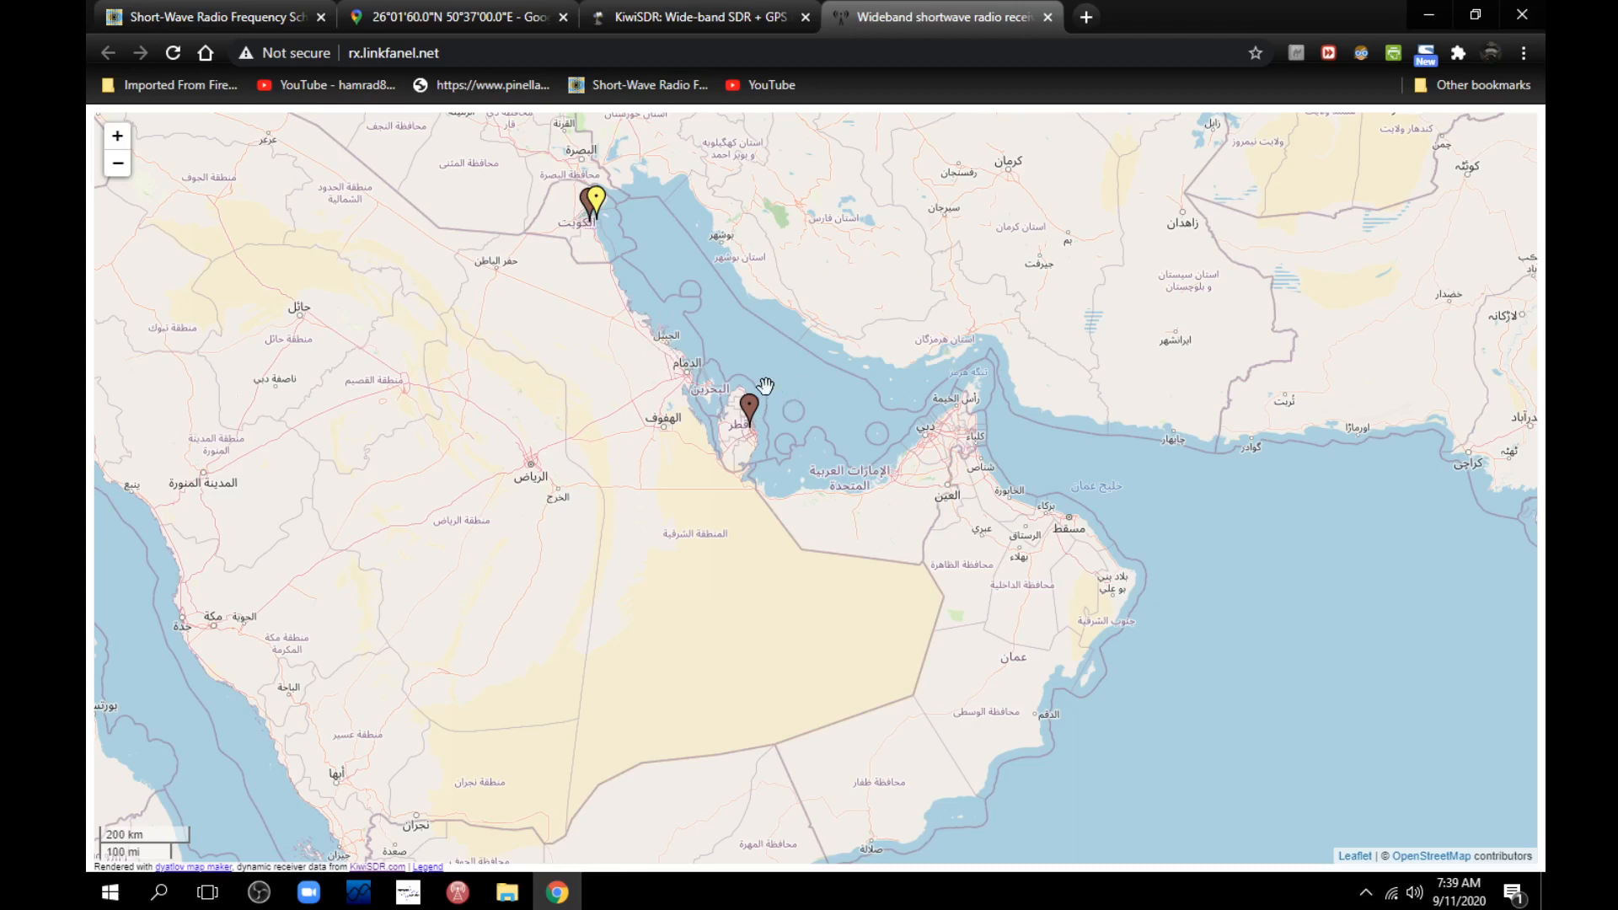
{"action": "mouse_move", "coordinate": [675, 418]}
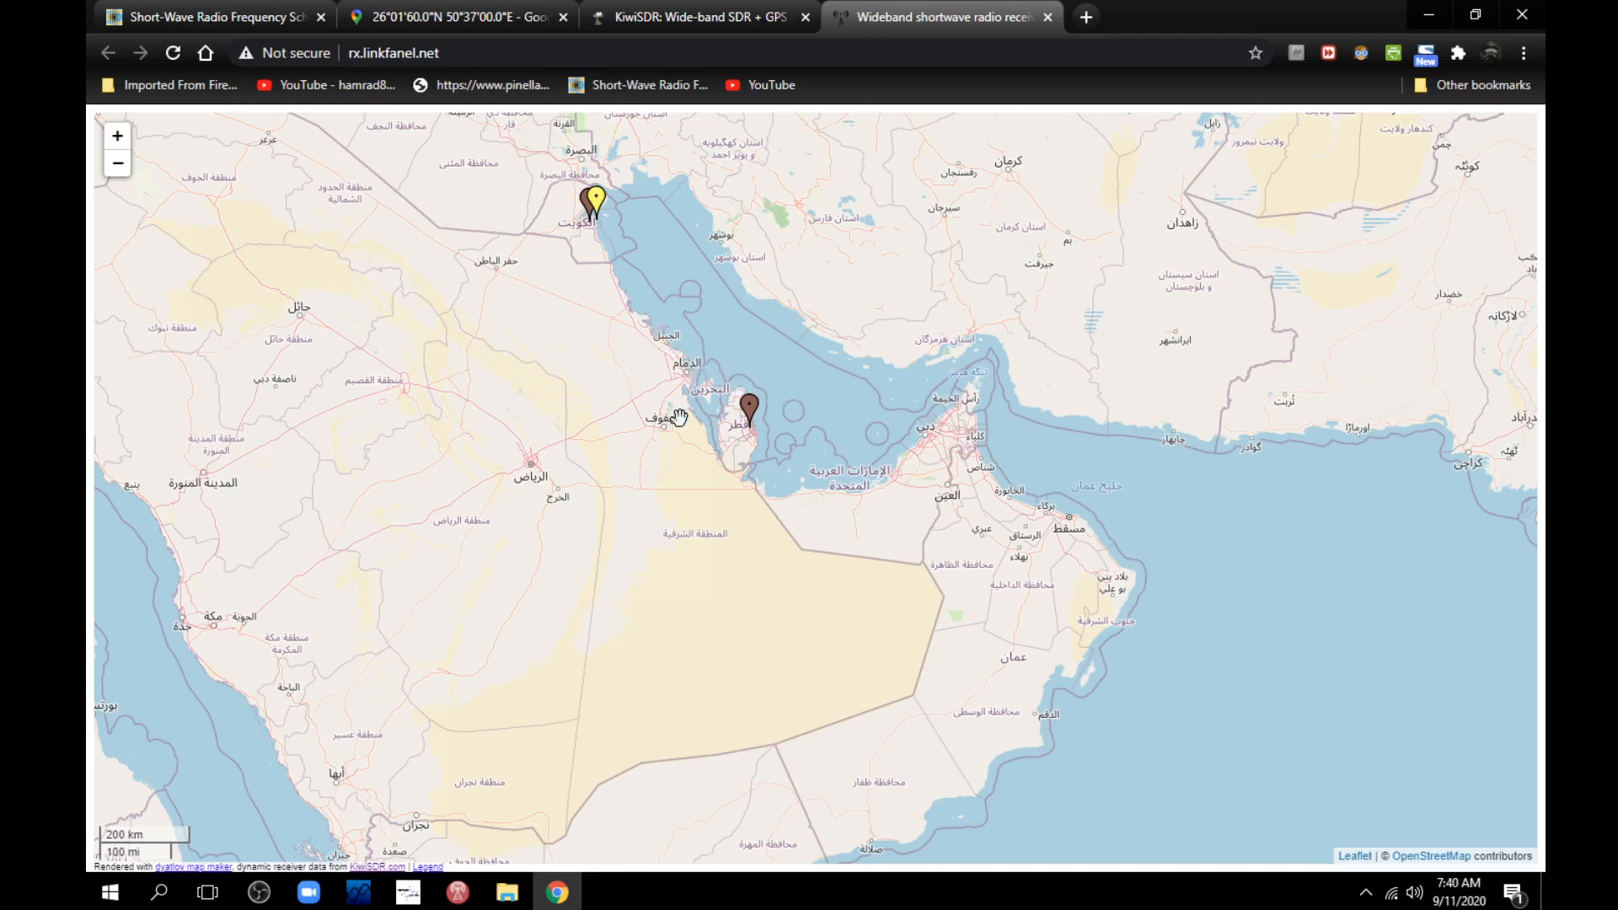
- Open the '0-30 MHz SDR, Qatar' receiver from its map marker popup
{"action": "left_click", "coordinate": [749, 405]}
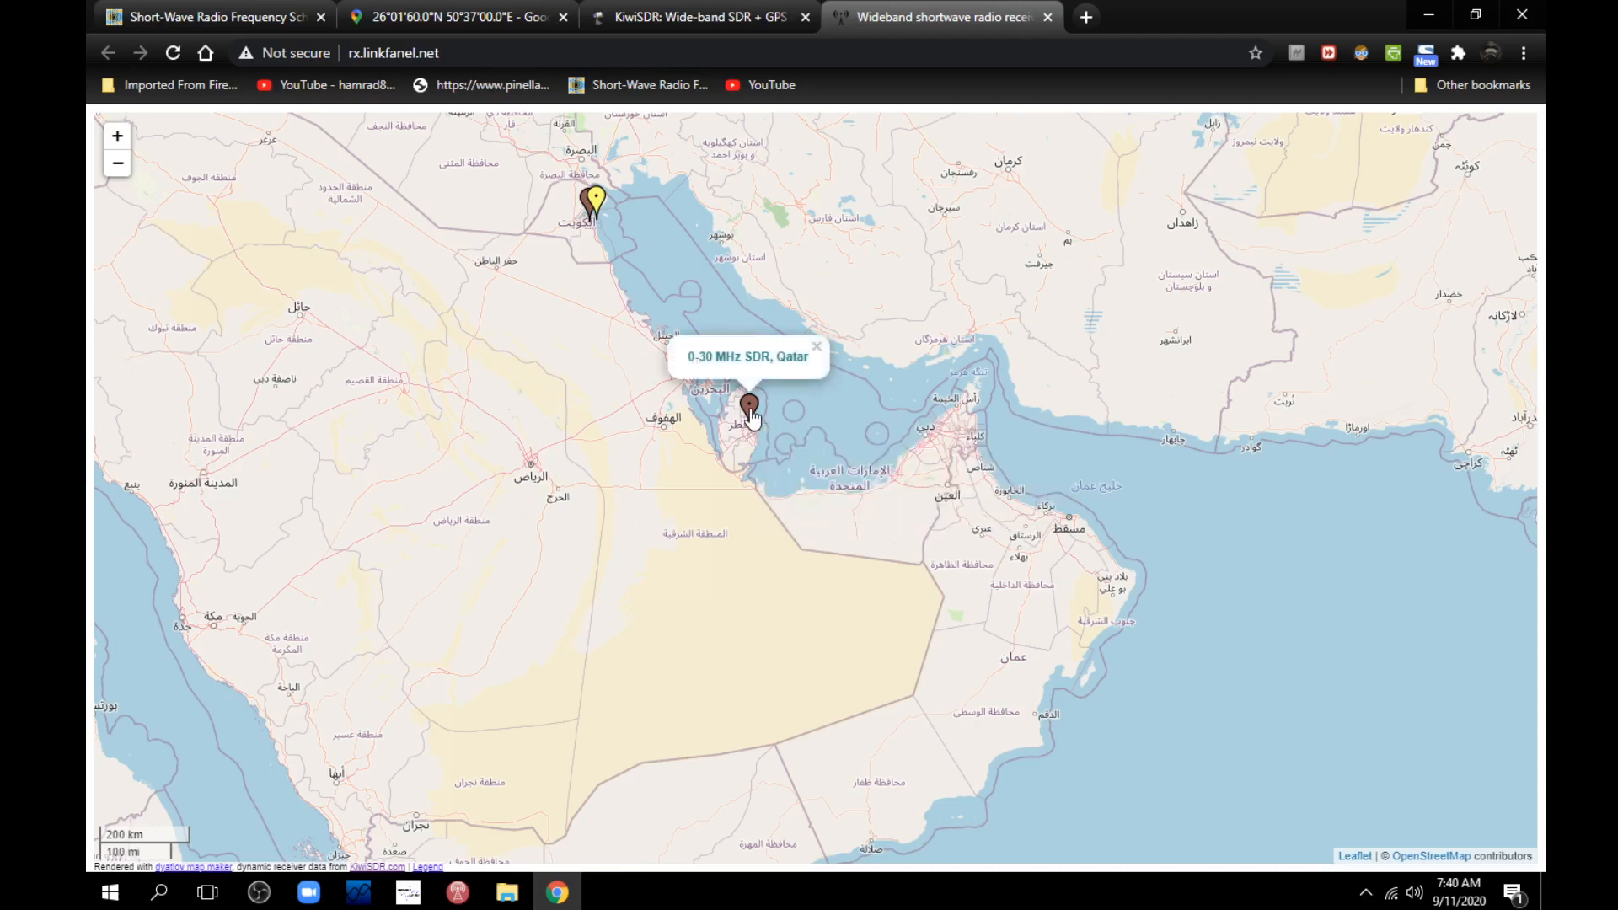
{"action": "mouse_move", "coordinate": [712, 382]}
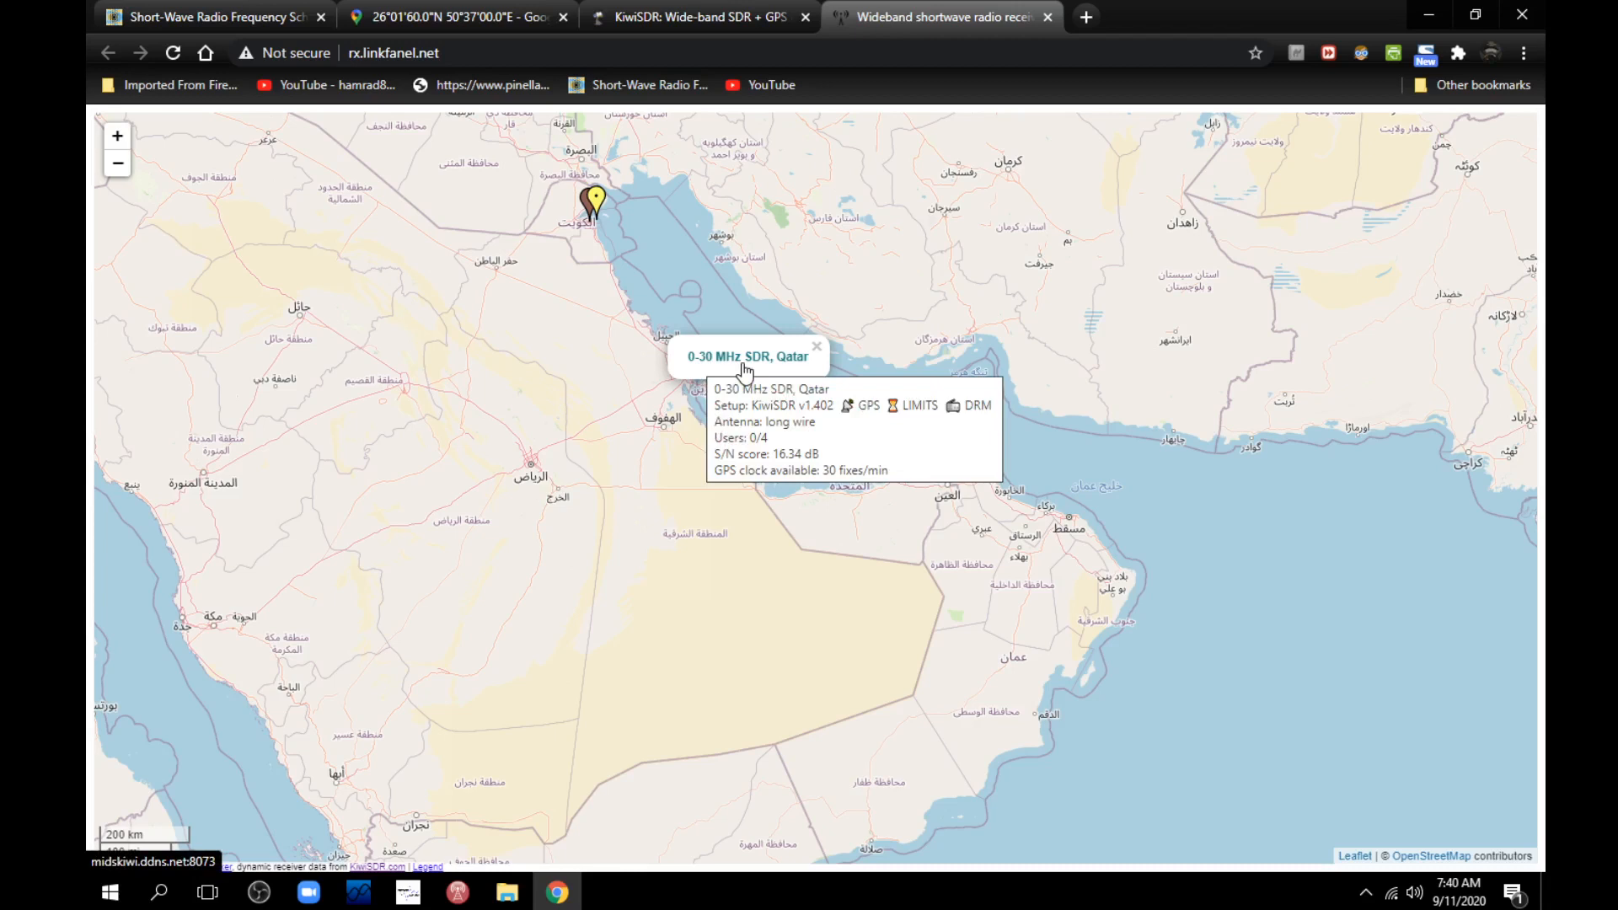
{"action": "left_click", "coordinate": [746, 356]}
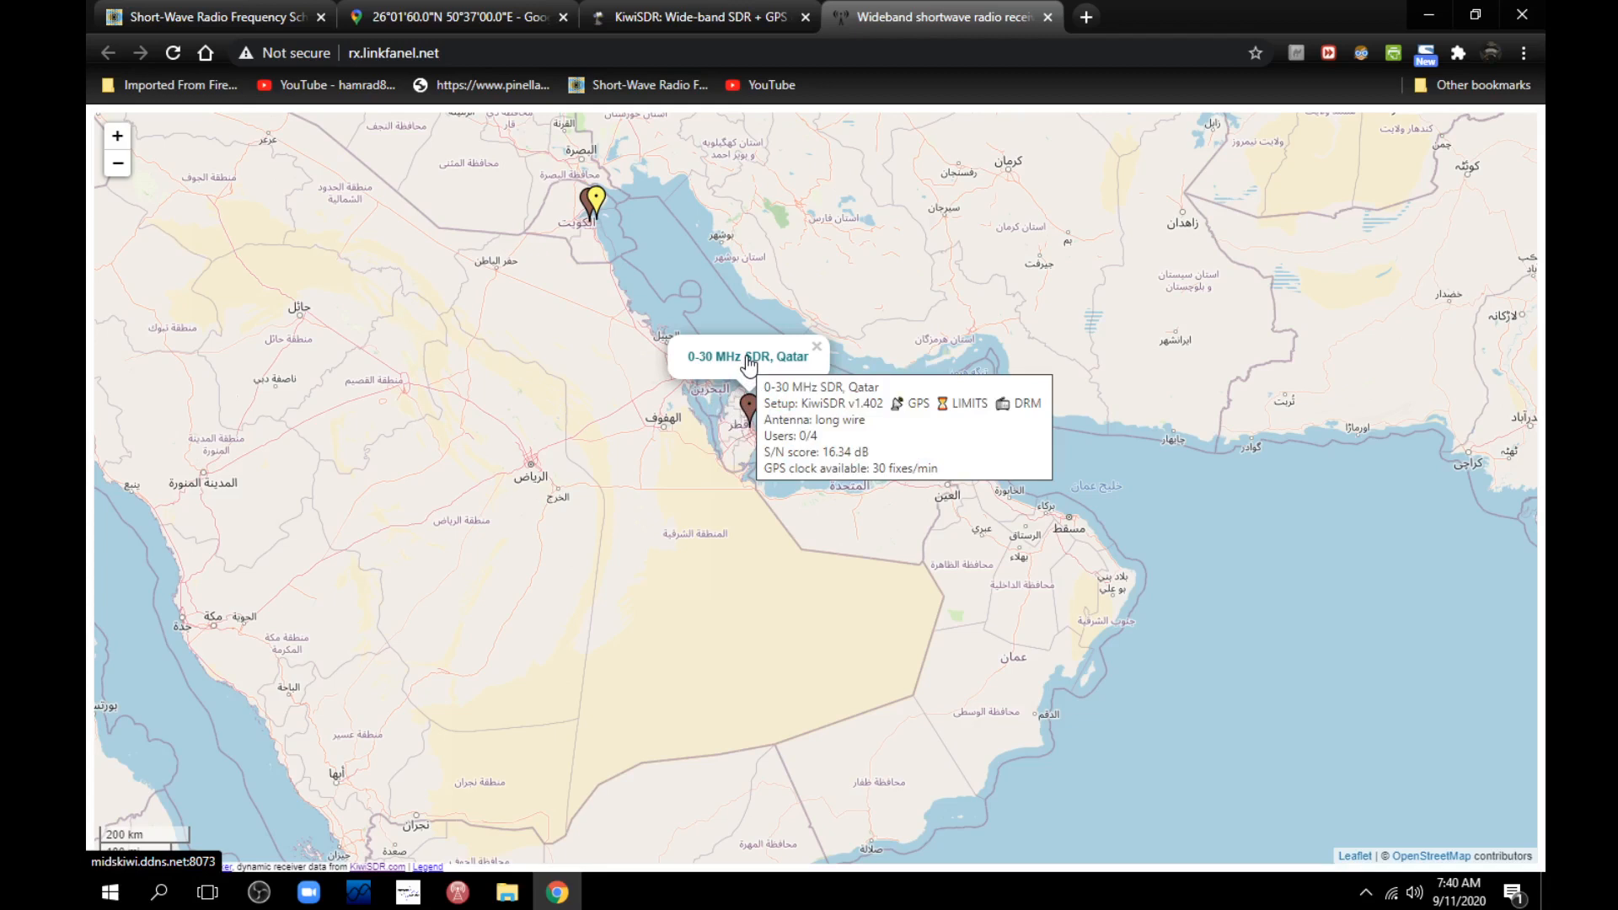
{"action": "left_click", "coordinate": [746, 355]}
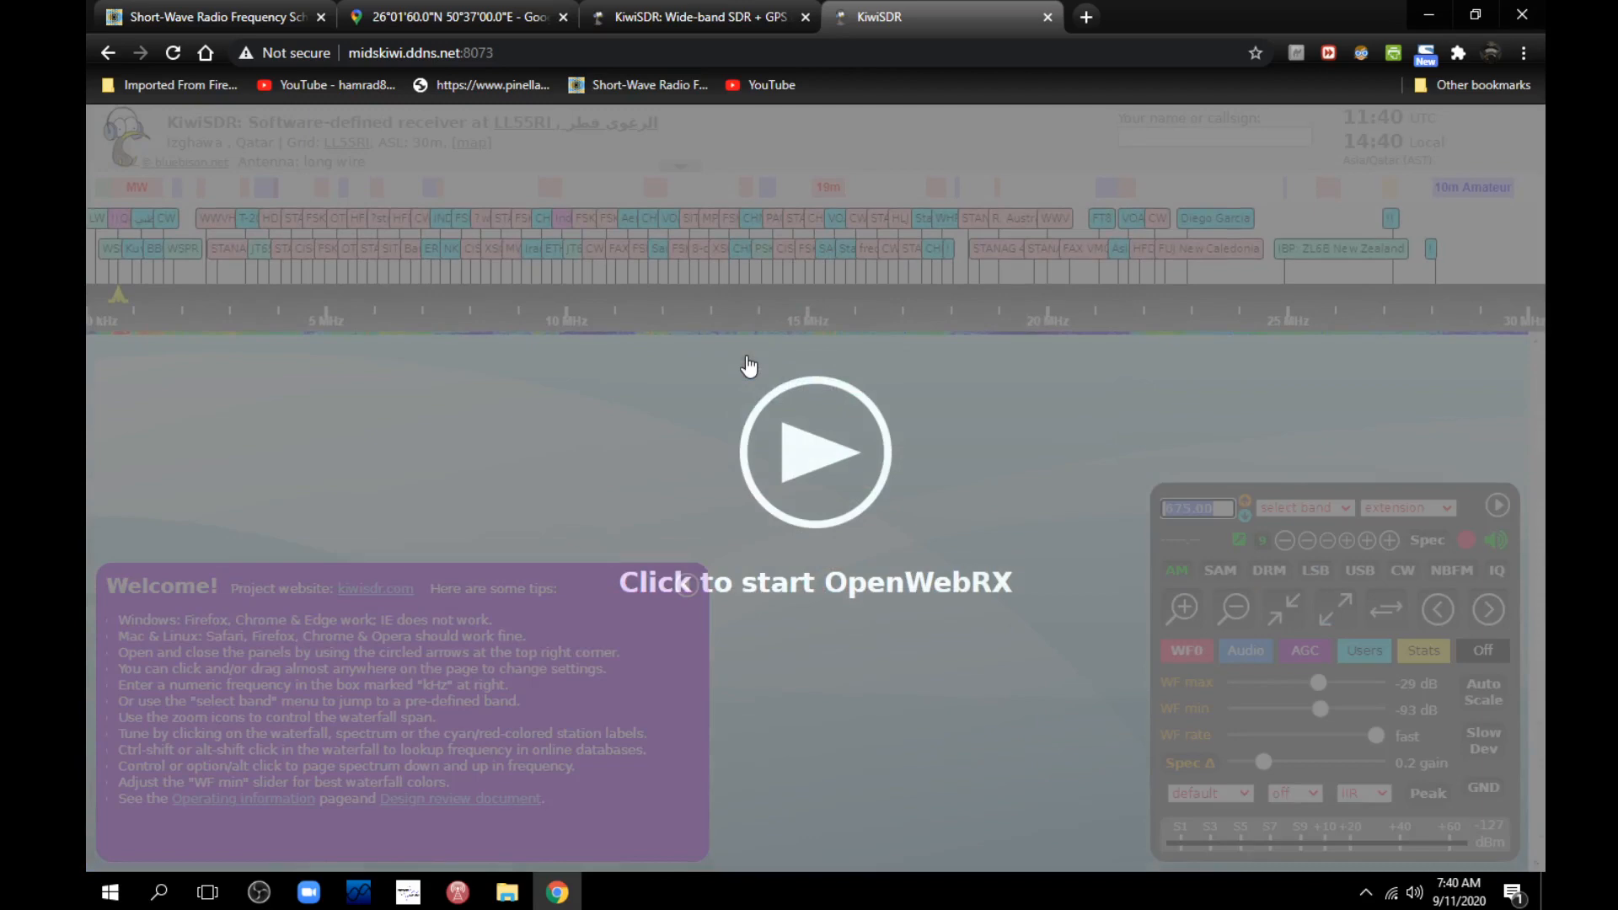
- Start the Qatar receiver's live OpenWebRX waterfall and show its audio settings
{"action": "left_click", "coordinate": [814, 452]}
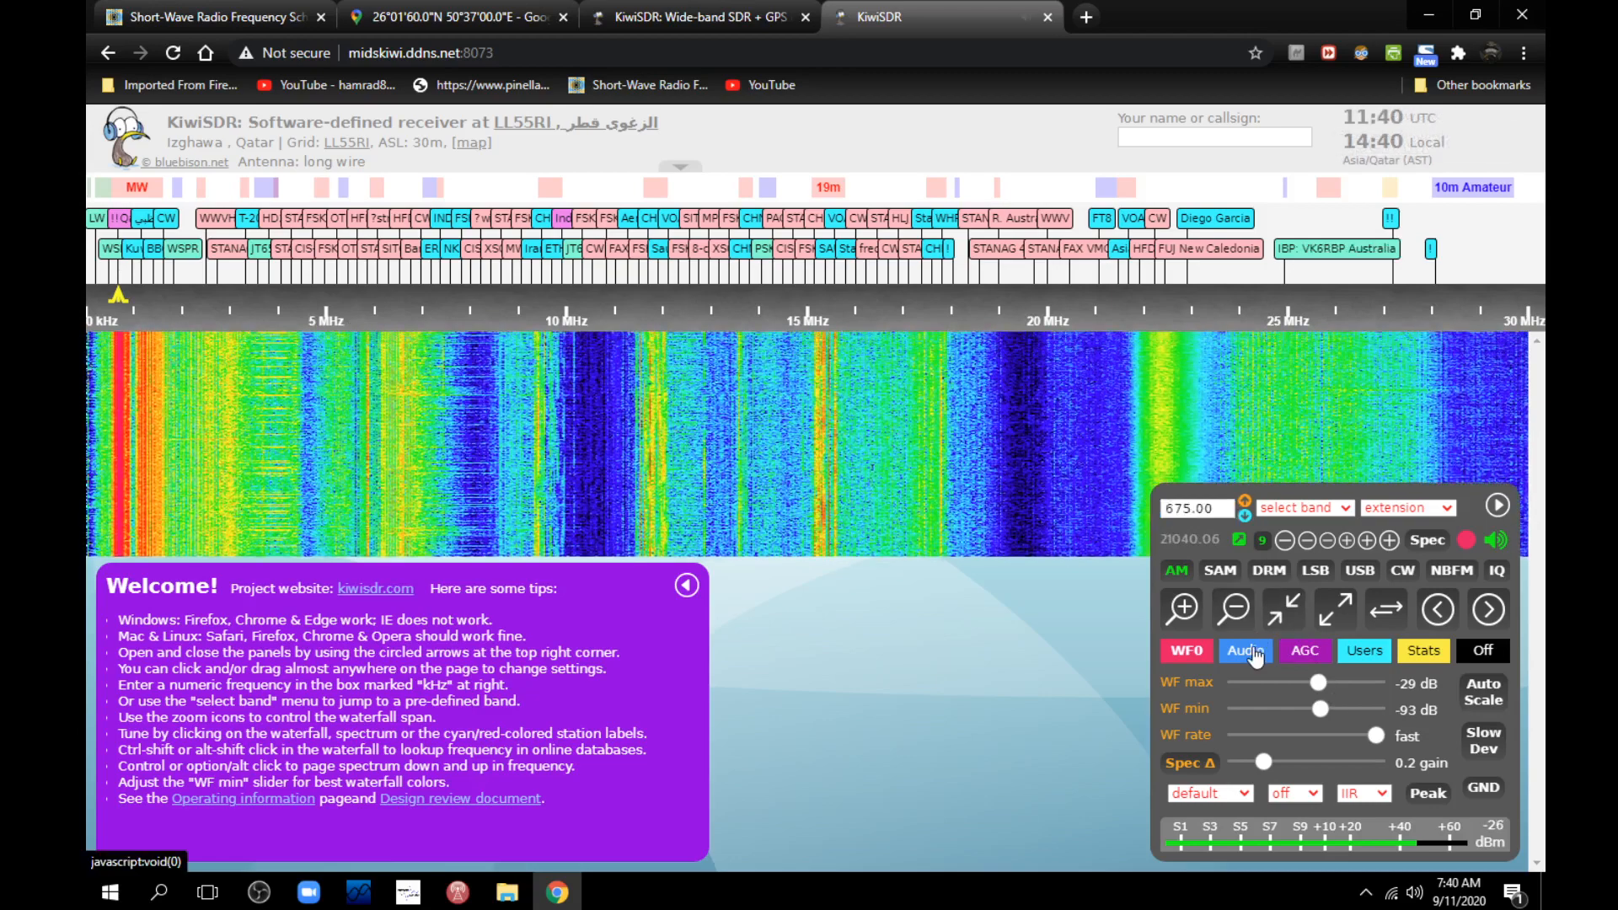
{"action": "left_click", "coordinate": [1243, 650]}
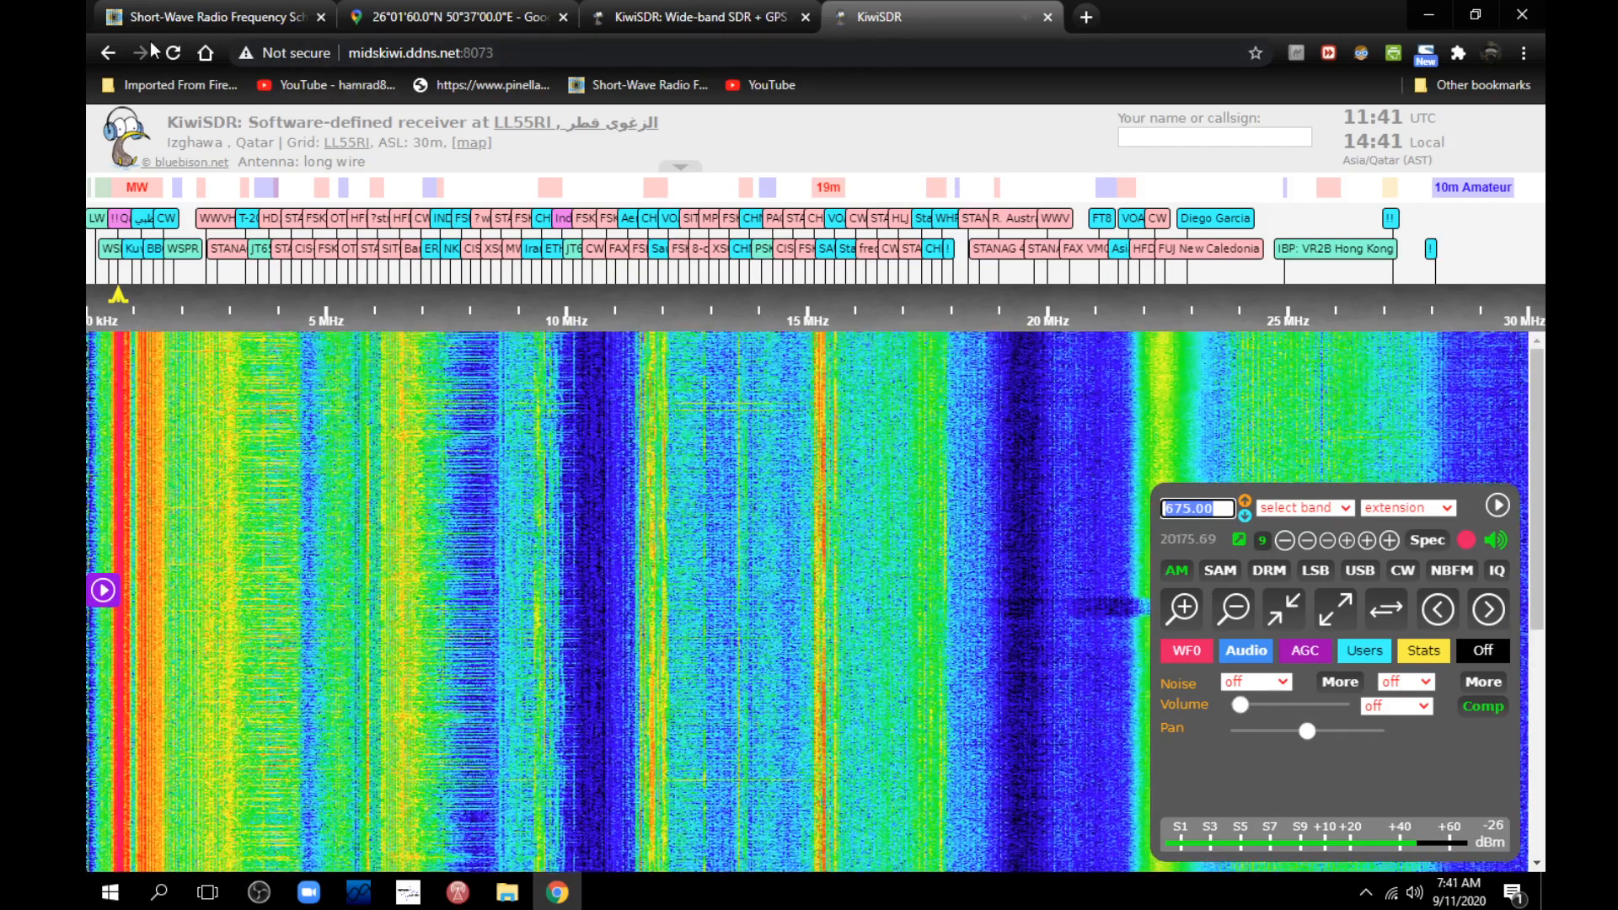
- Check the R.BAHRAIN frequency on short-wave.info and tune the Qatar receiver near 6 MHz, to 6010 kHz AM
{"action": "left_click", "coordinate": [212, 17]}
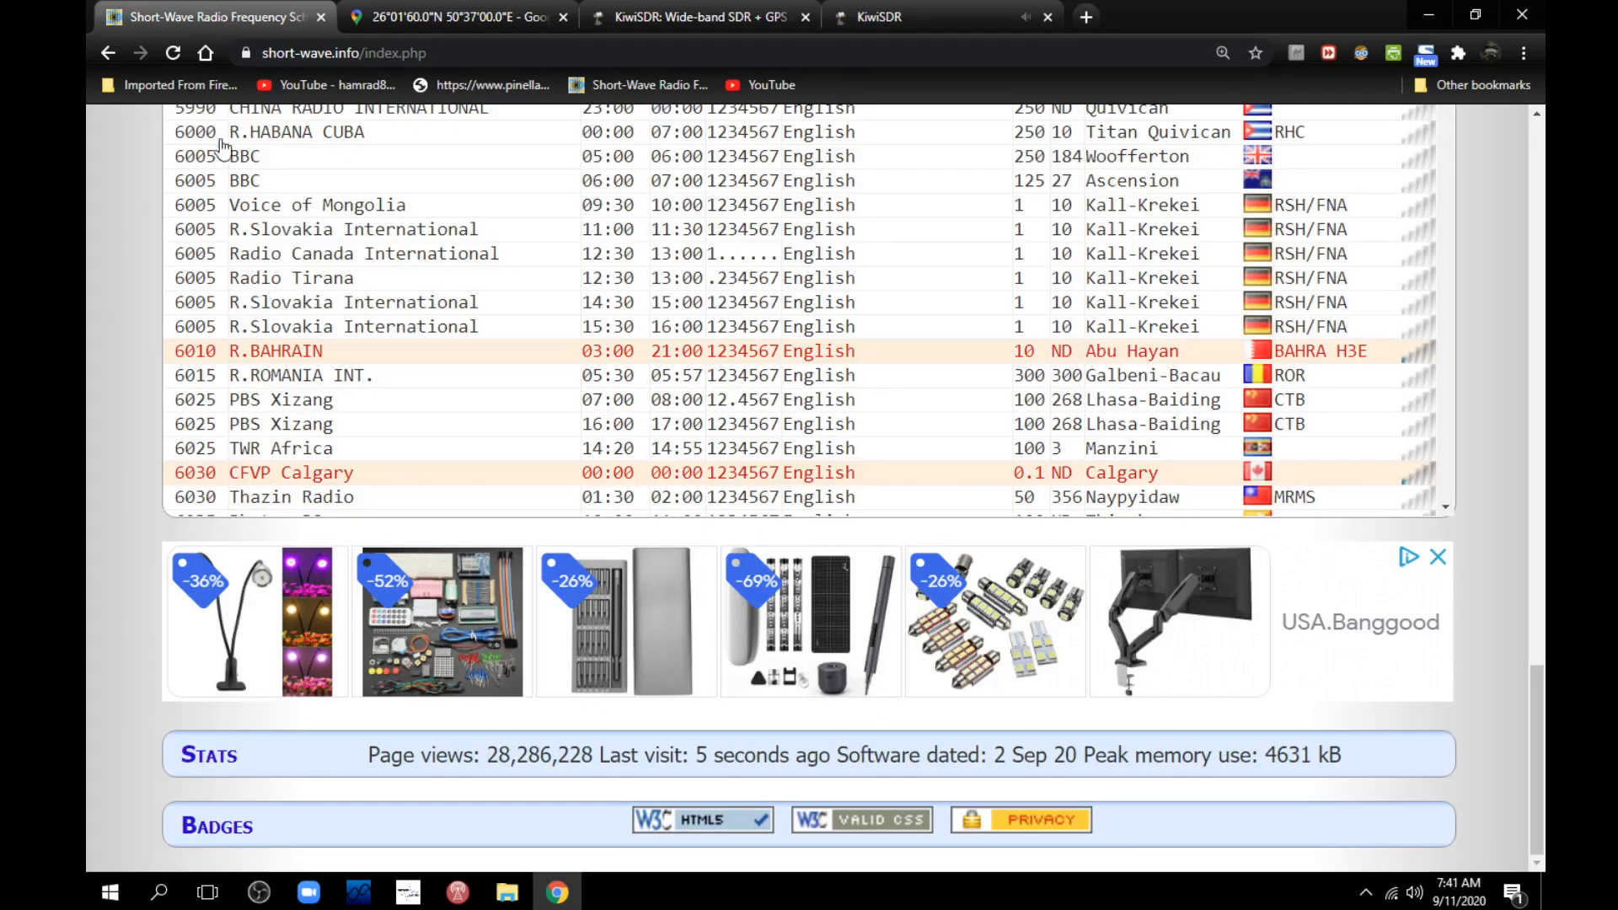
{"action": "mouse_move", "coordinate": [196, 351]}
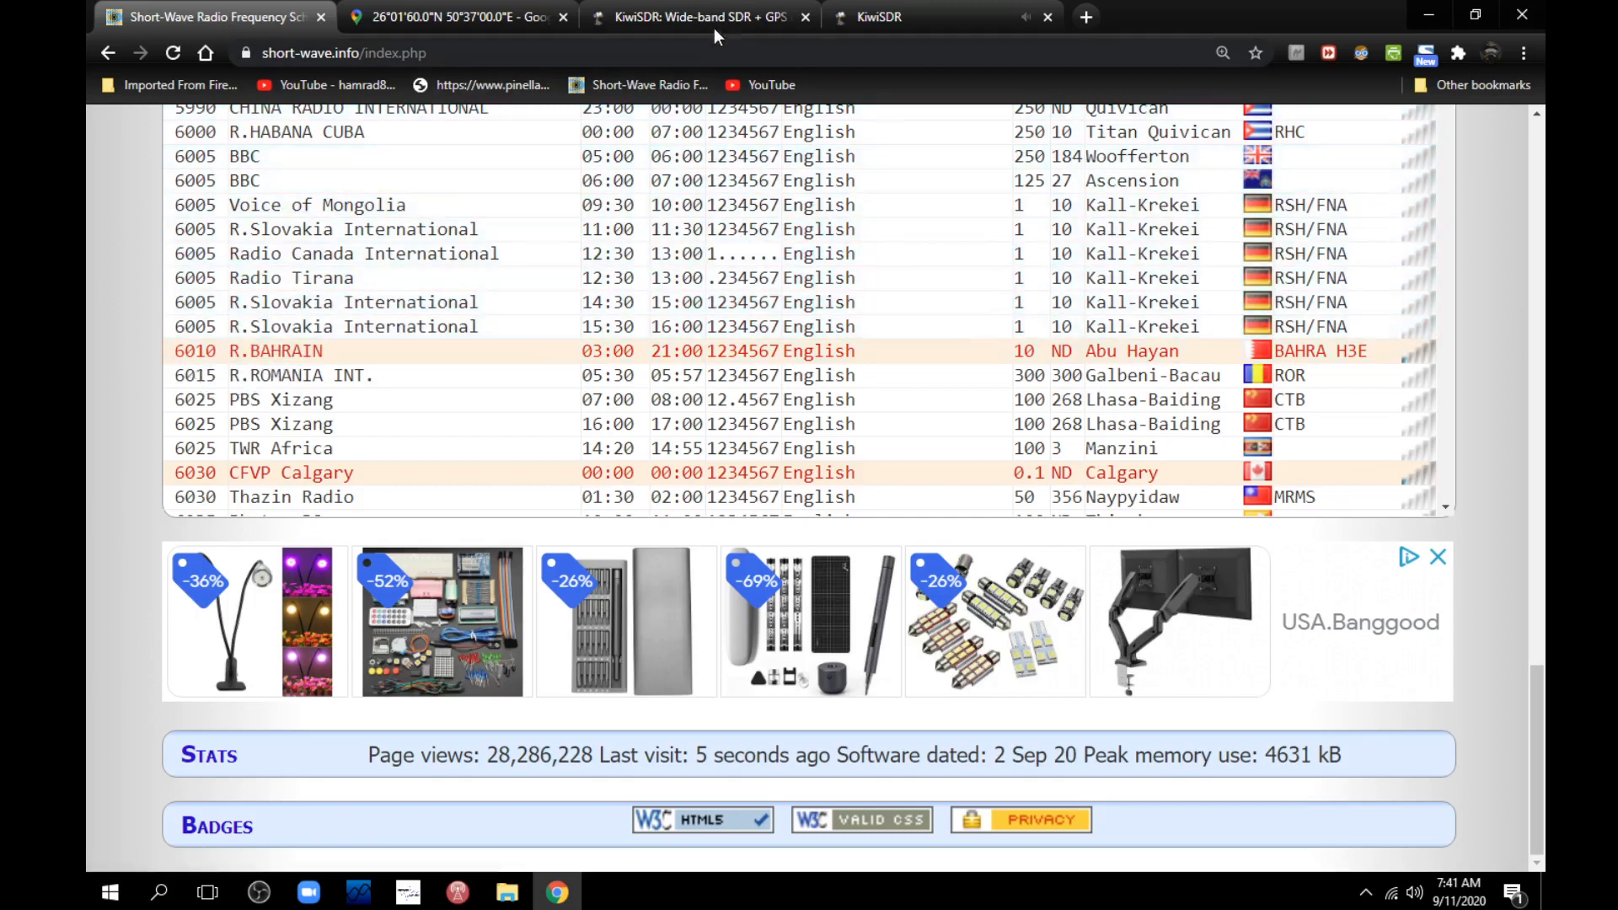
{"action": "left_click", "coordinate": [454, 17]}
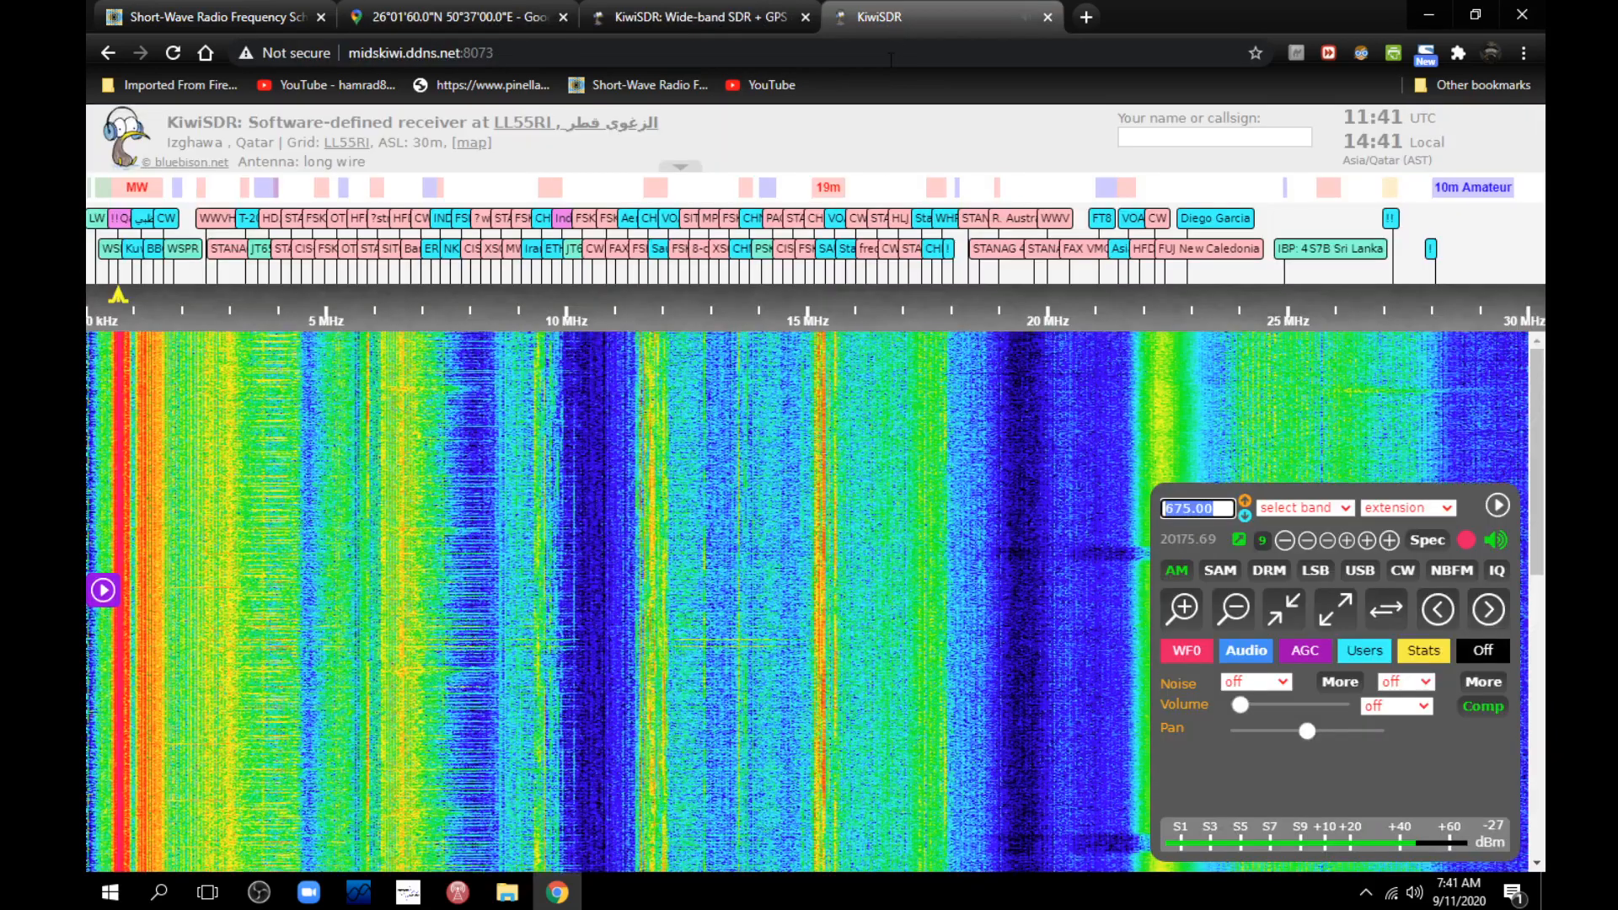
{"action": "left_click", "coordinate": [833, 506]}
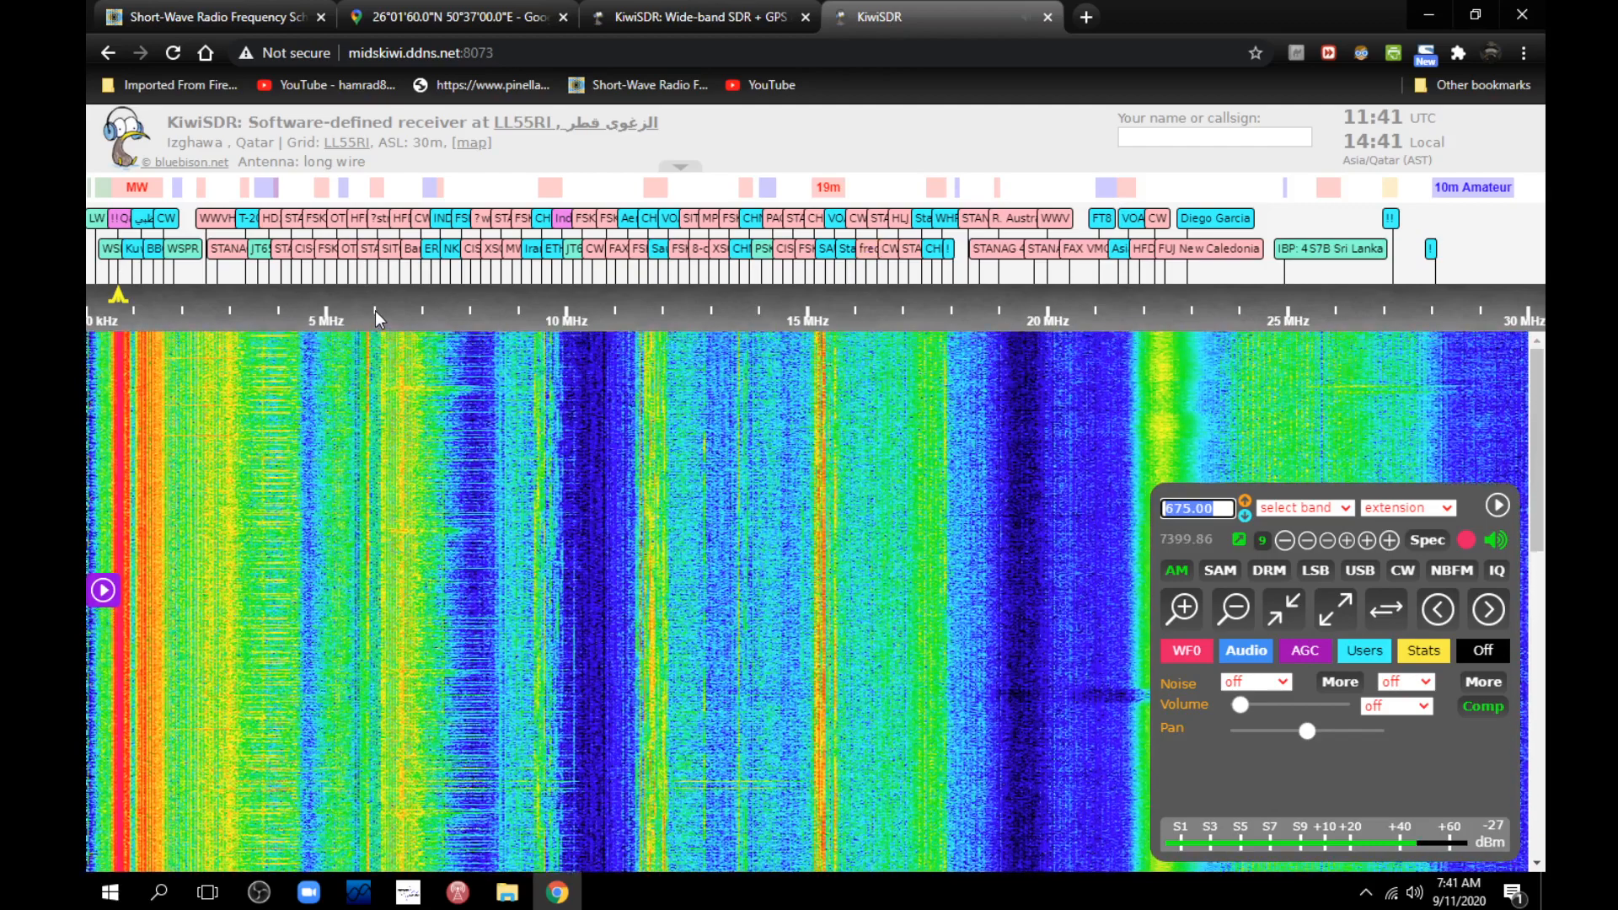
{"action": "left_click", "coordinate": [374, 309]}
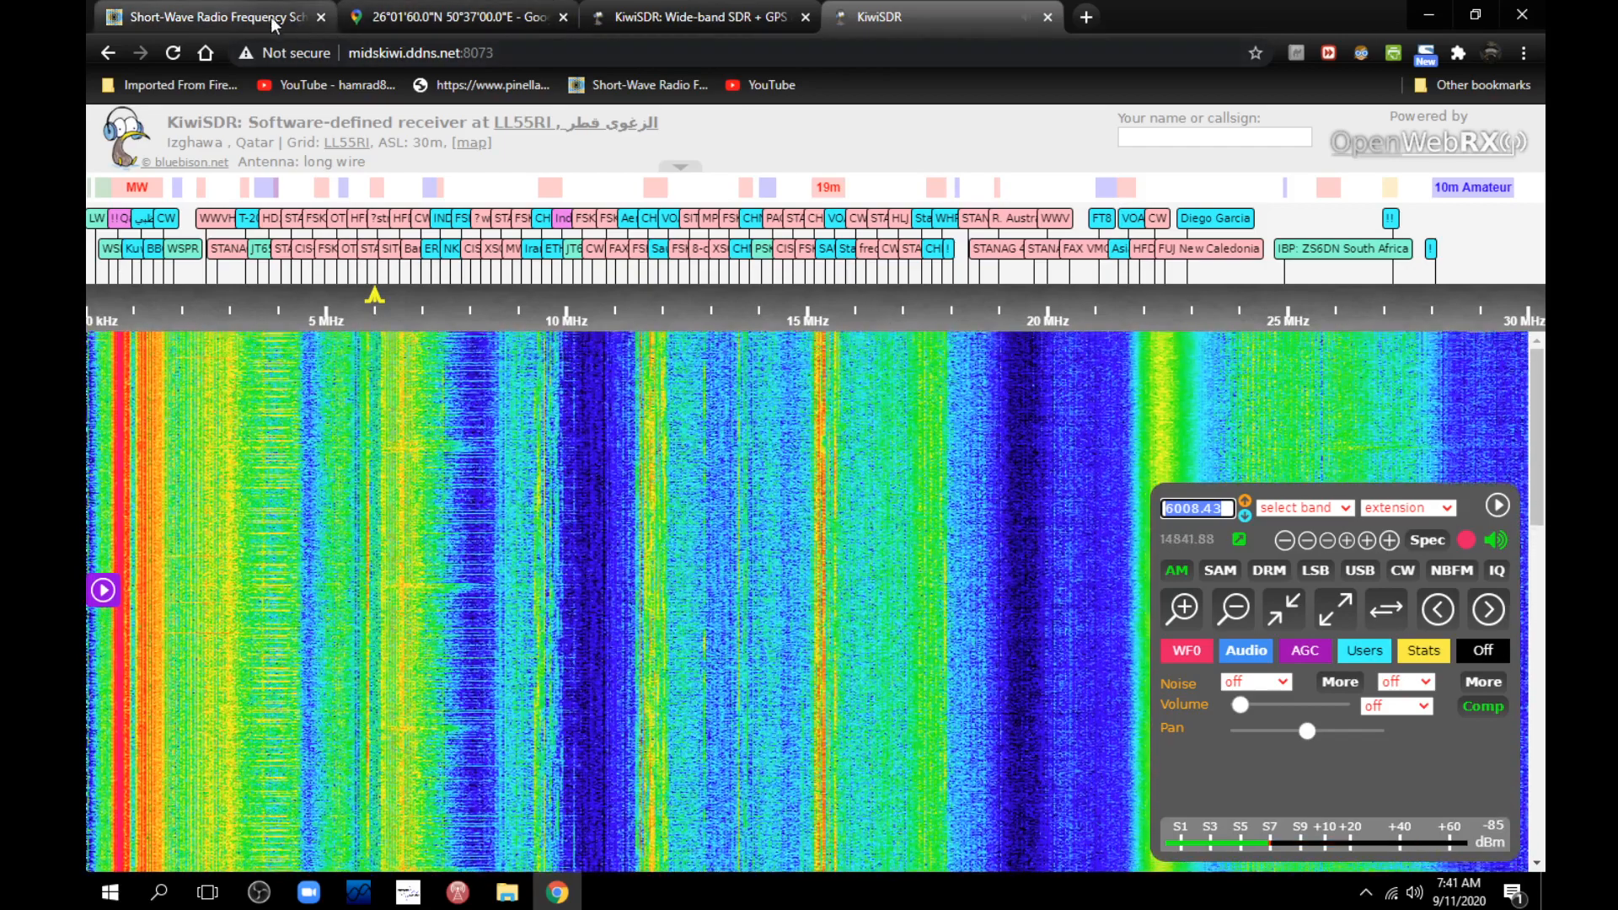
- Compare the schedule against the receiver again and zoom the waterfall out around 6010 kHz
{"action": "left_click", "coordinate": [212, 17]}
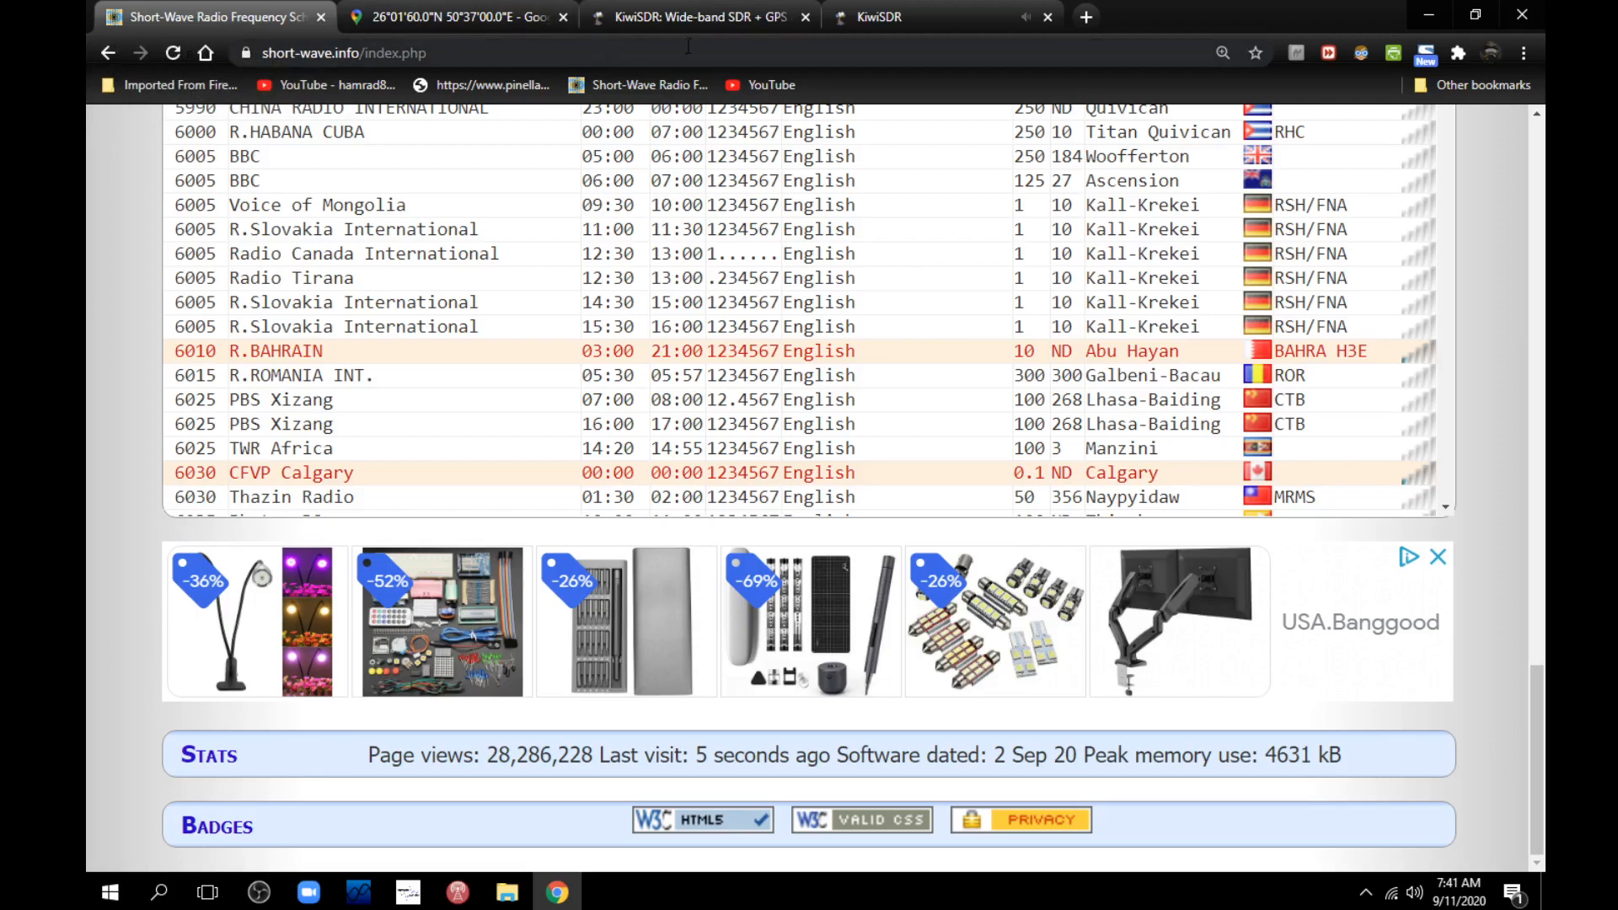
{"action": "left_click", "coordinate": [939, 17]}
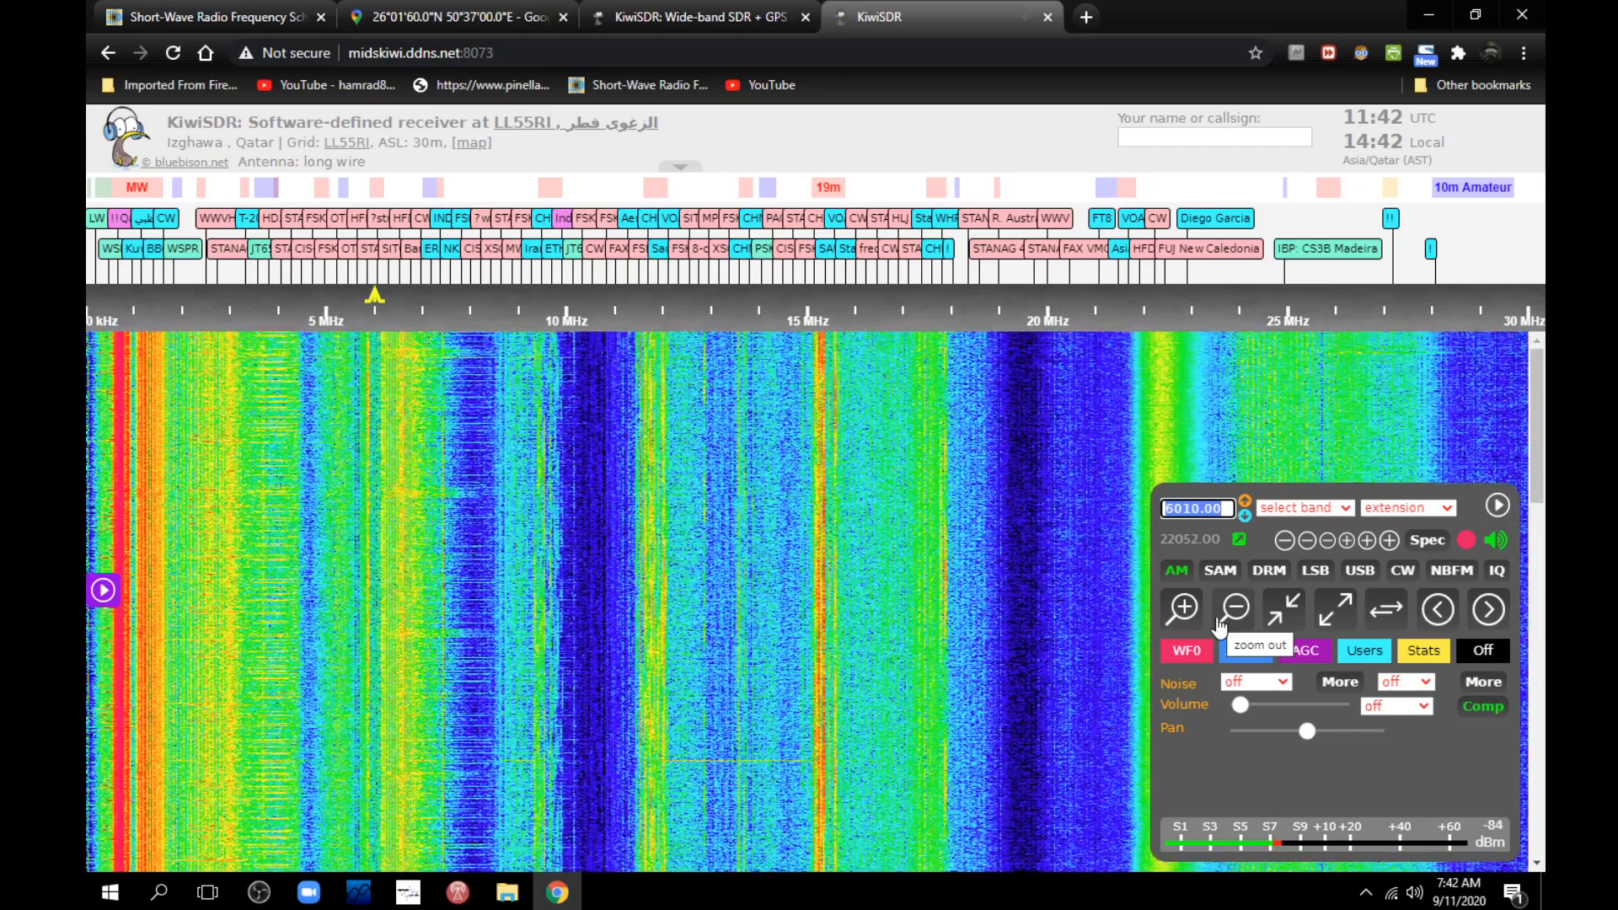
{"action": "left_click", "coordinate": [1232, 607]}
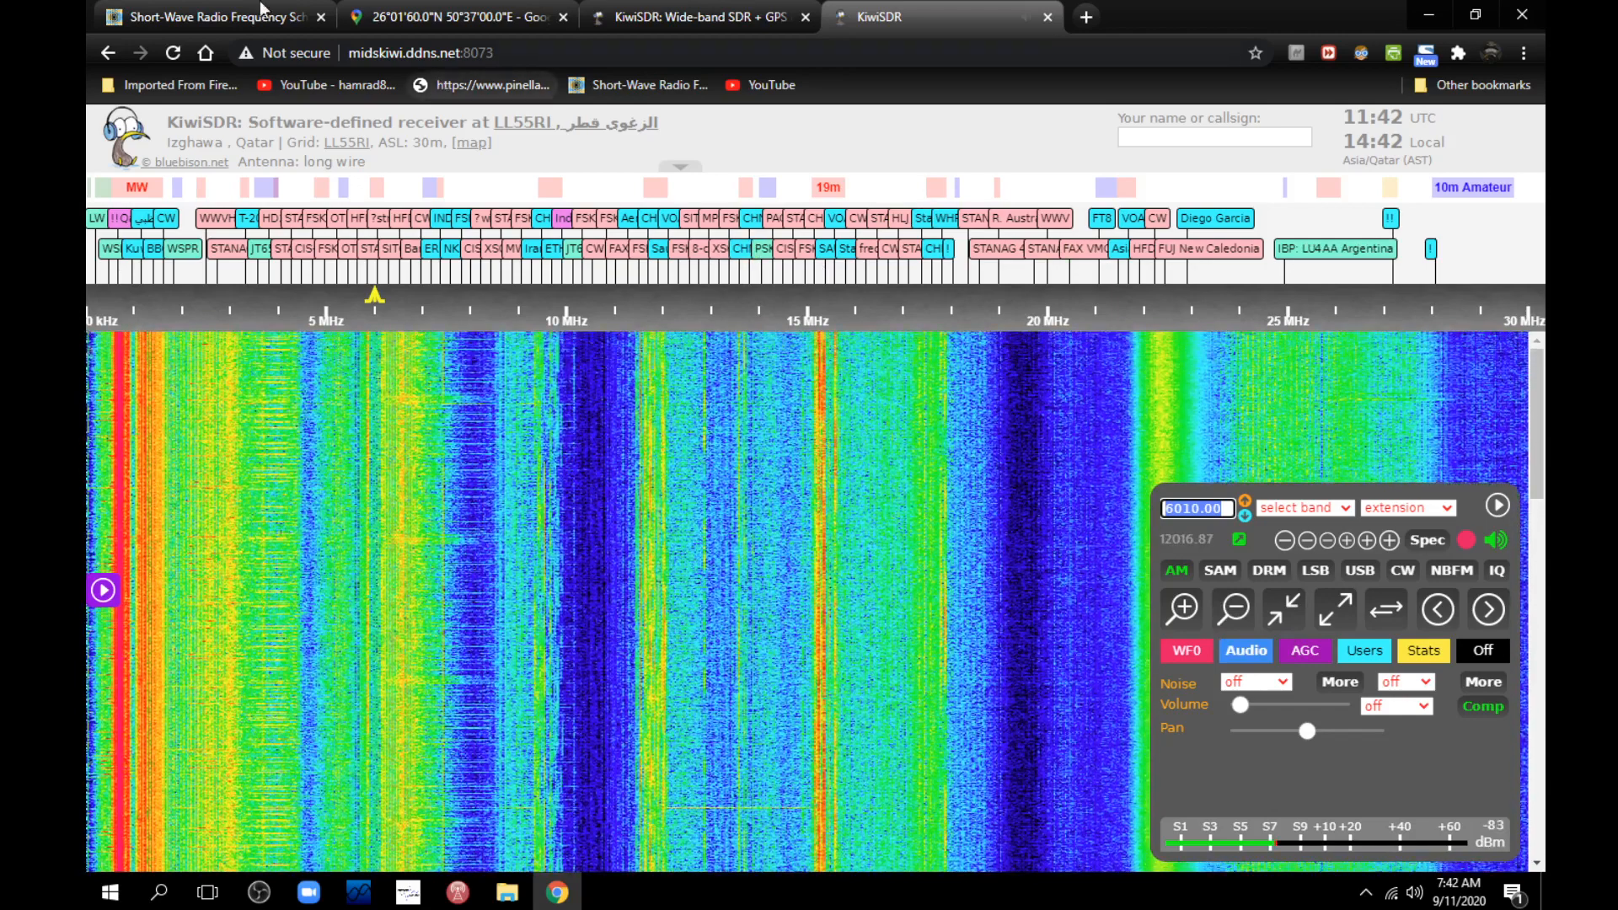
{"action": "left_click", "coordinate": [211, 16]}
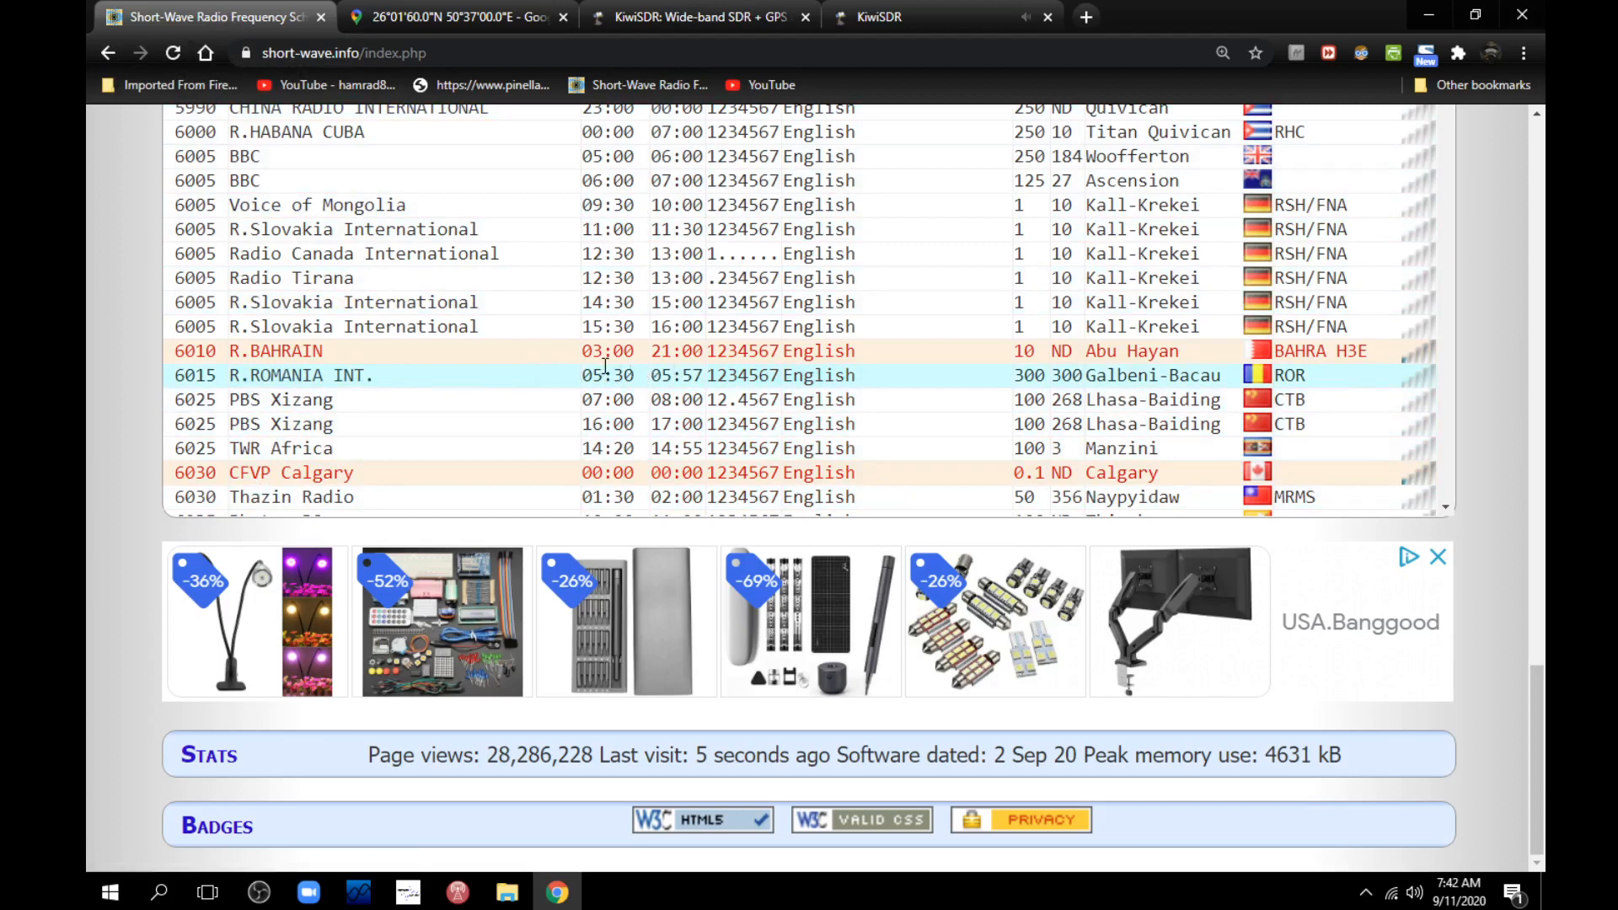
{"action": "mouse_move", "coordinate": [686, 374]}
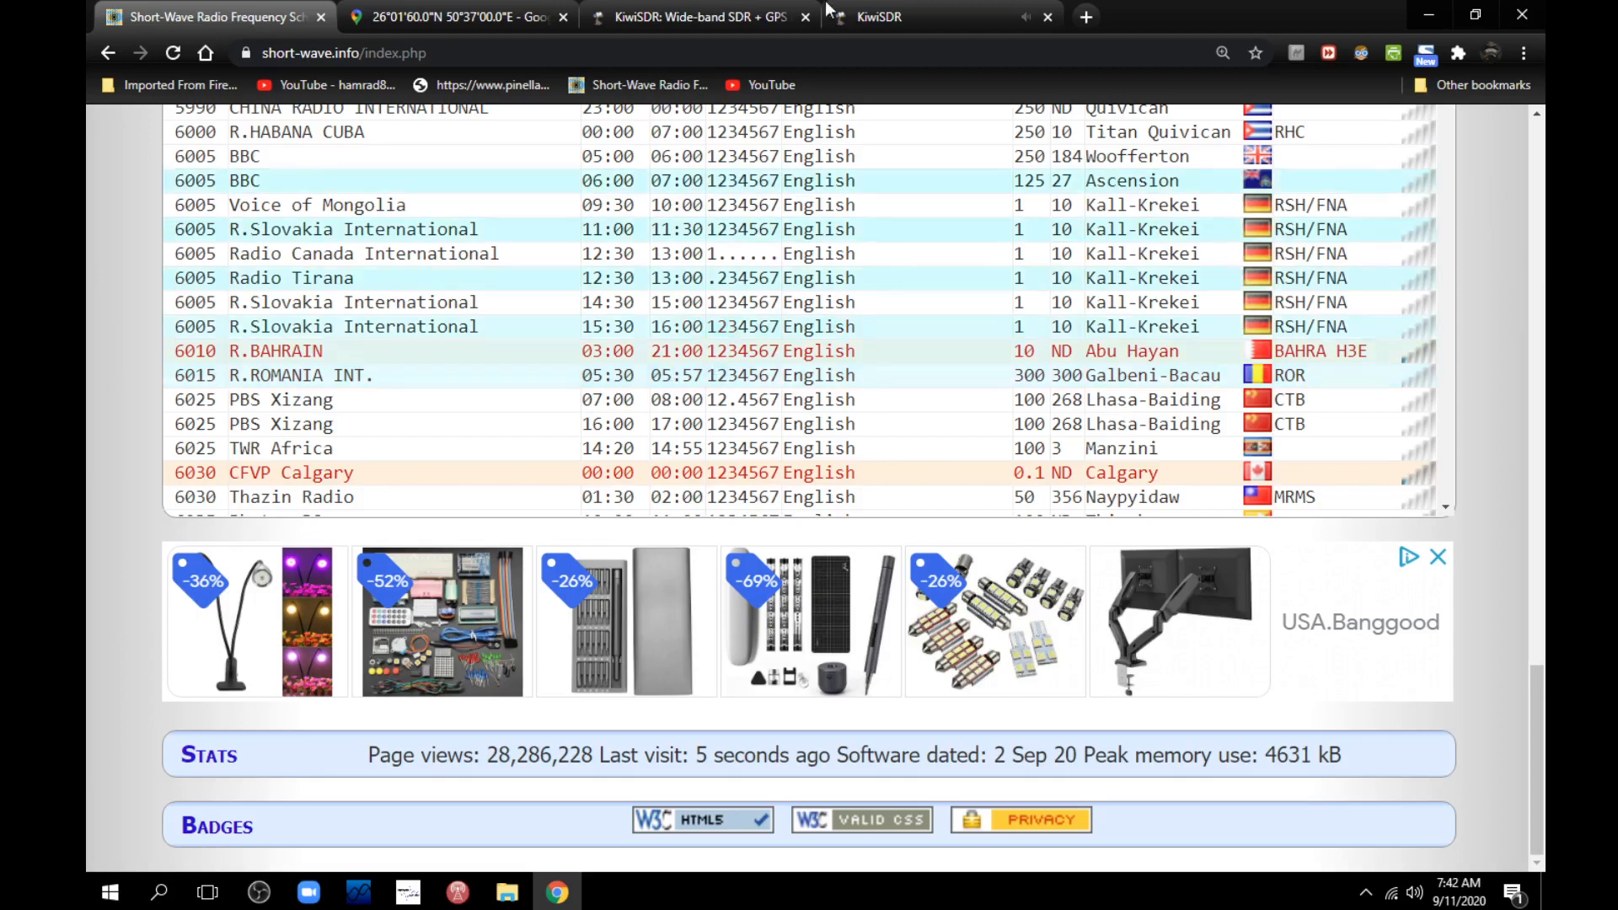
{"action": "left_click", "coordinate": [877, 17]}
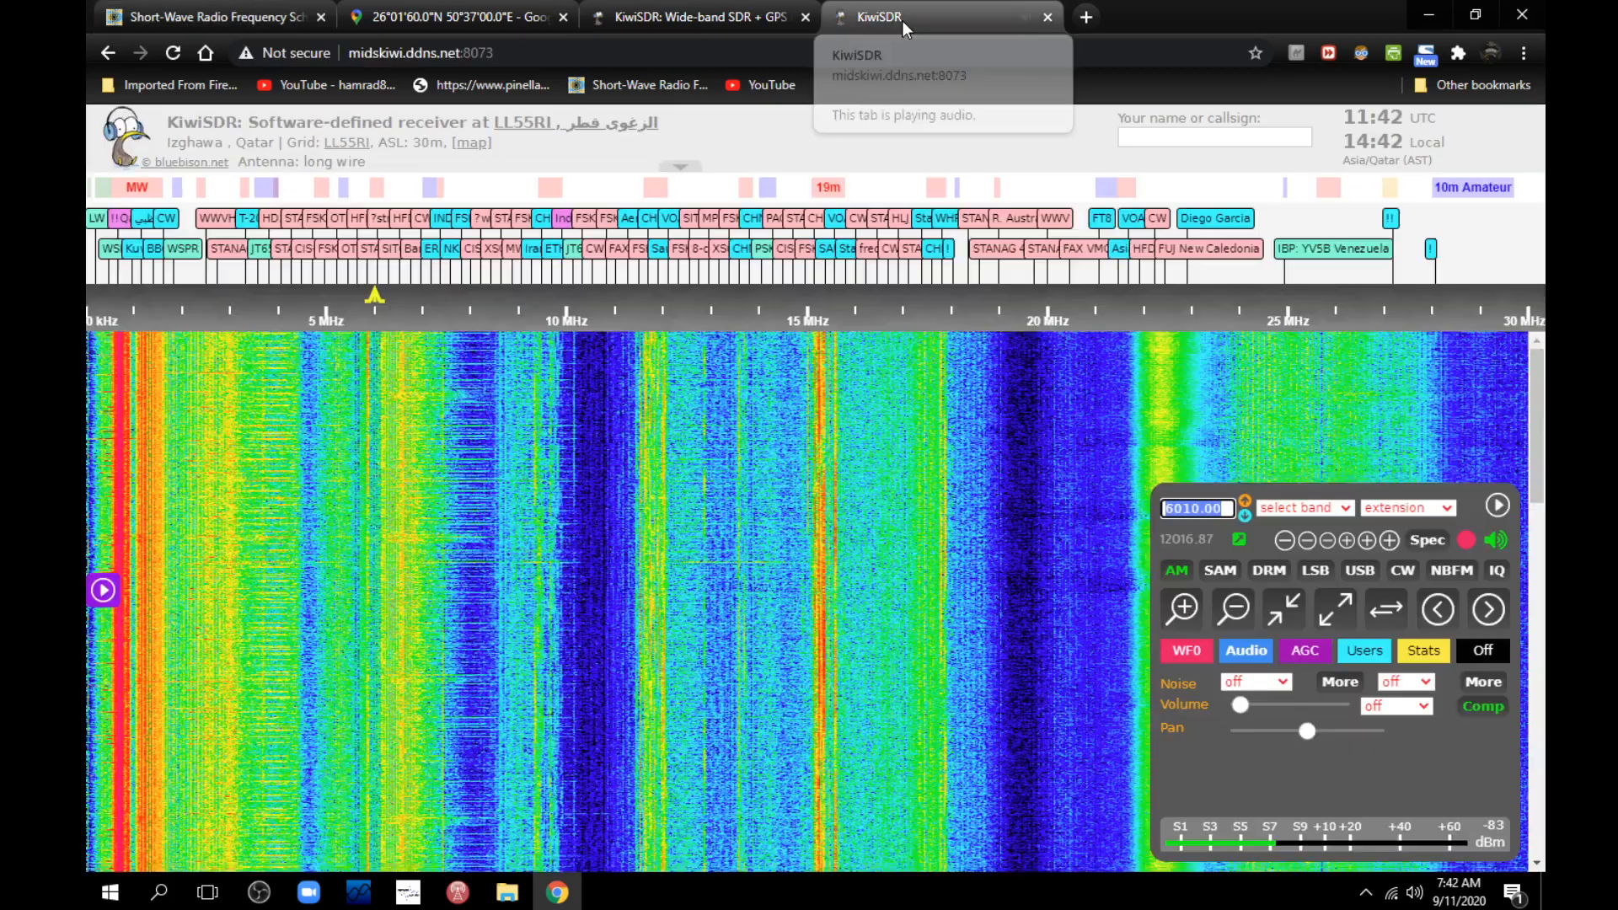
{"action": "mouse_move", "coordinate": [863, 302]}
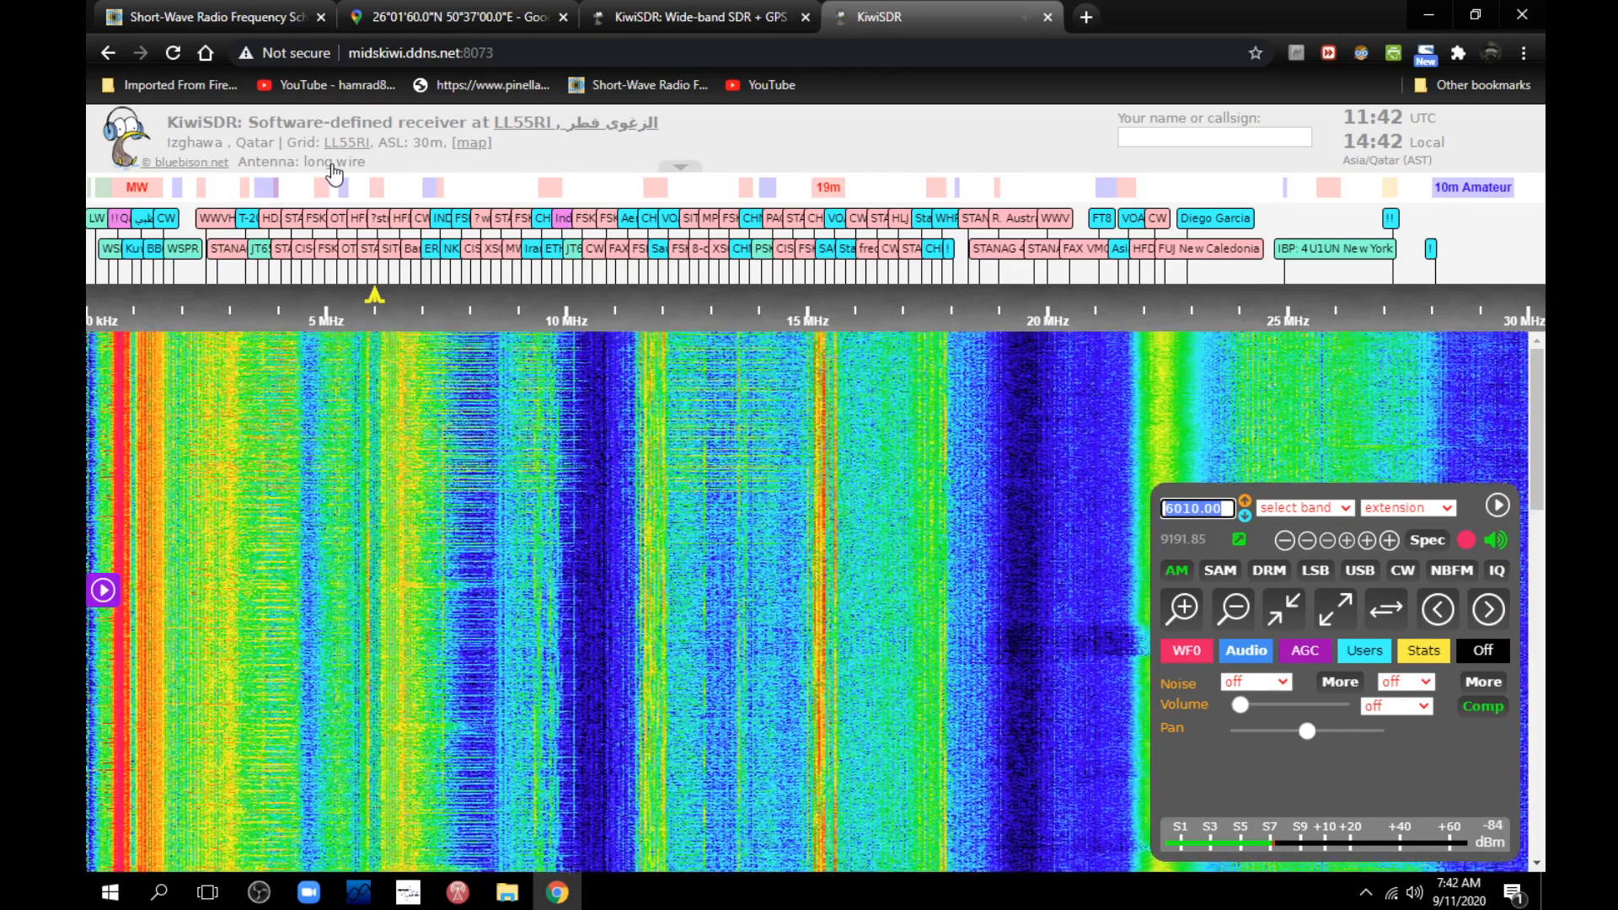
{"action": "mouse_move", "coordinate": [506, 256]}
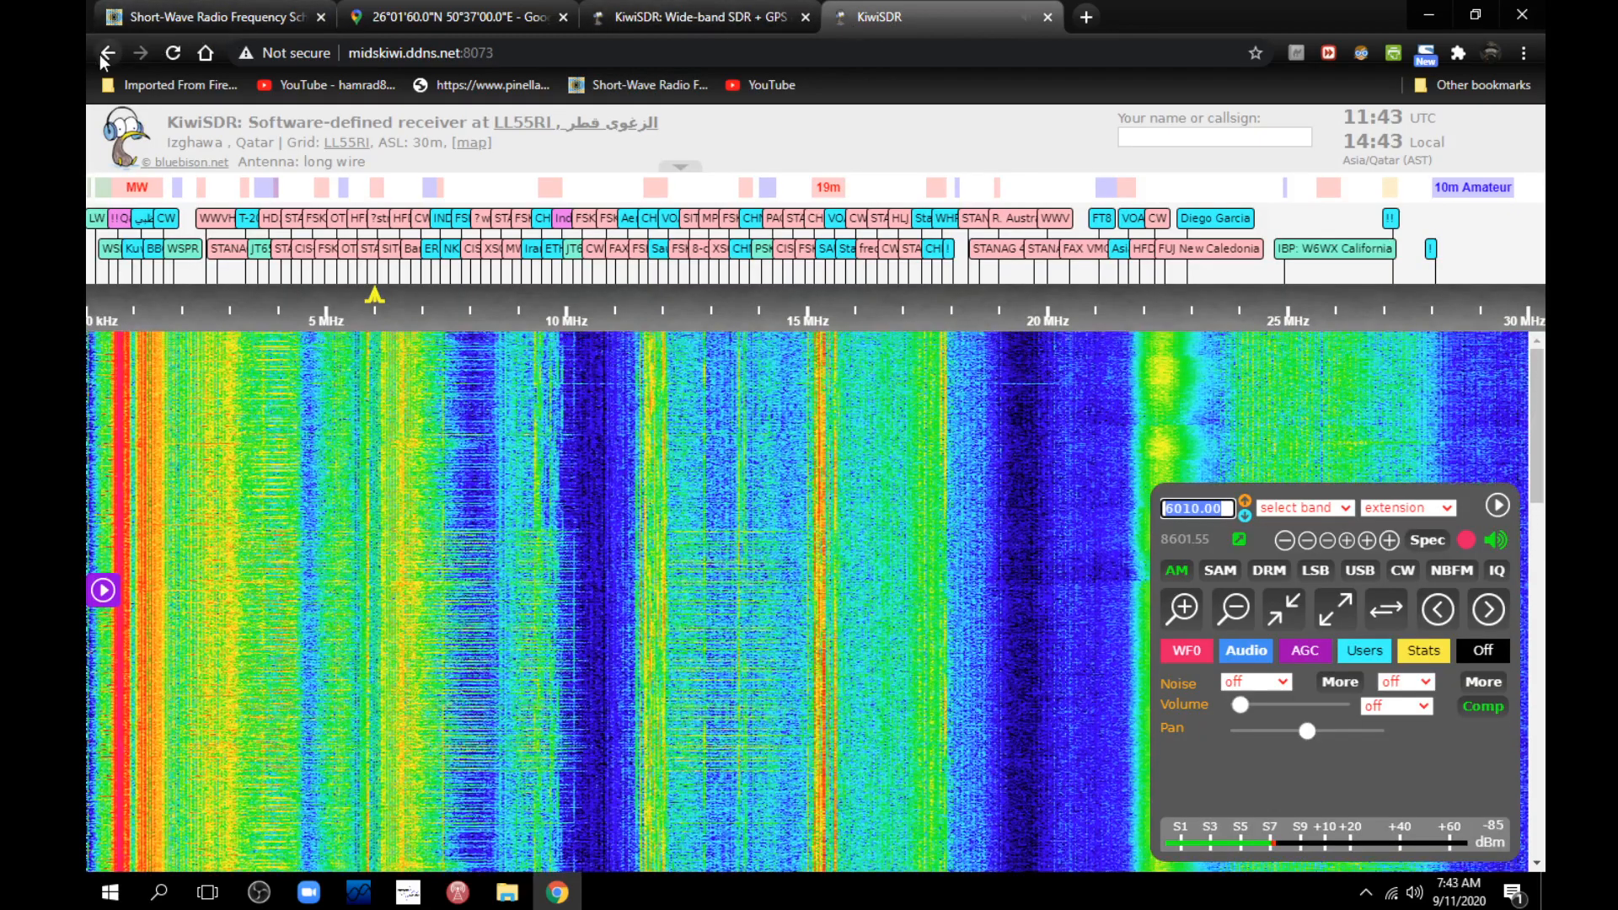
- Try the Kuwait Amateur Radio Society 9K2RA receiver, find it too busy, and return to the map
{"action": "left_click", "coordinate": [108, 52]}
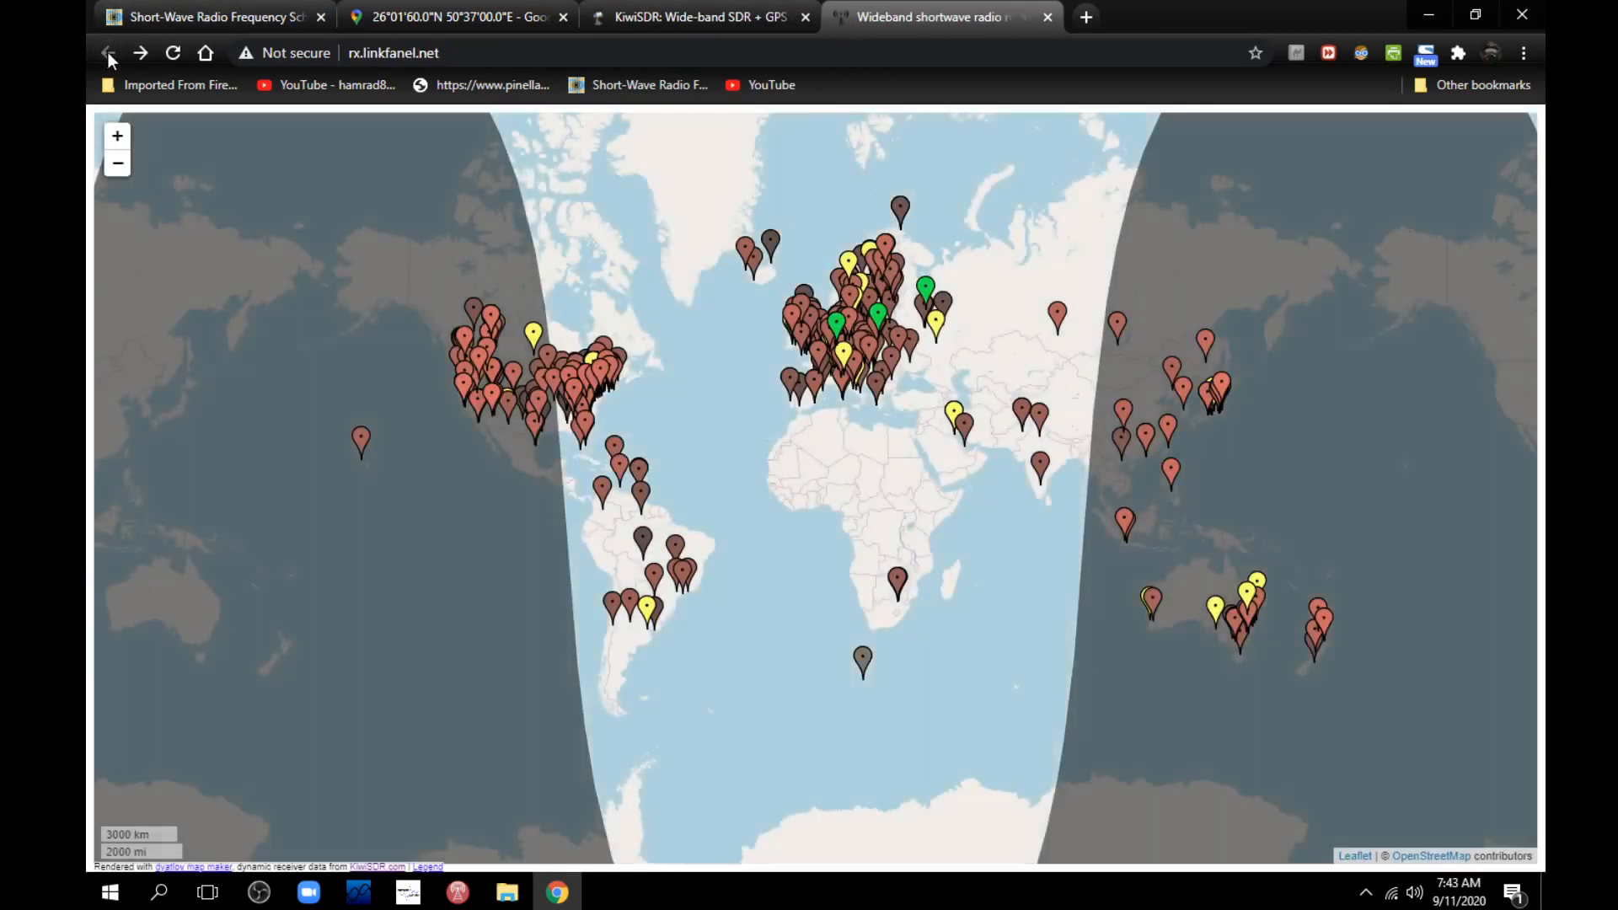
{"action": "mouse_move", "coordinate": [677, 431]}
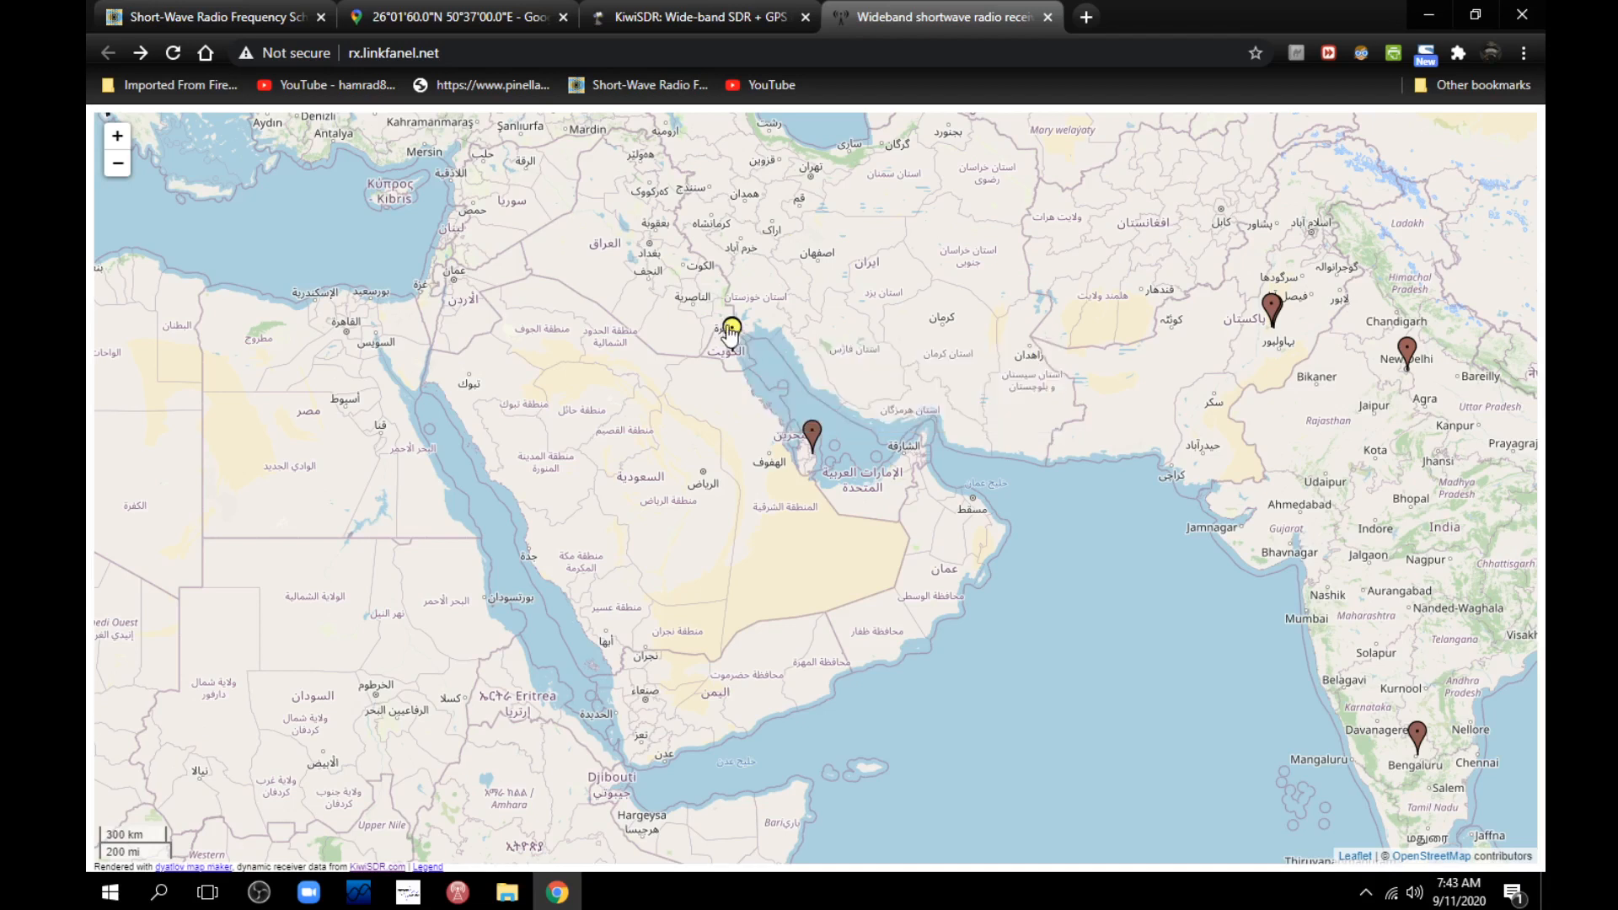
{"action": "left_click", "coordinate": [730, 328]}
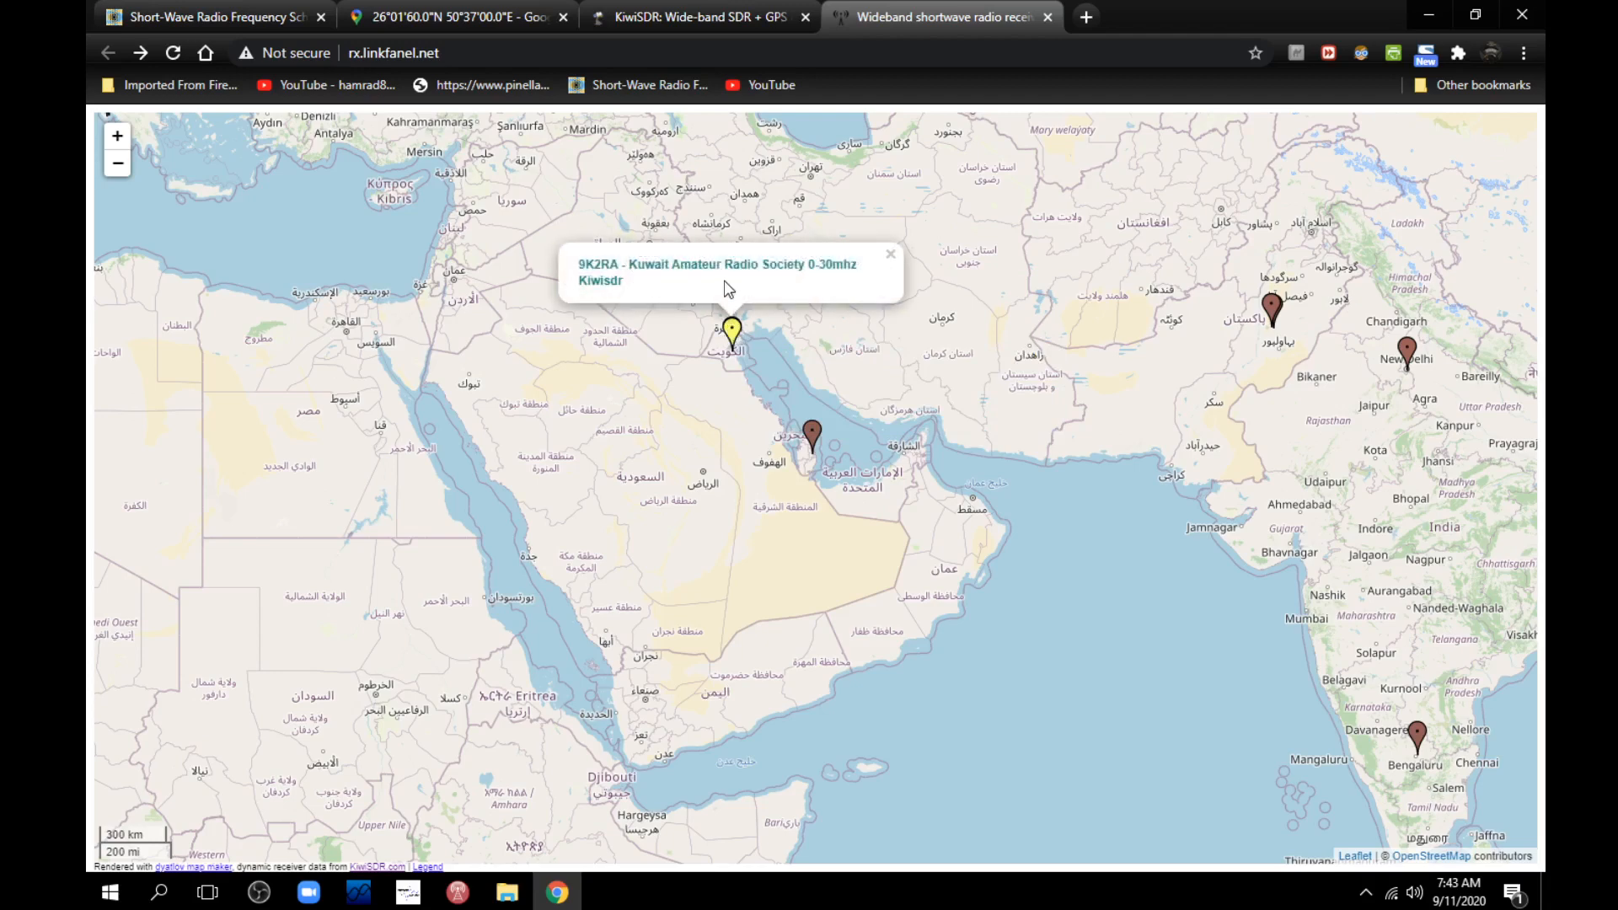
{"action": "left_click", "coordinate": [639, 264]}
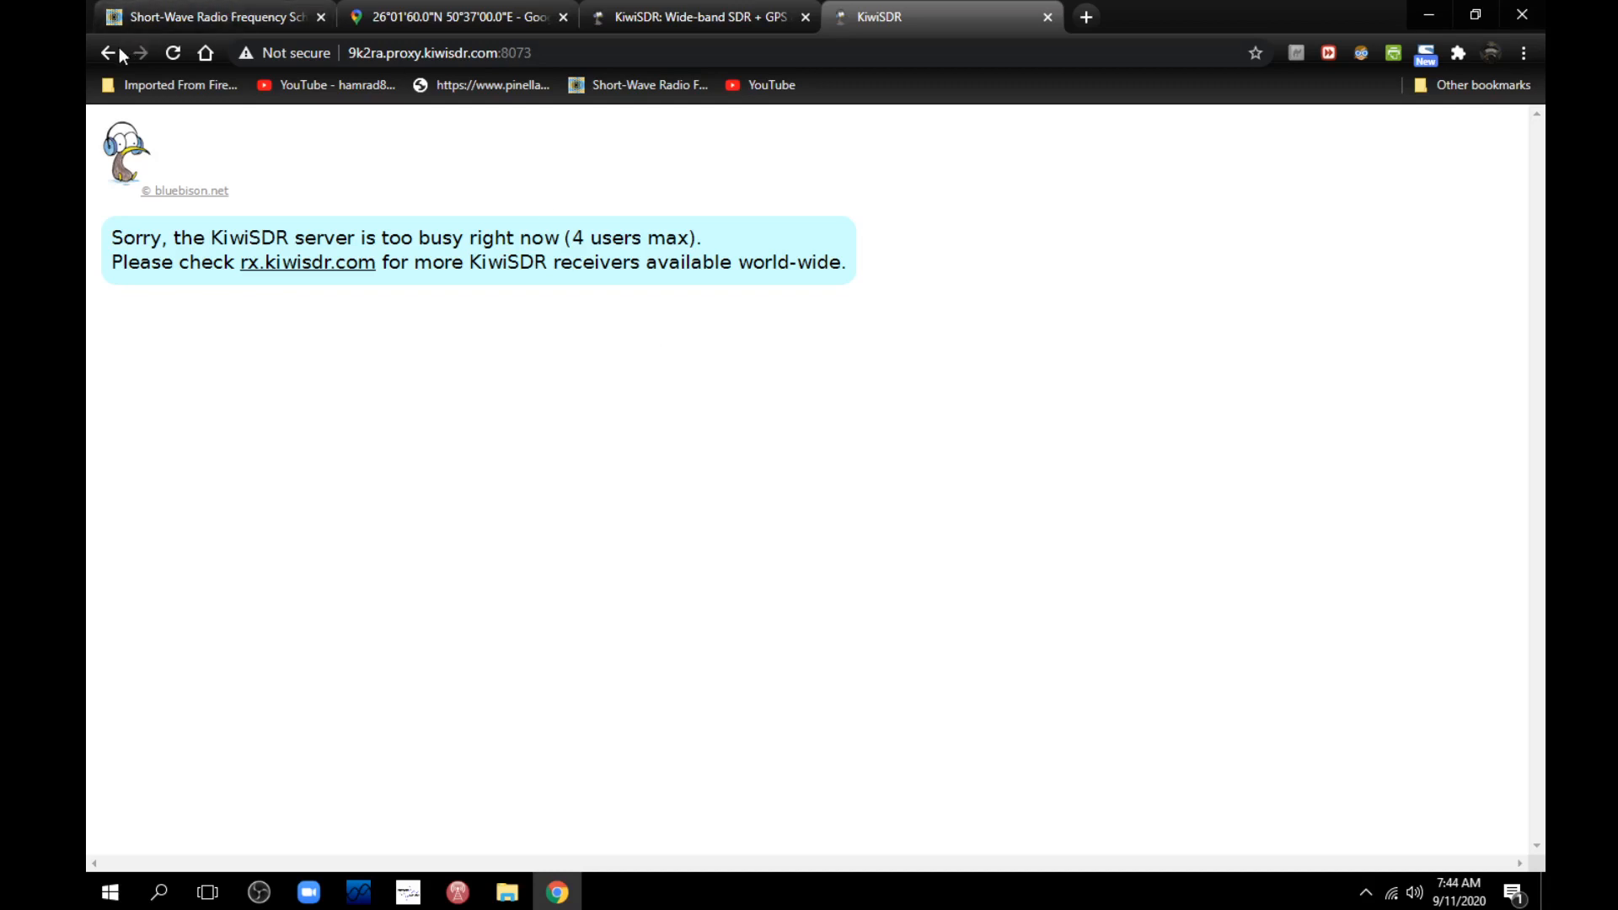
{"action": "left_click", "coordinate": [307, 263]}
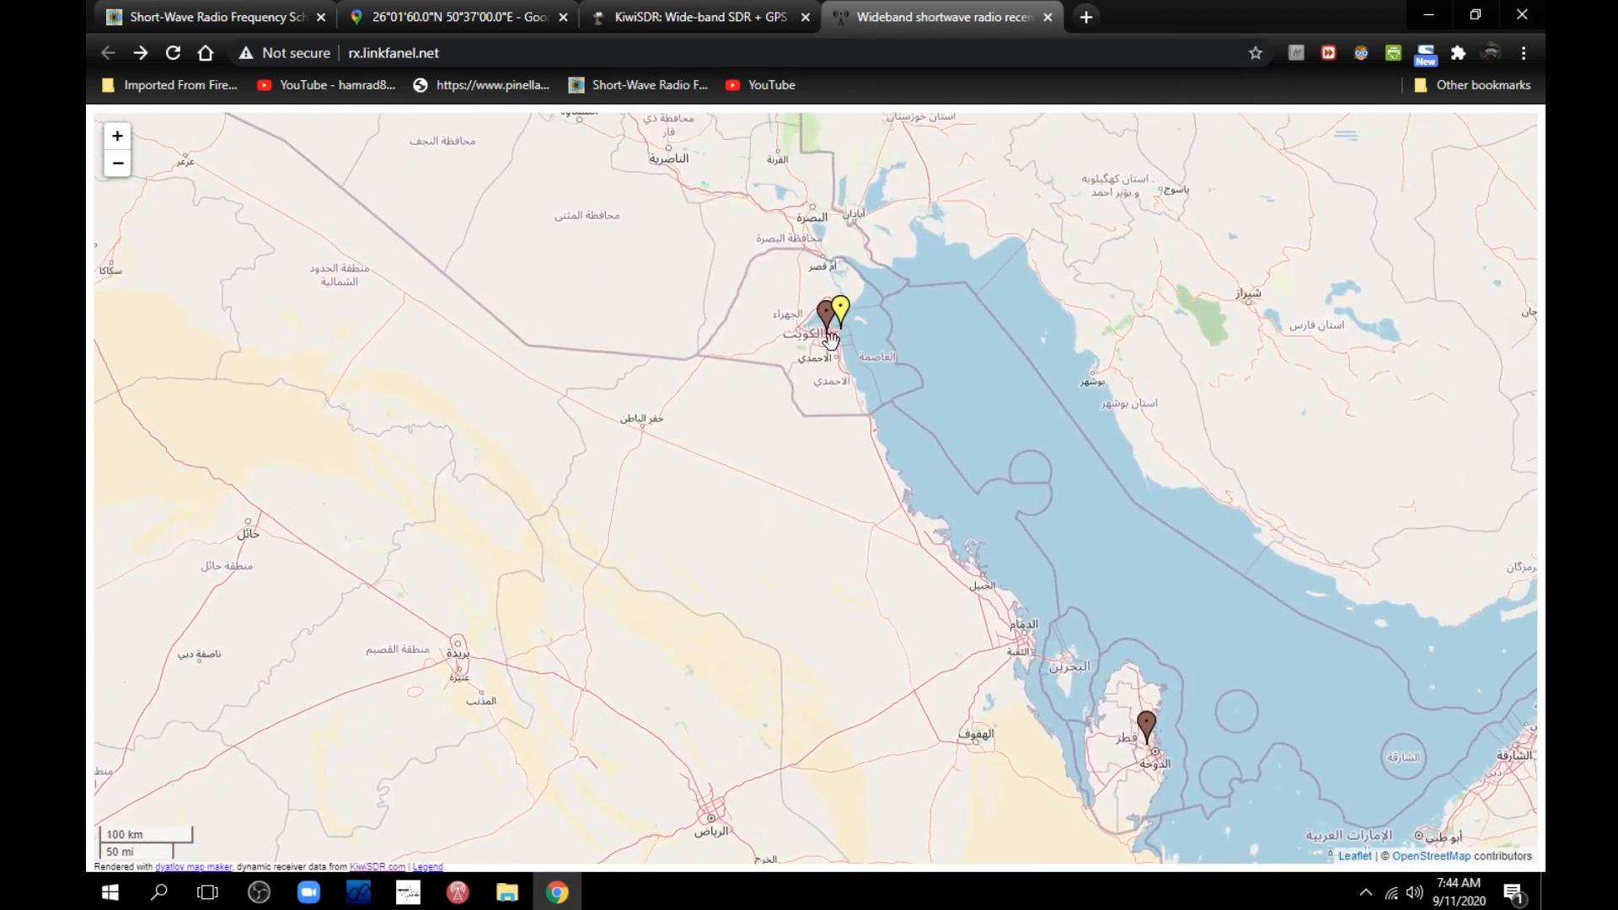
- Connect to the '0-30 MHz SDR, Kuwait City' receiver, show its audio settings, and bring back the short-wave.info schedule
{"action": "left_click", "coordinate": [826, 314]}
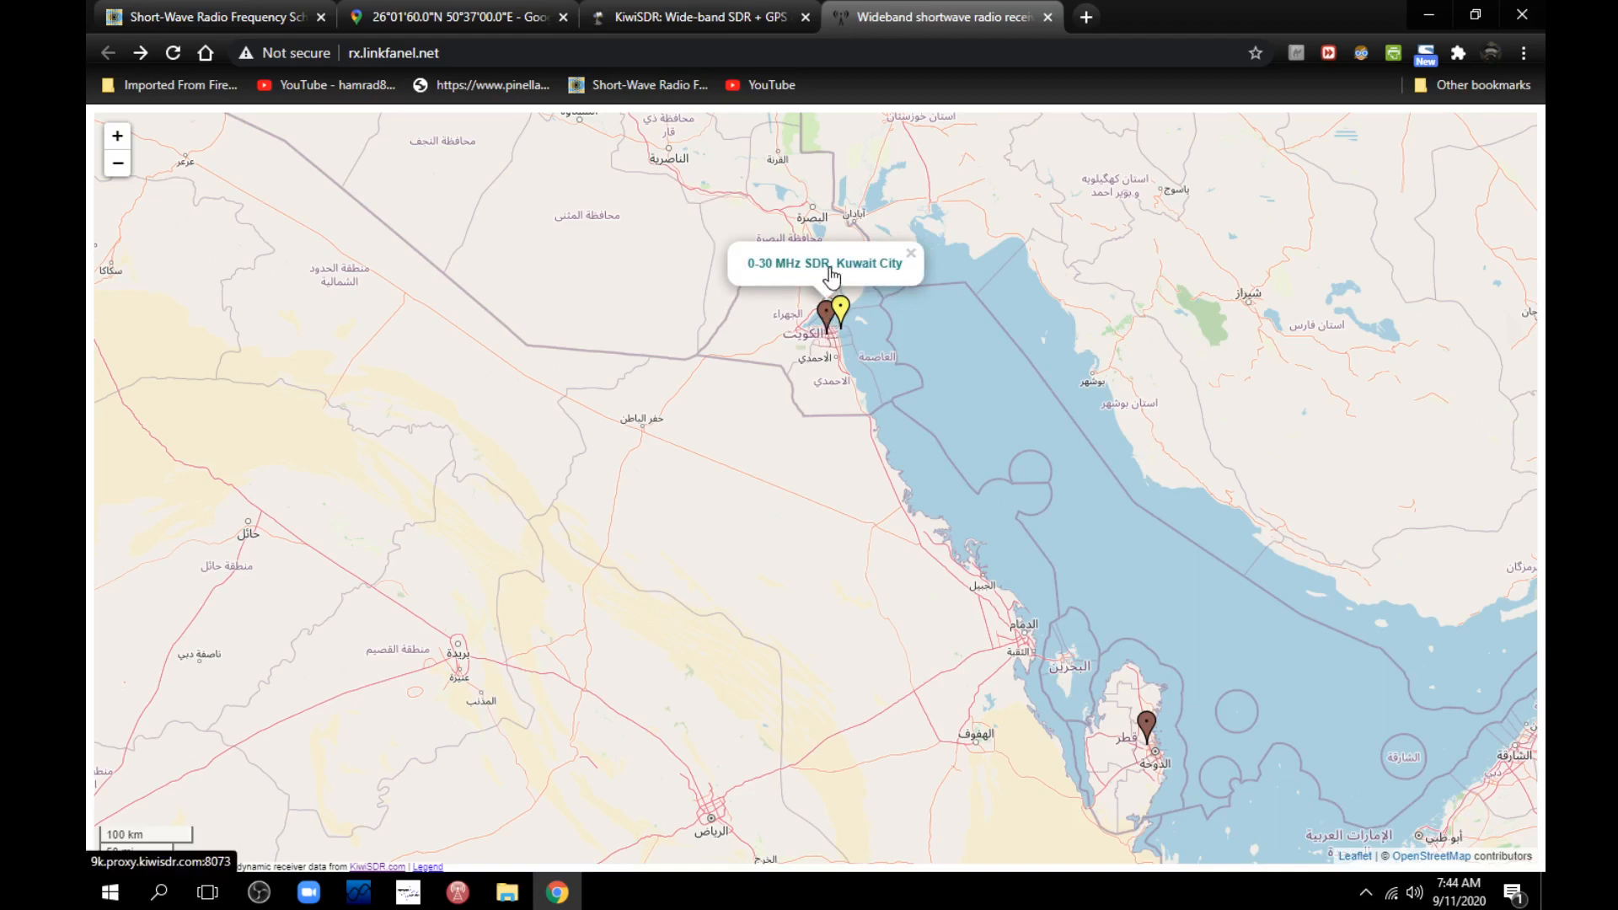
{"action": "left_click", "coordinate": [825, 263]}
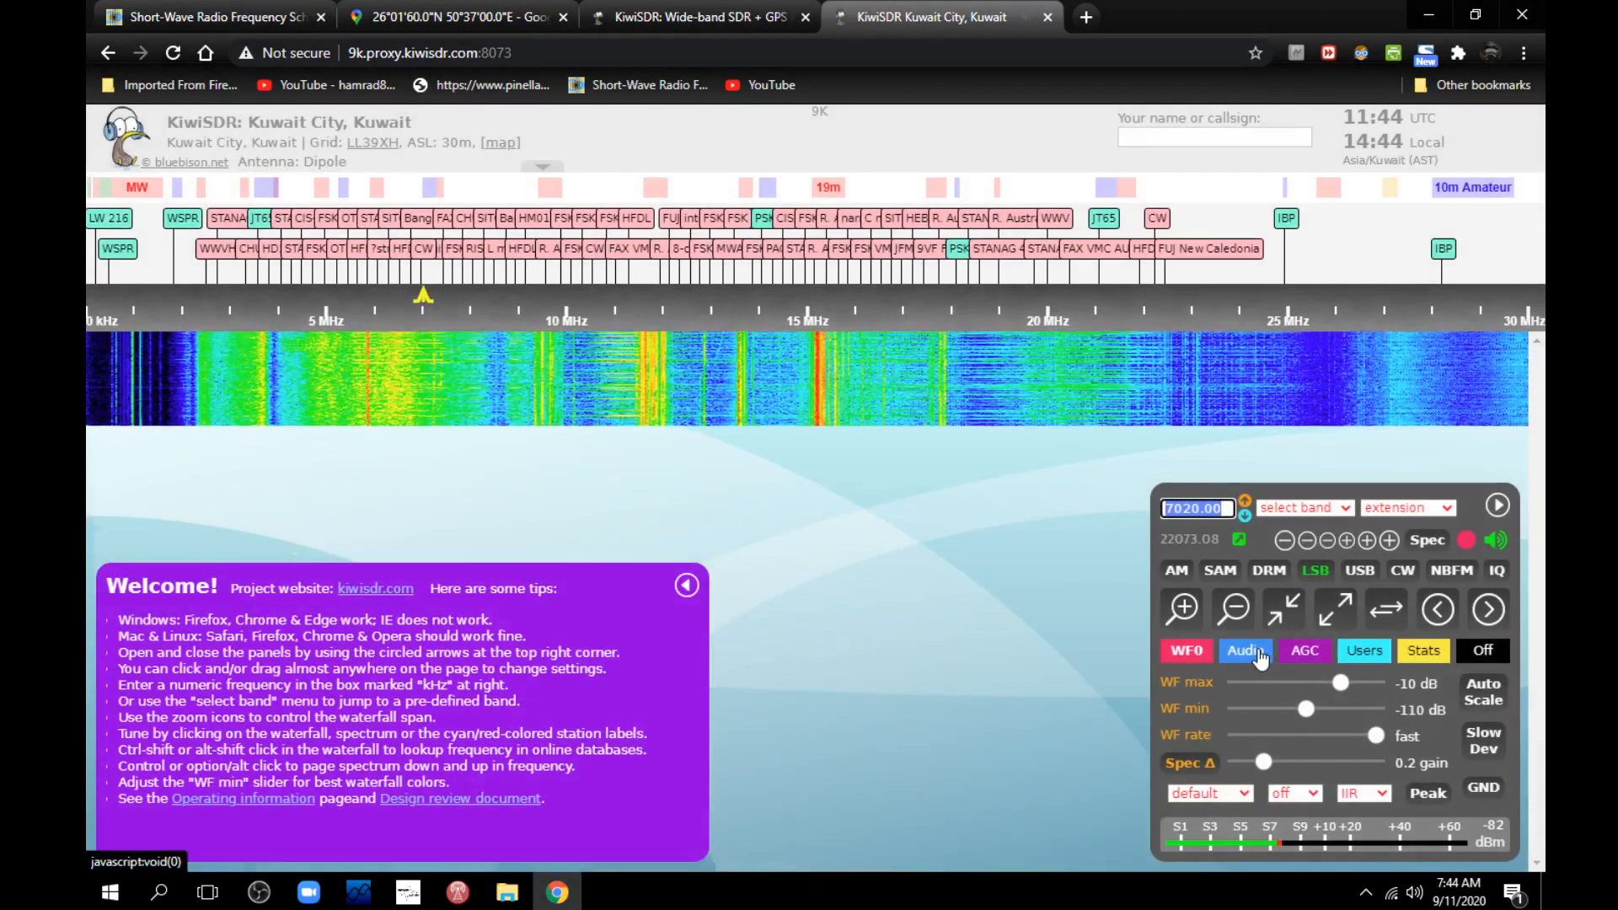
{"action": "left_click", "coordinate": [1245, 650]}
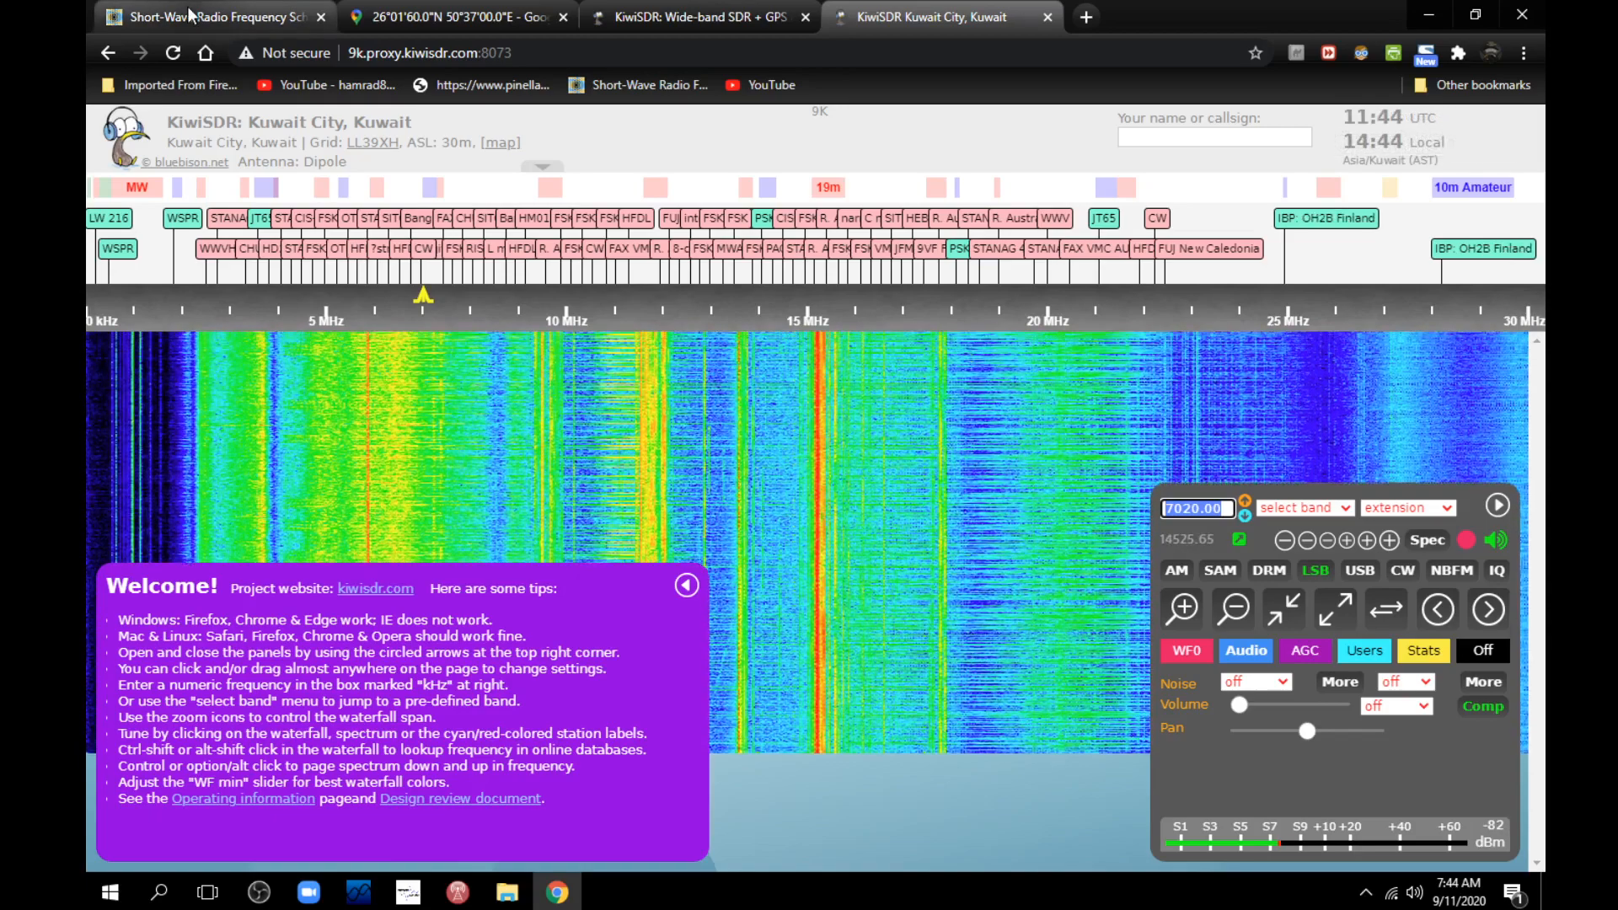
{"action": "left_click", "coordinate": [211, 17]}
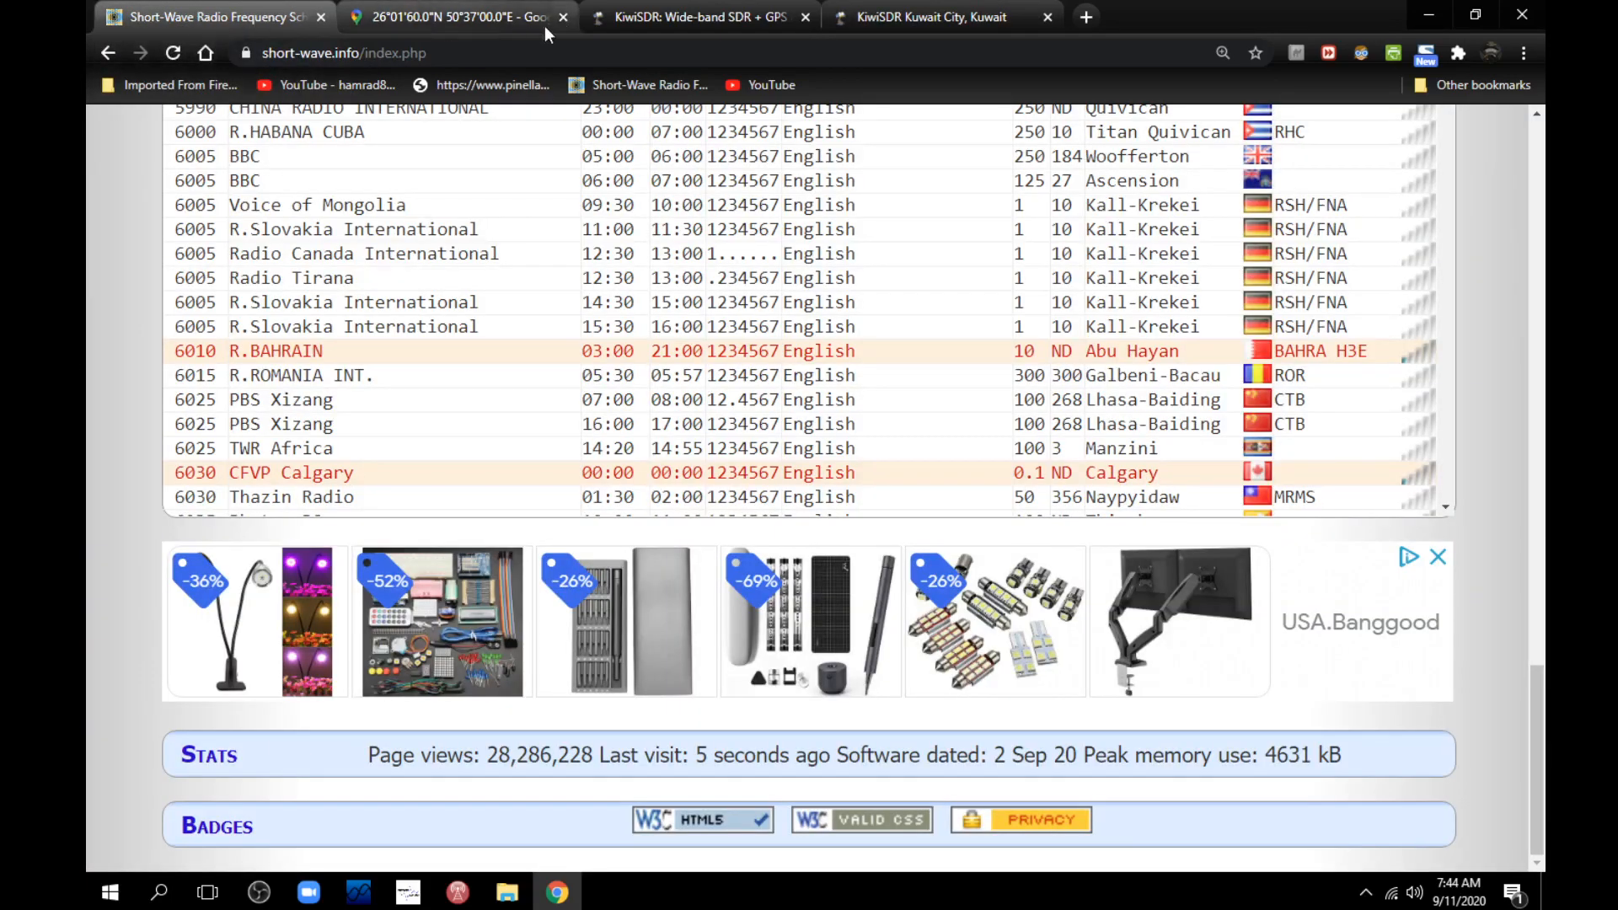
- Retune the Kuwait City receiver to 6010 kHz, the R.Bahrain frequency from the schedule
{"action": "left_click", "coordinate": [938, 17]}
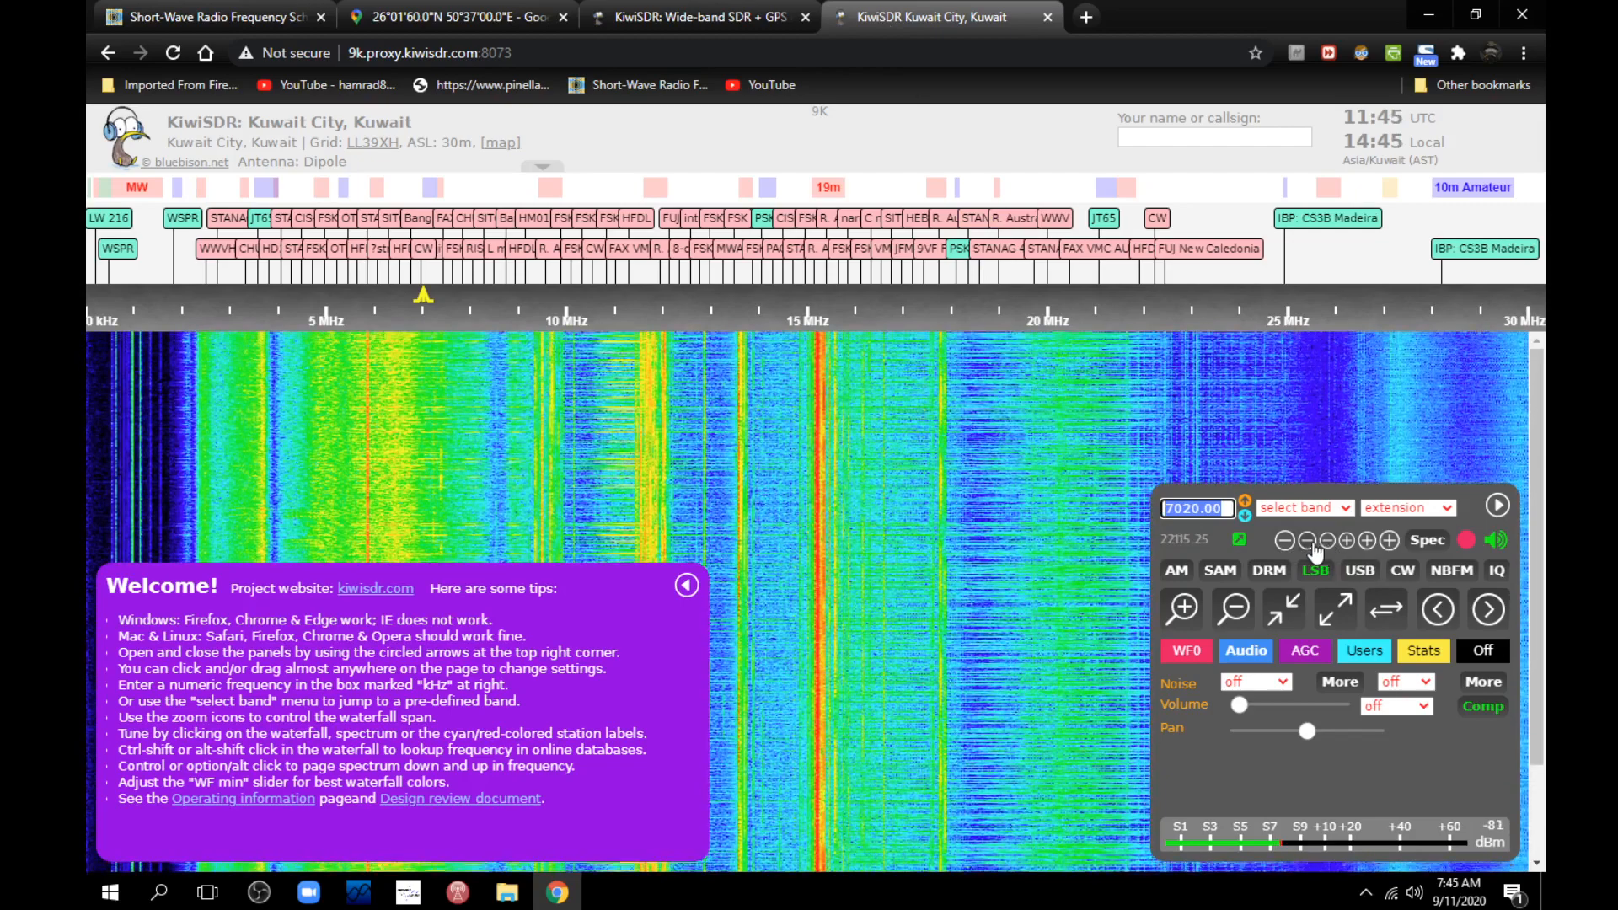
{"action": "left_click", "coordinate": [1305, 540]}
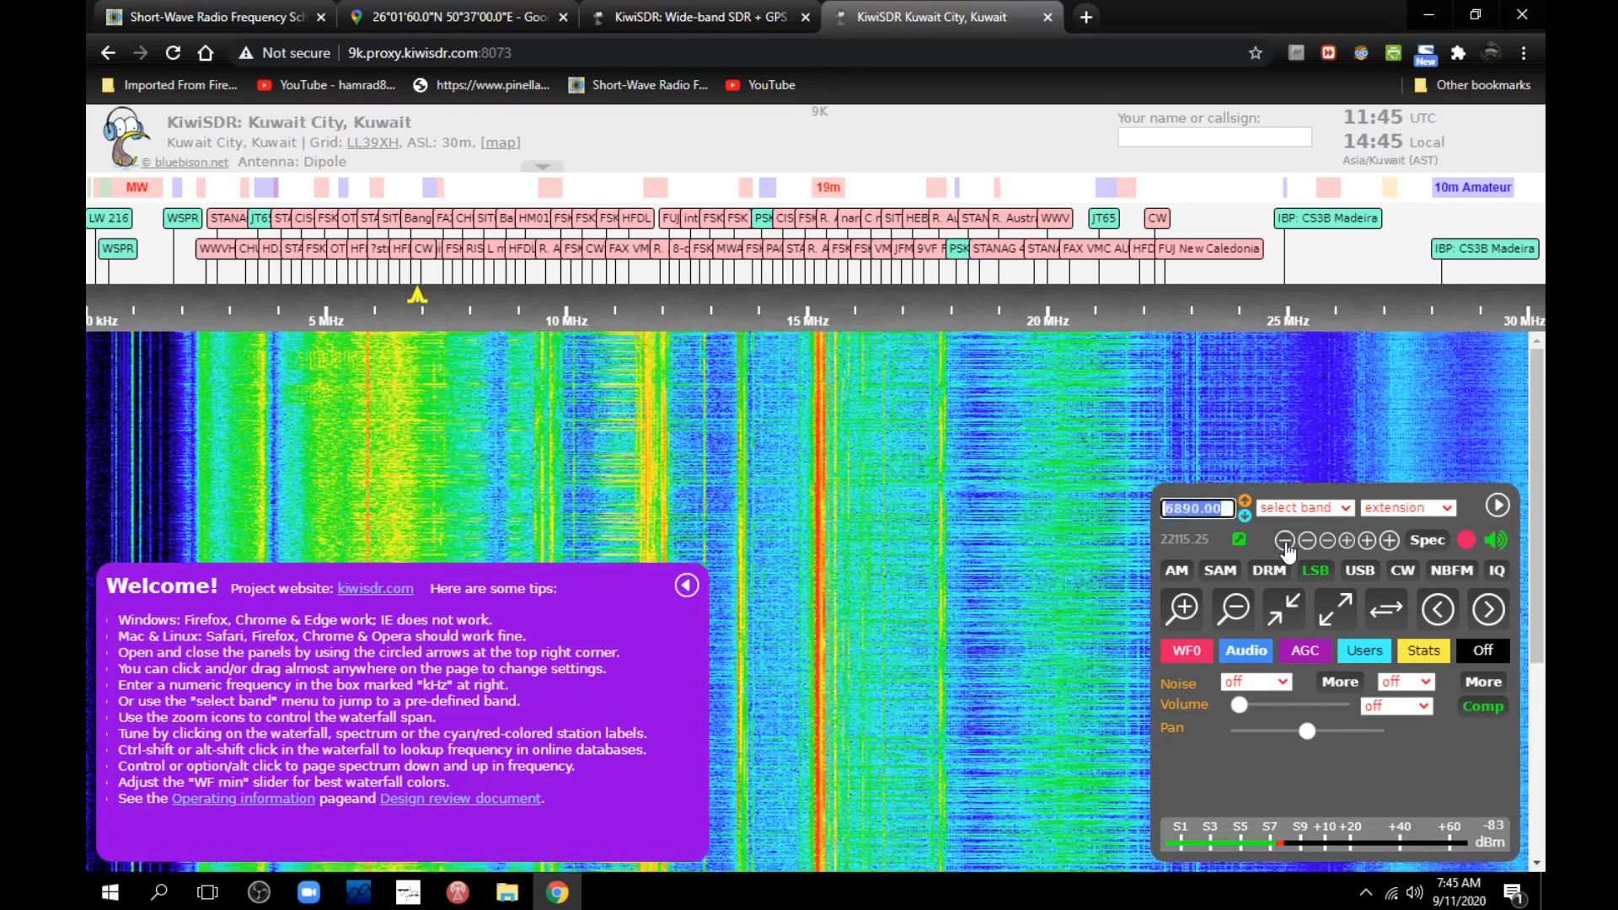
{"action": "left_click", "coordinate": [1242, 514]}
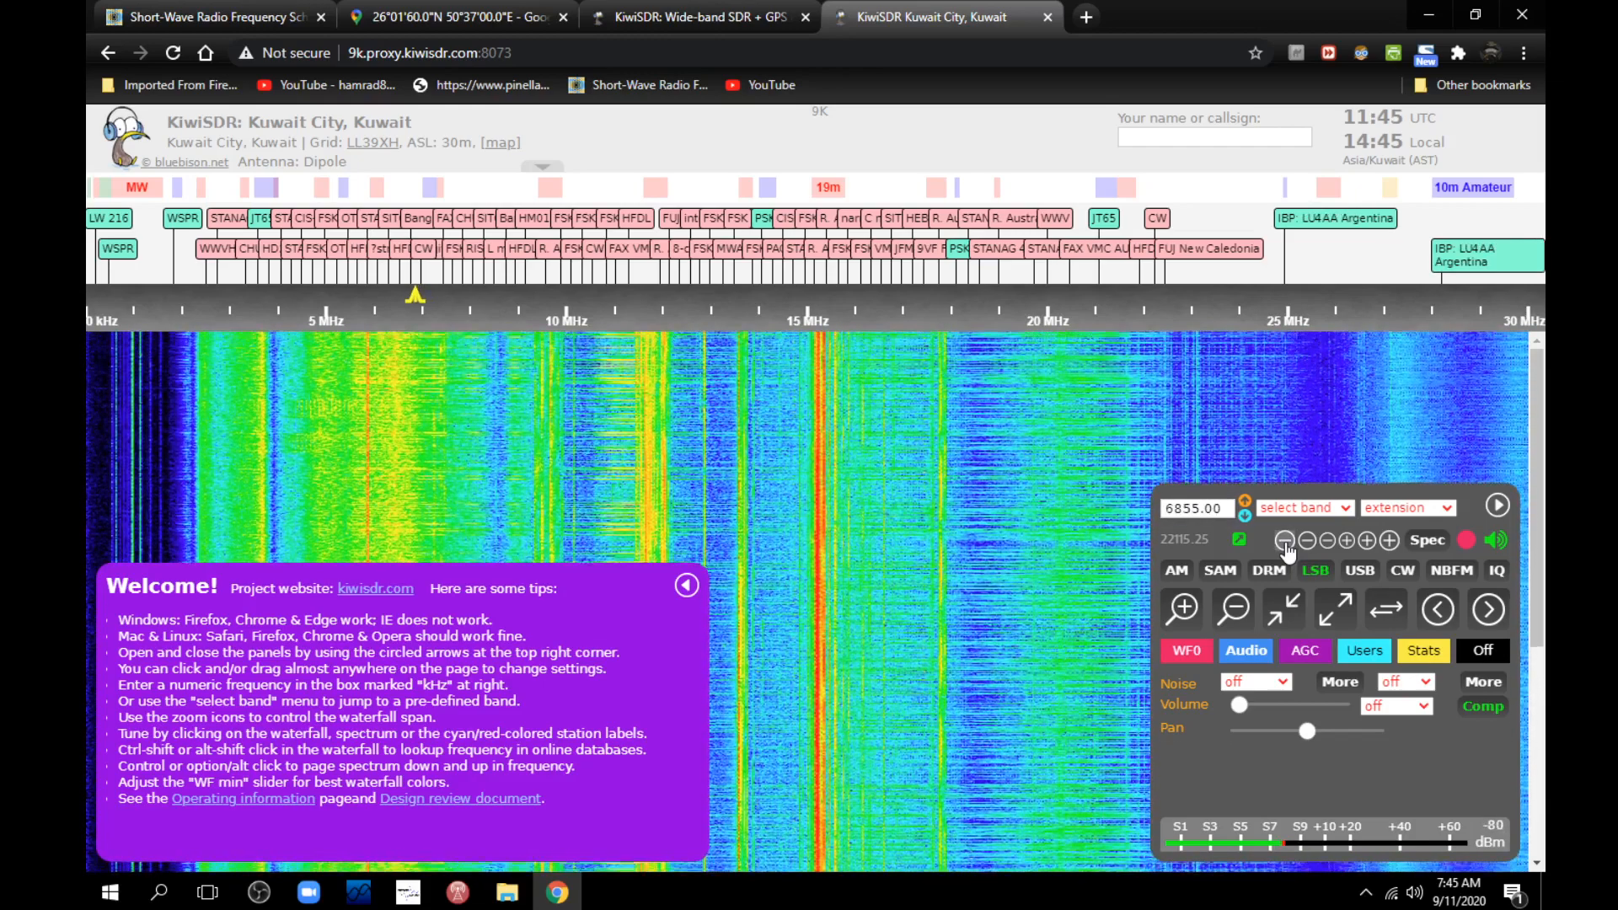
{"action": "left_click", "coordinate": [1284, 539]}
{"action": "type", "text": "6"}
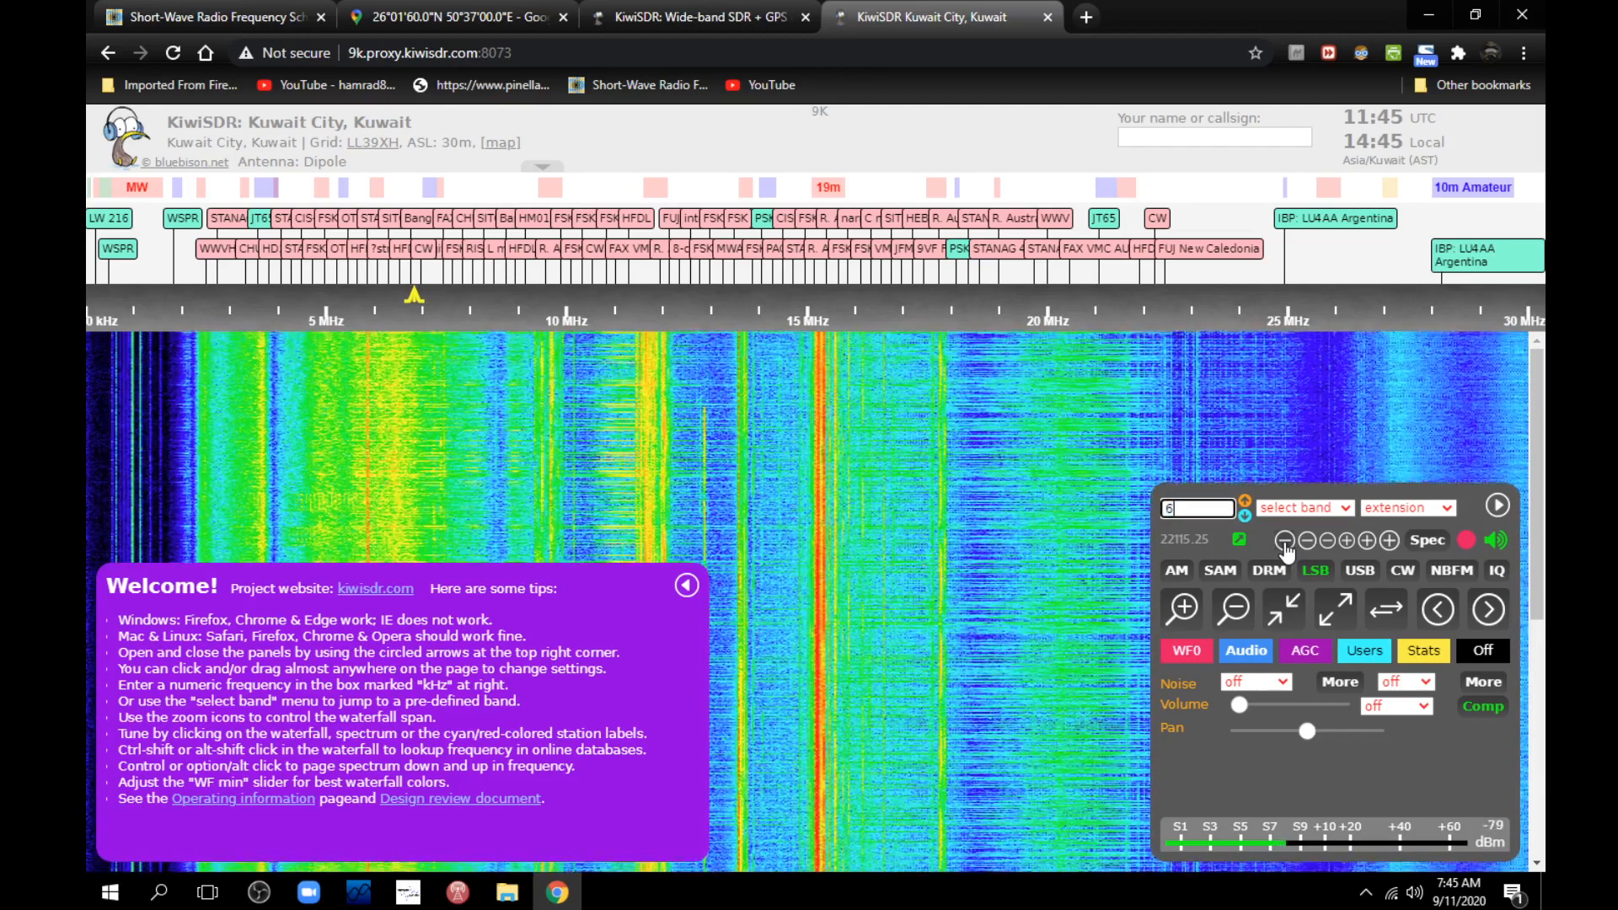
{"action": "type", "text": "010.00"}
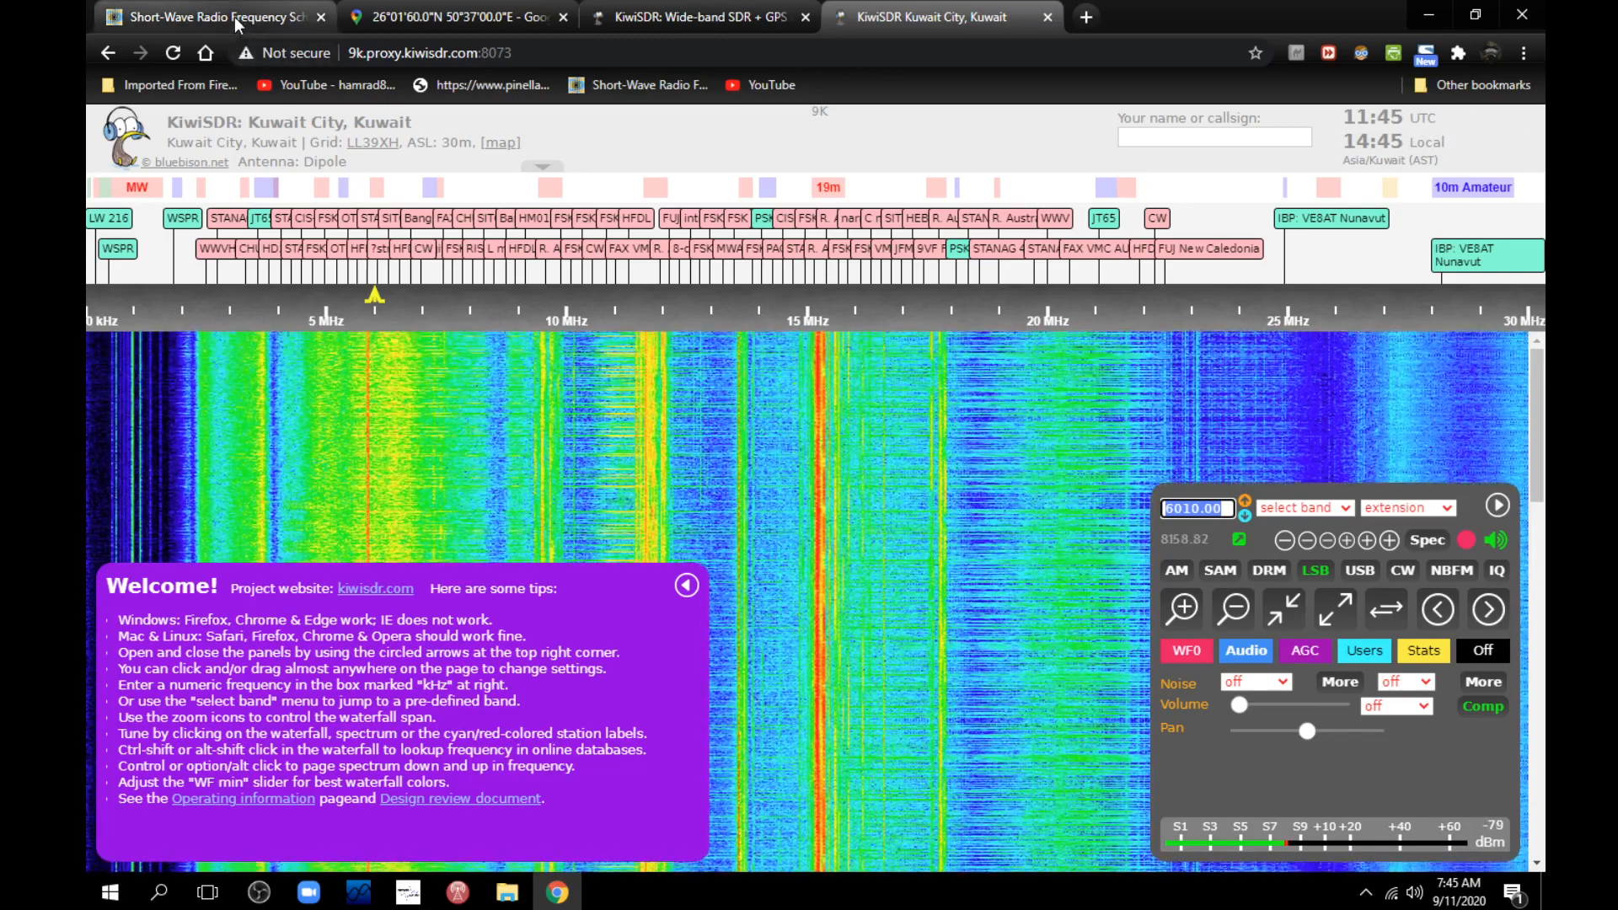
- Review the 6010/6015 kHz schedule rows and return to the station search form at the page top
{"action": "left_click", "coordinate": [212, 17]}
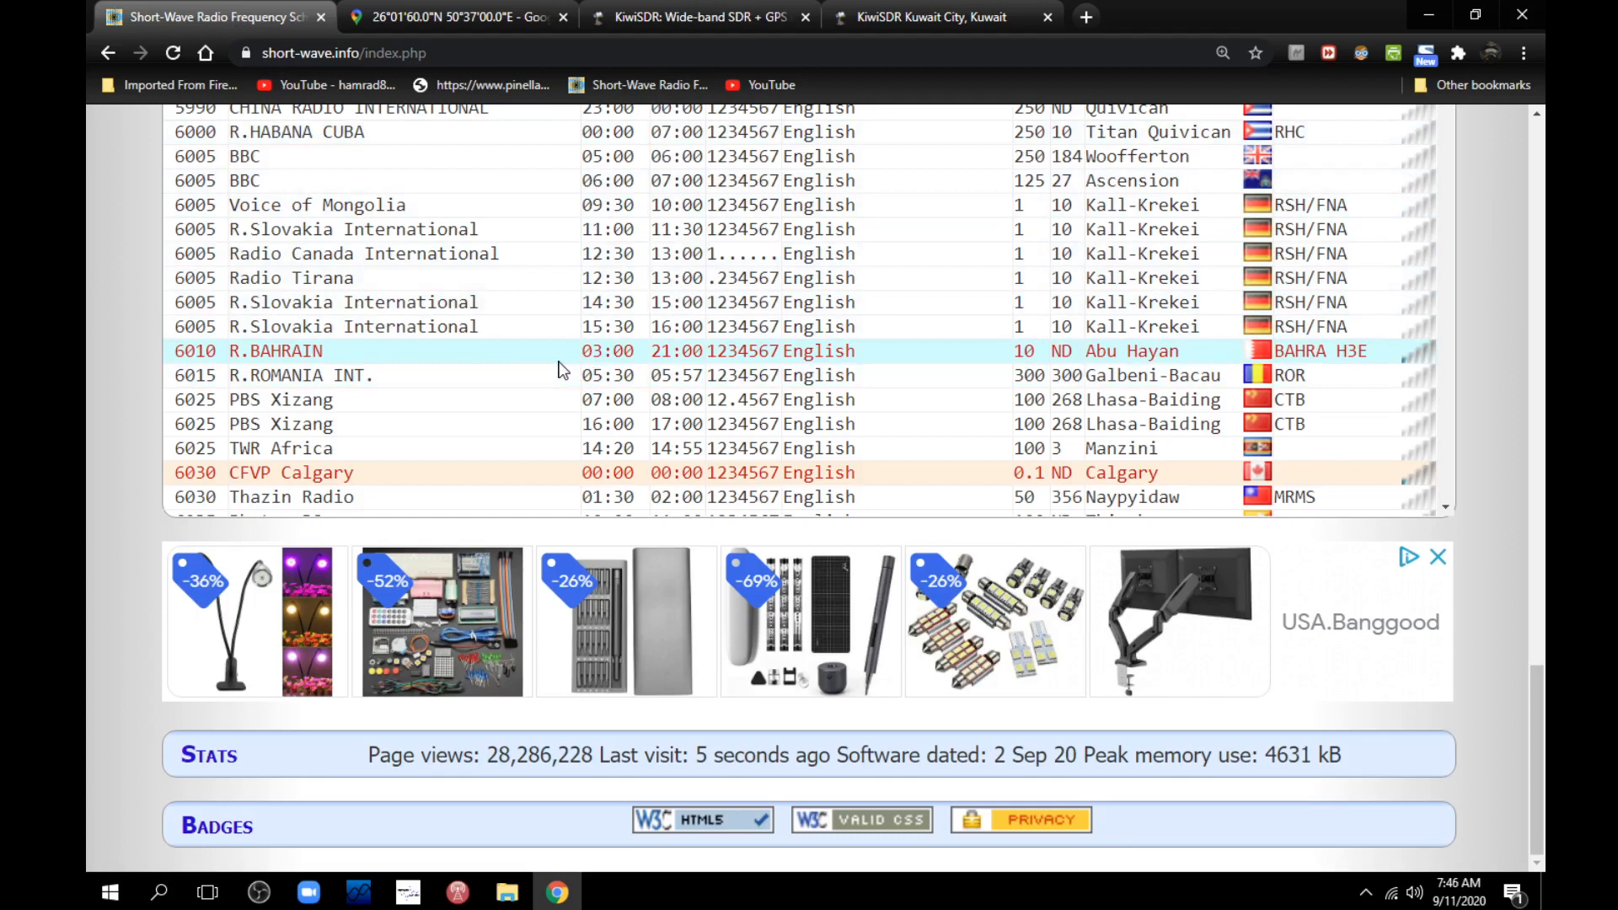
{"action": "mouse_move", "coordinate": [299, 374]}
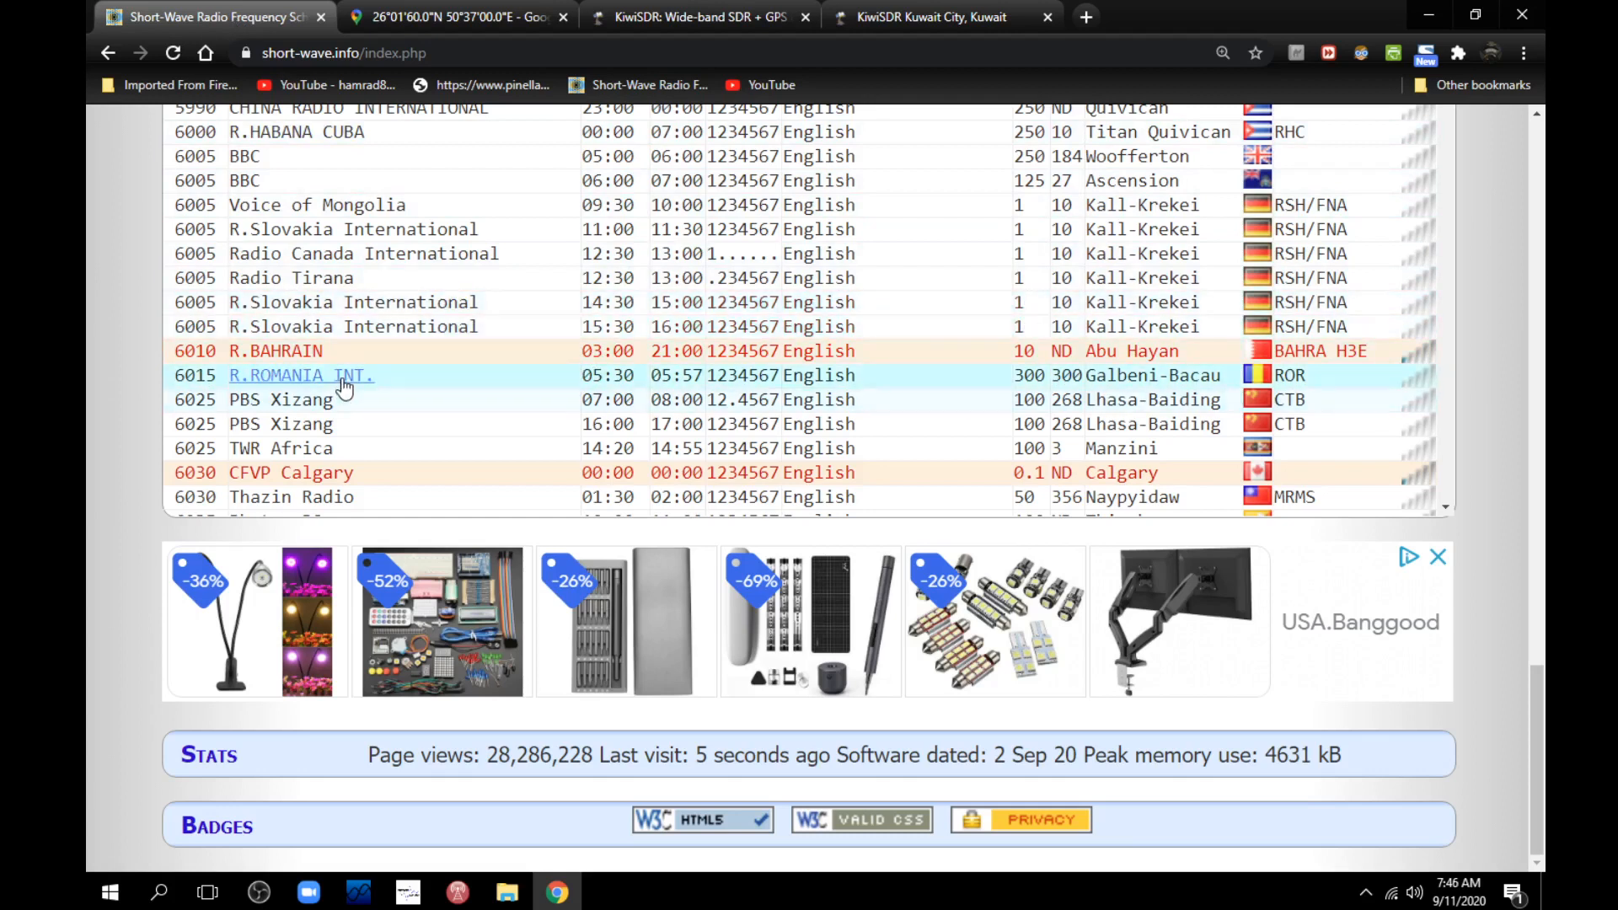
{"action": "mouse_move", "coordinate": [574, 400]}
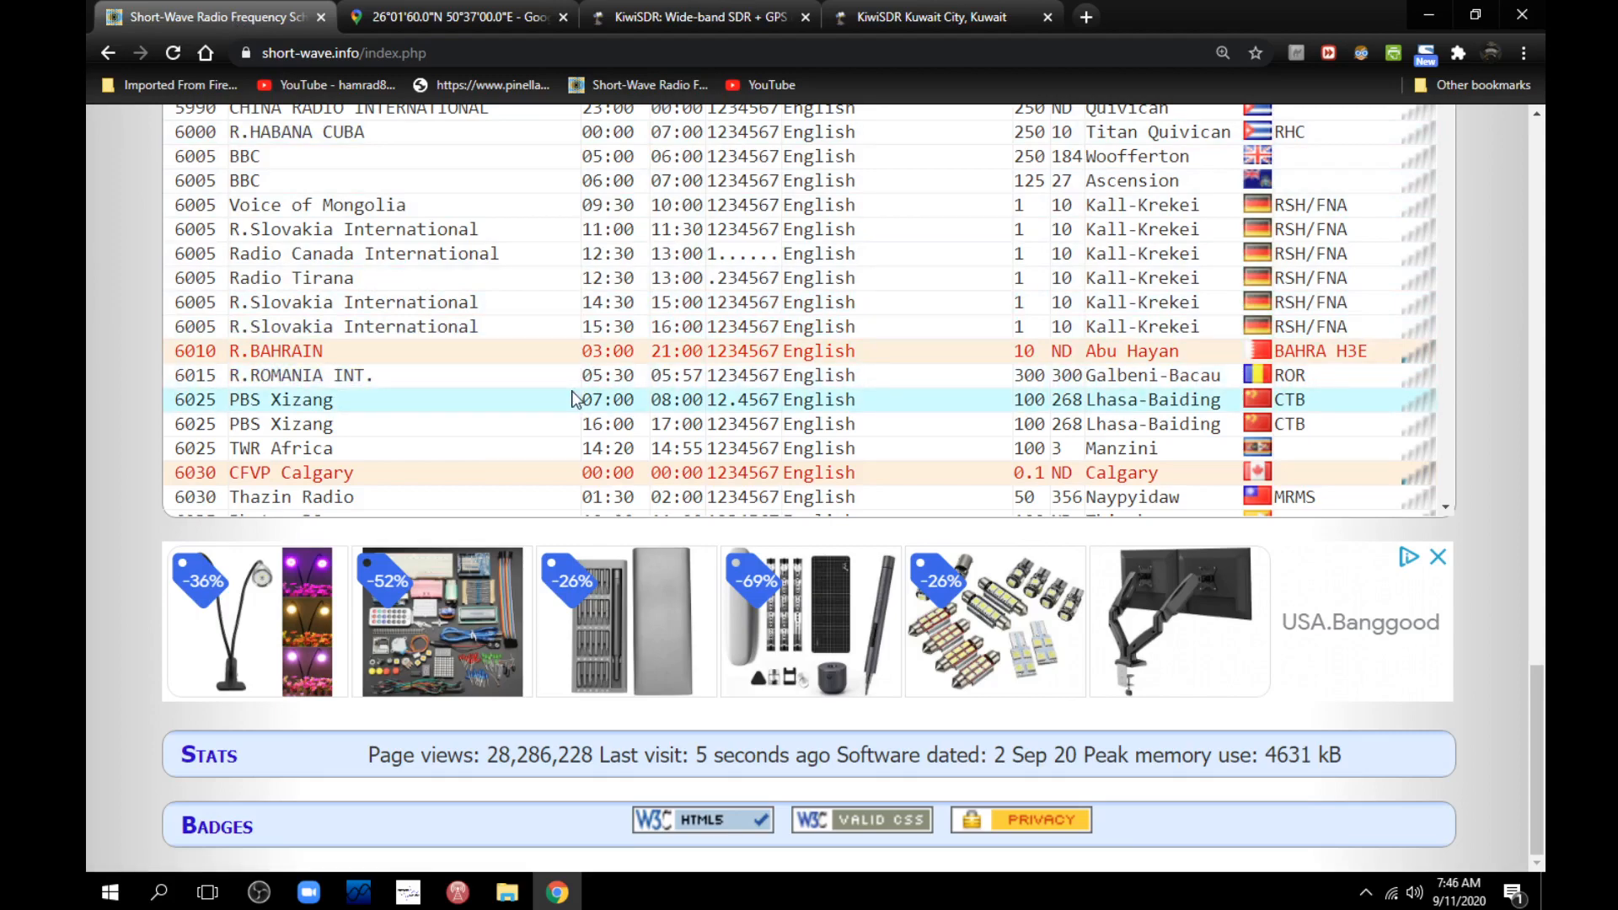
{"action": "mouse_move", "coordinate": [928, 17]}
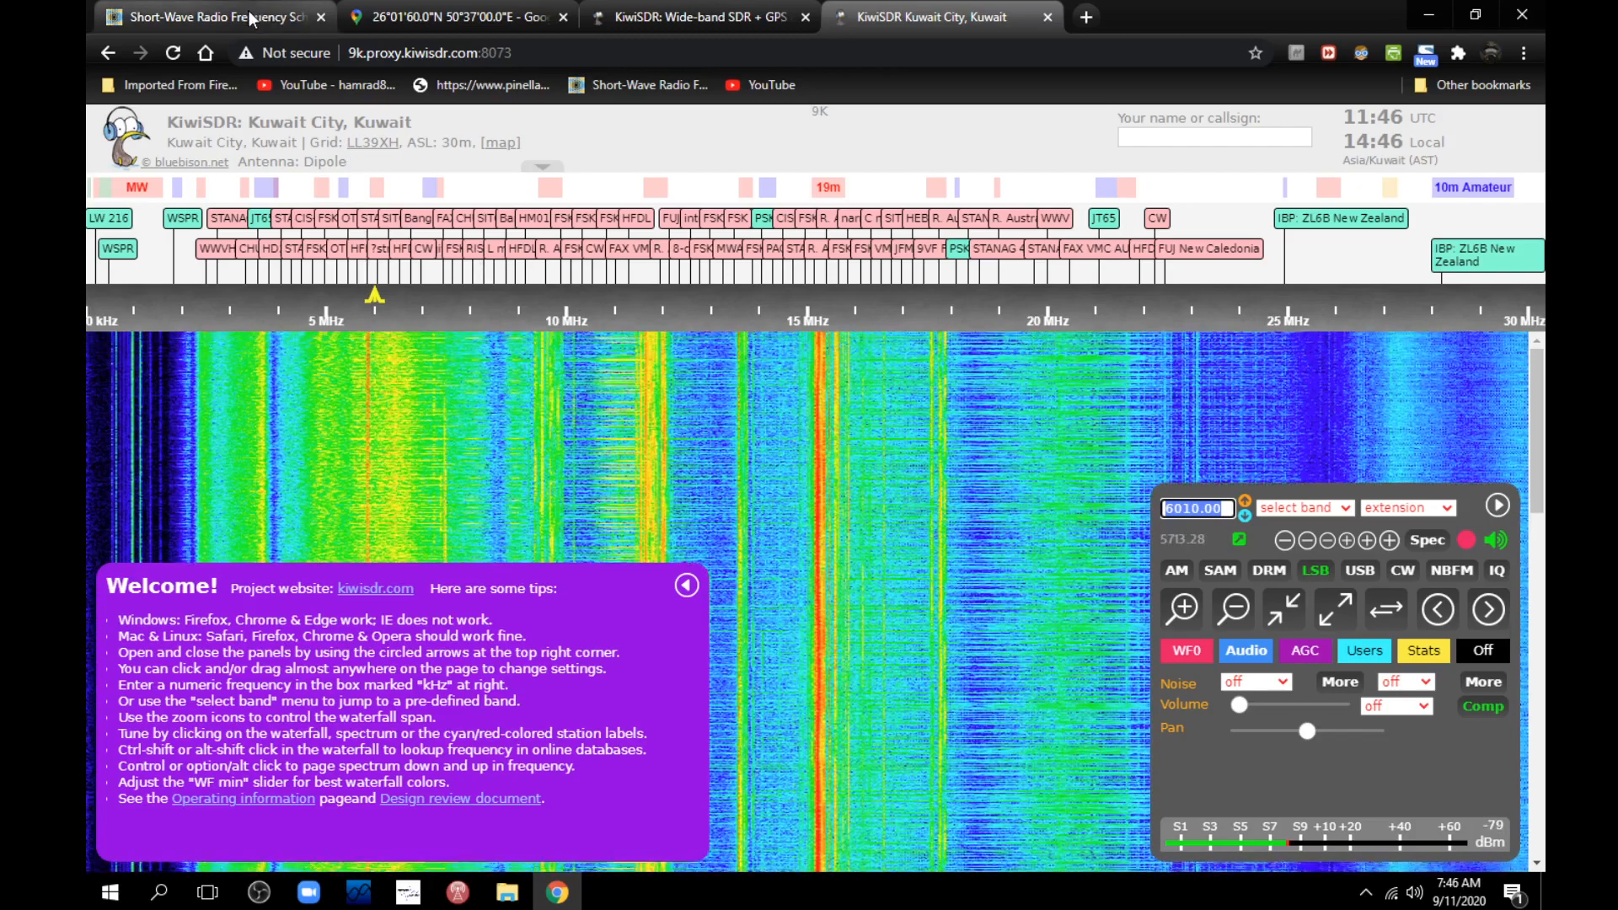
{"action": "left_click", "coordinate": [213, 17]}
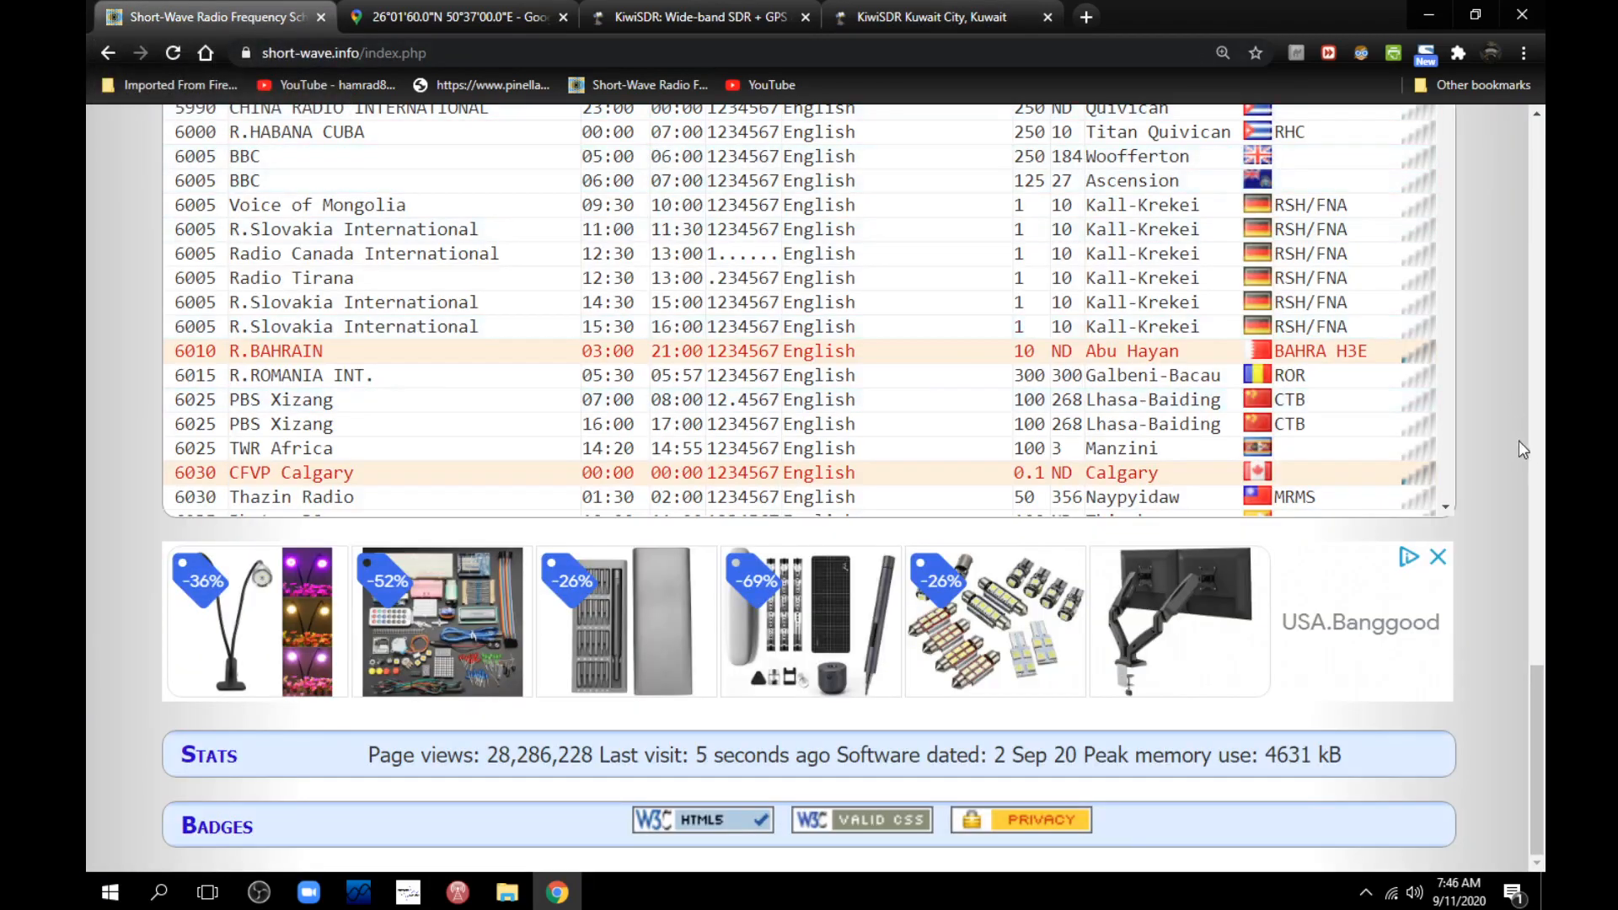
{"action": "mouse_move", "coordinate": [1153, 374]}
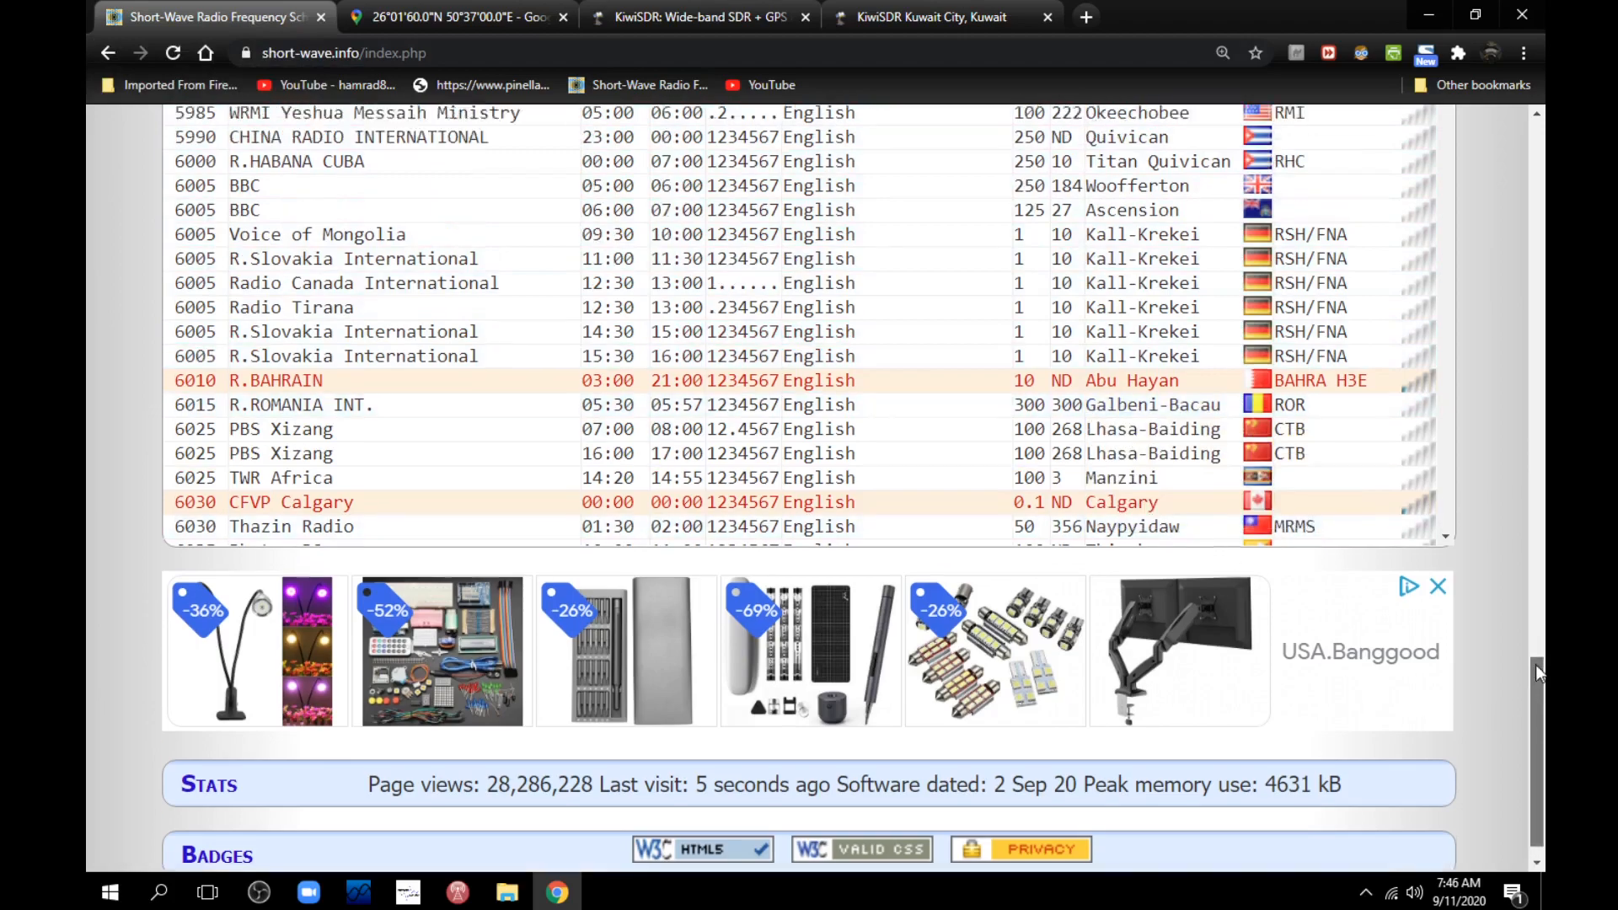
{"action": "scroll", "scroll_direction": "up", "scroll_amount": 3}
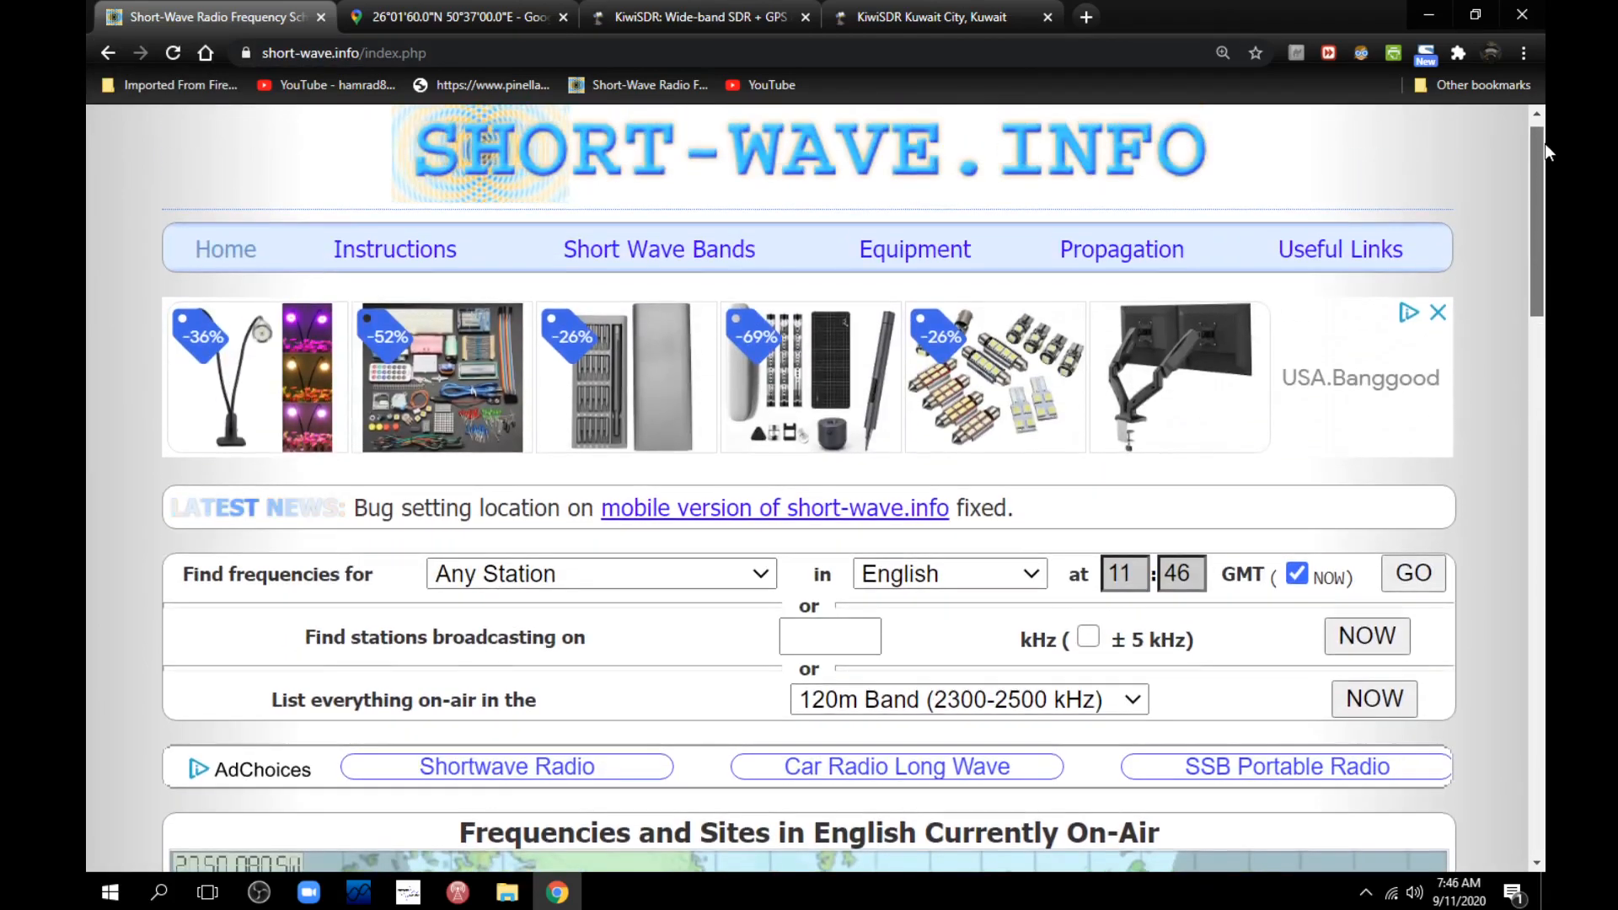
- Search for stations broadcasting now on 6015 kHz within ± 5 kHz
{"action": "left_click", "coordinate": [829, 637]}
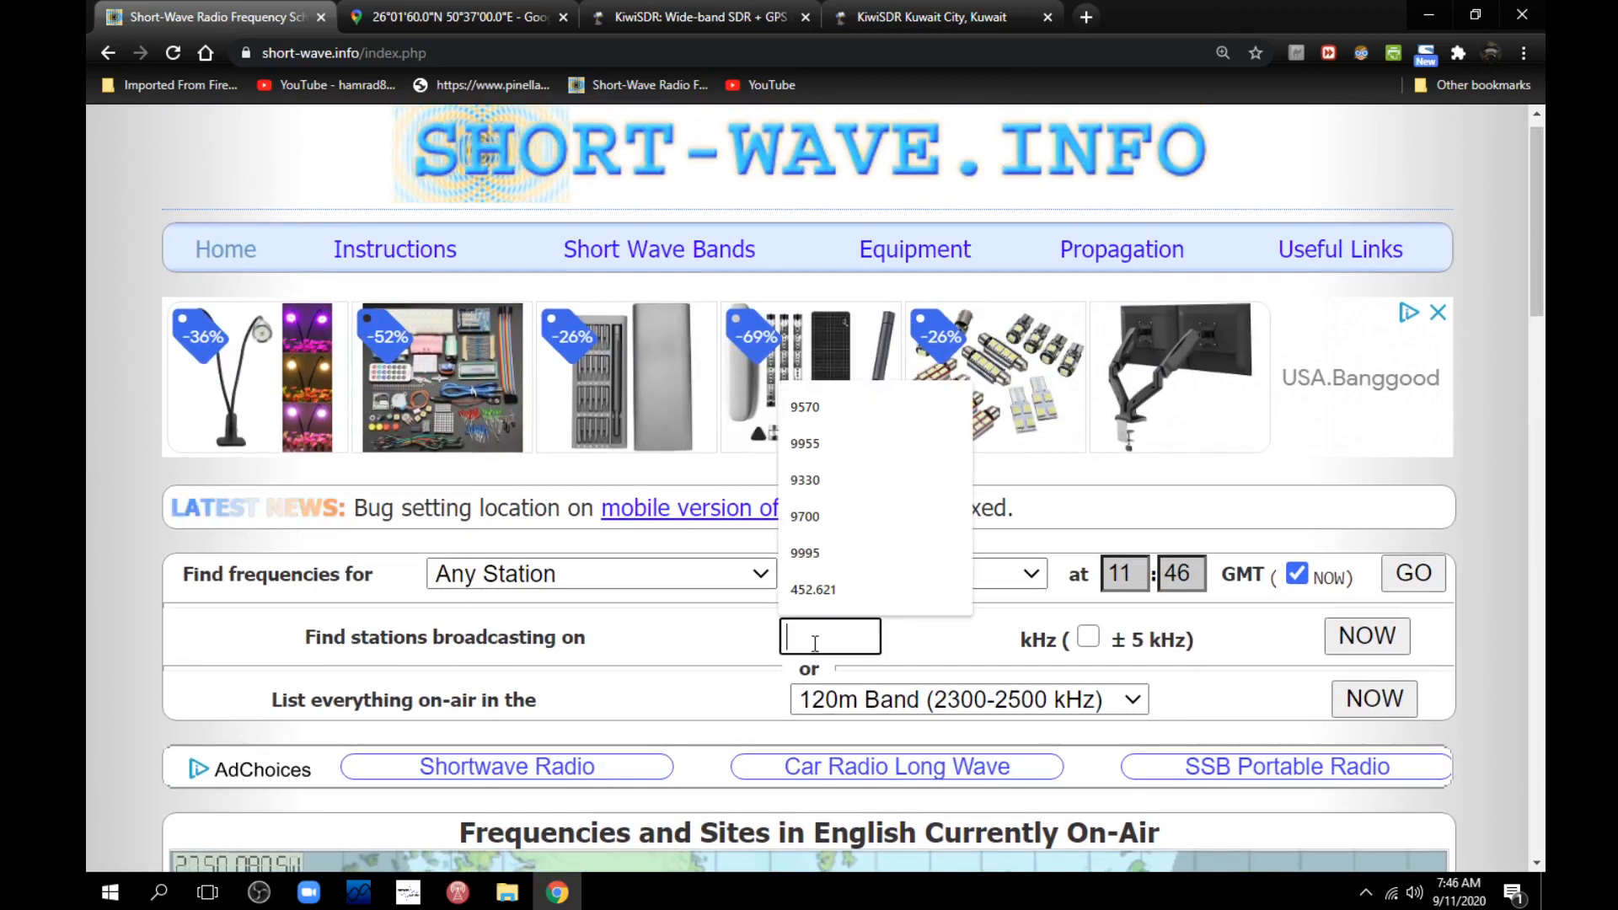
{"action": "type", "text": "6015"}
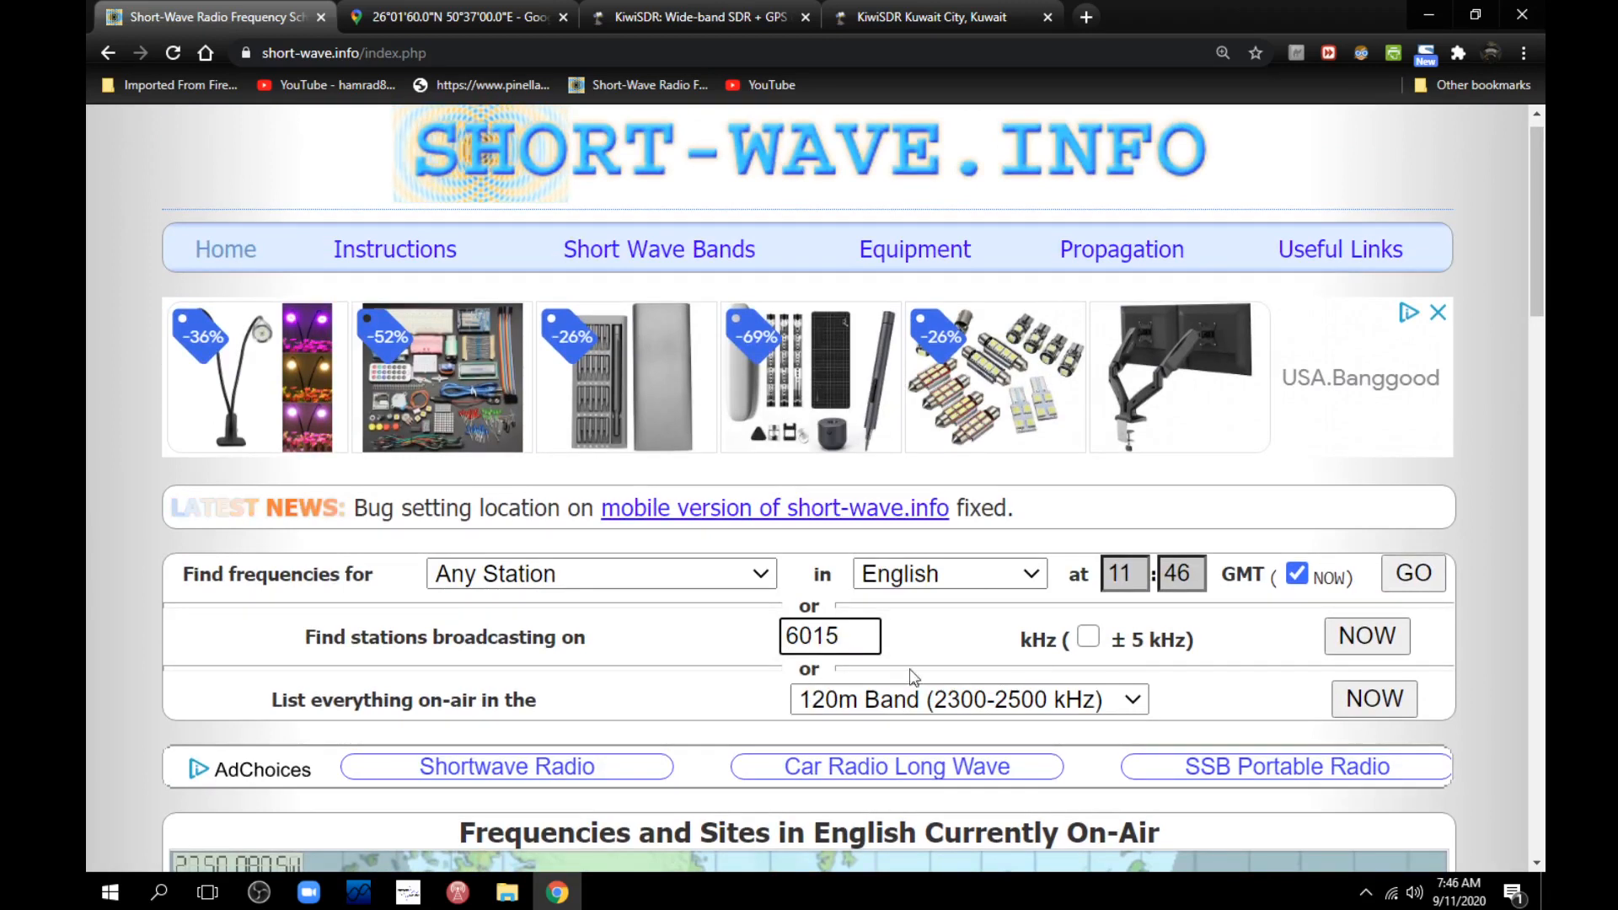
{"action": "left_click", "coordinate": [1088, 637]}
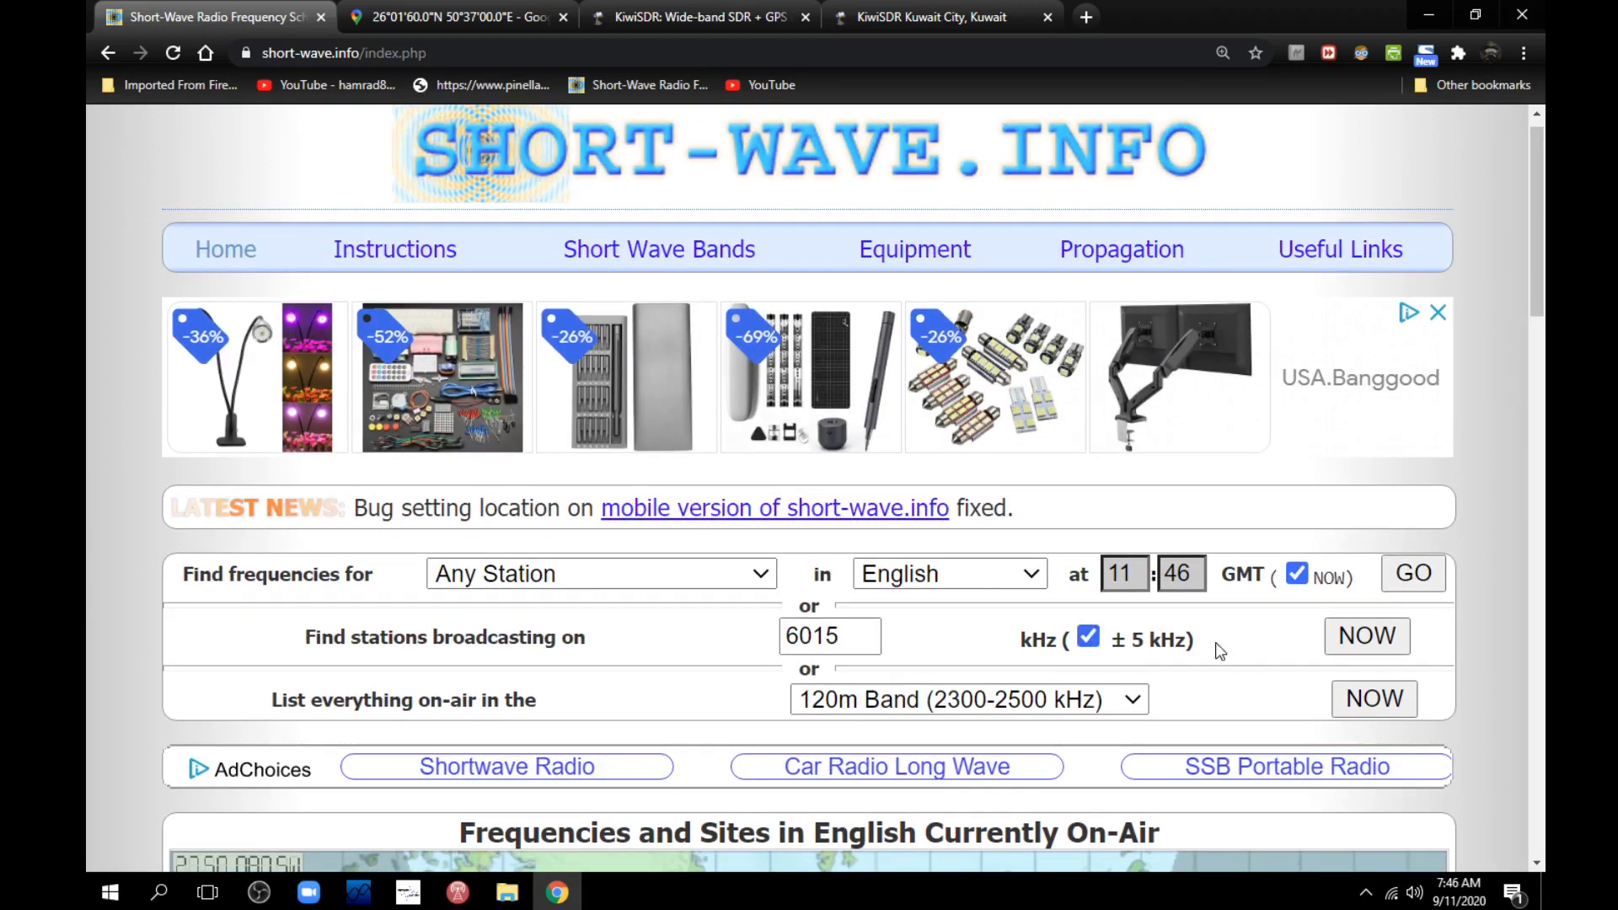
{"action": "left_click", "coordinate": [1366, 636]}
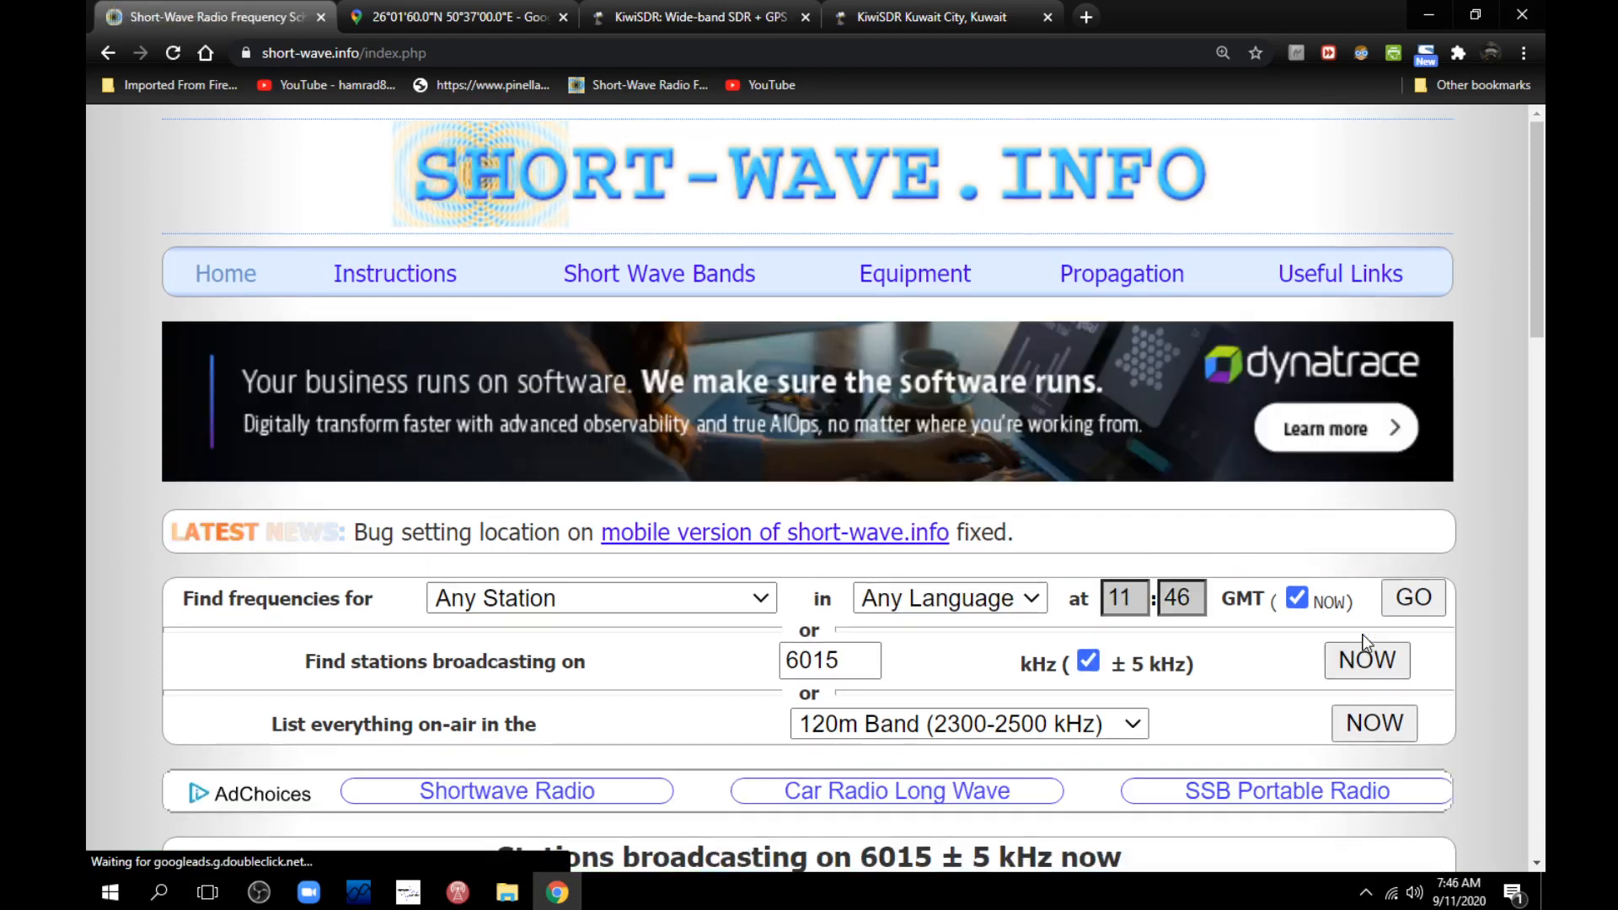
{"action": "scroll", "scroll_direction": "down", "scroll_amount": 3}
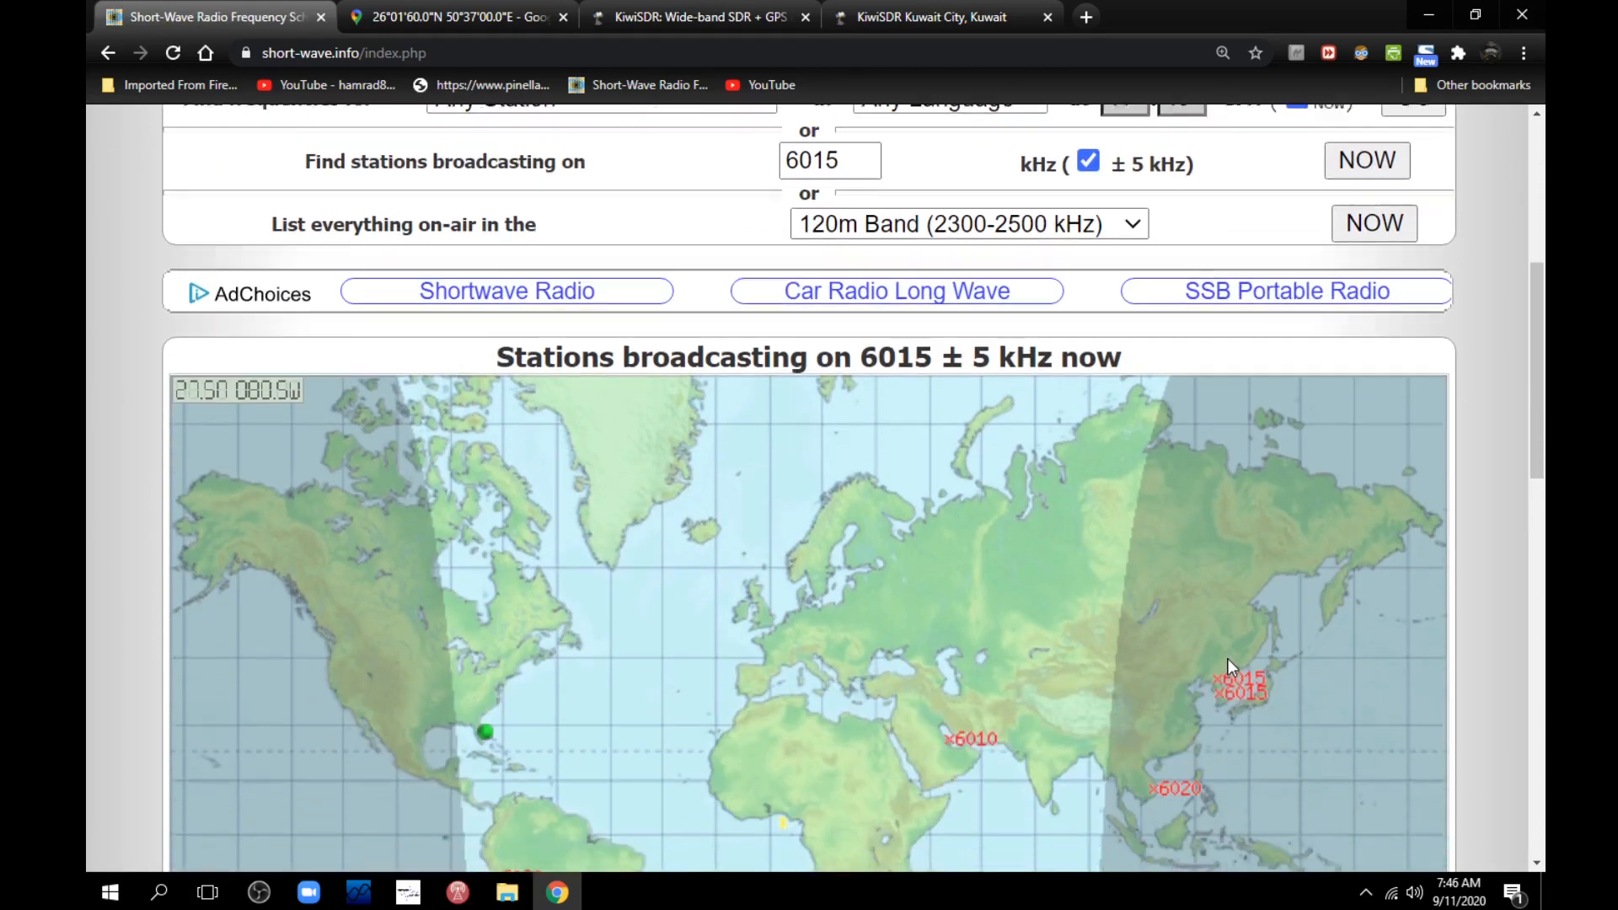
{"action": "scroll", "scroll_direction": "down", "scroll_amount": 3}
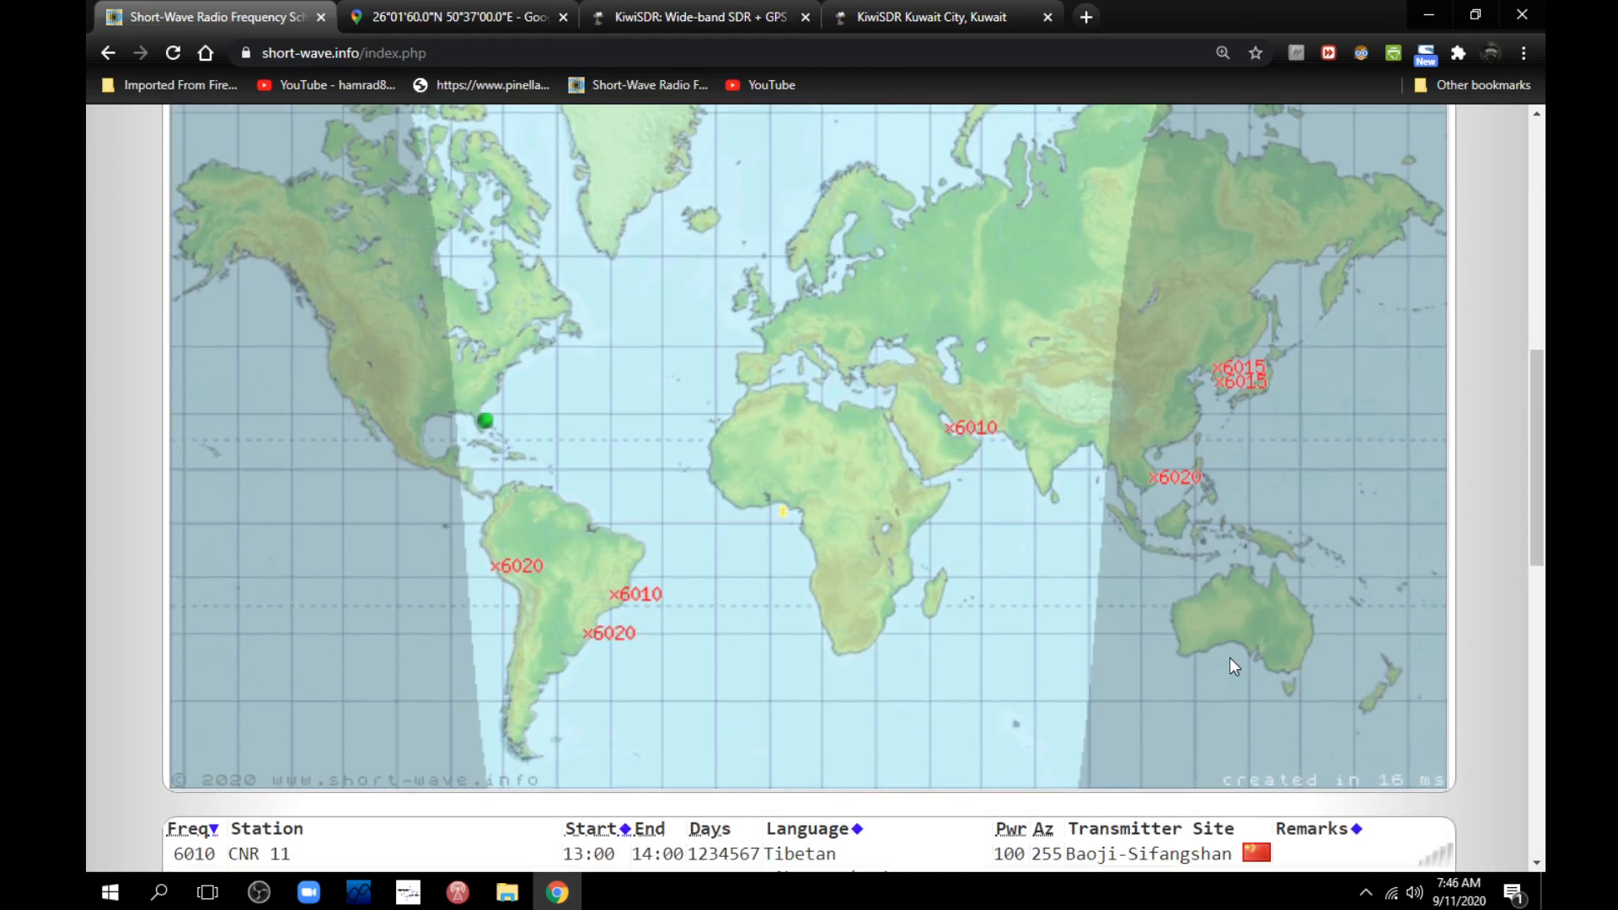
{"action": "mouse_move", "coordinate": [1190, 506]}
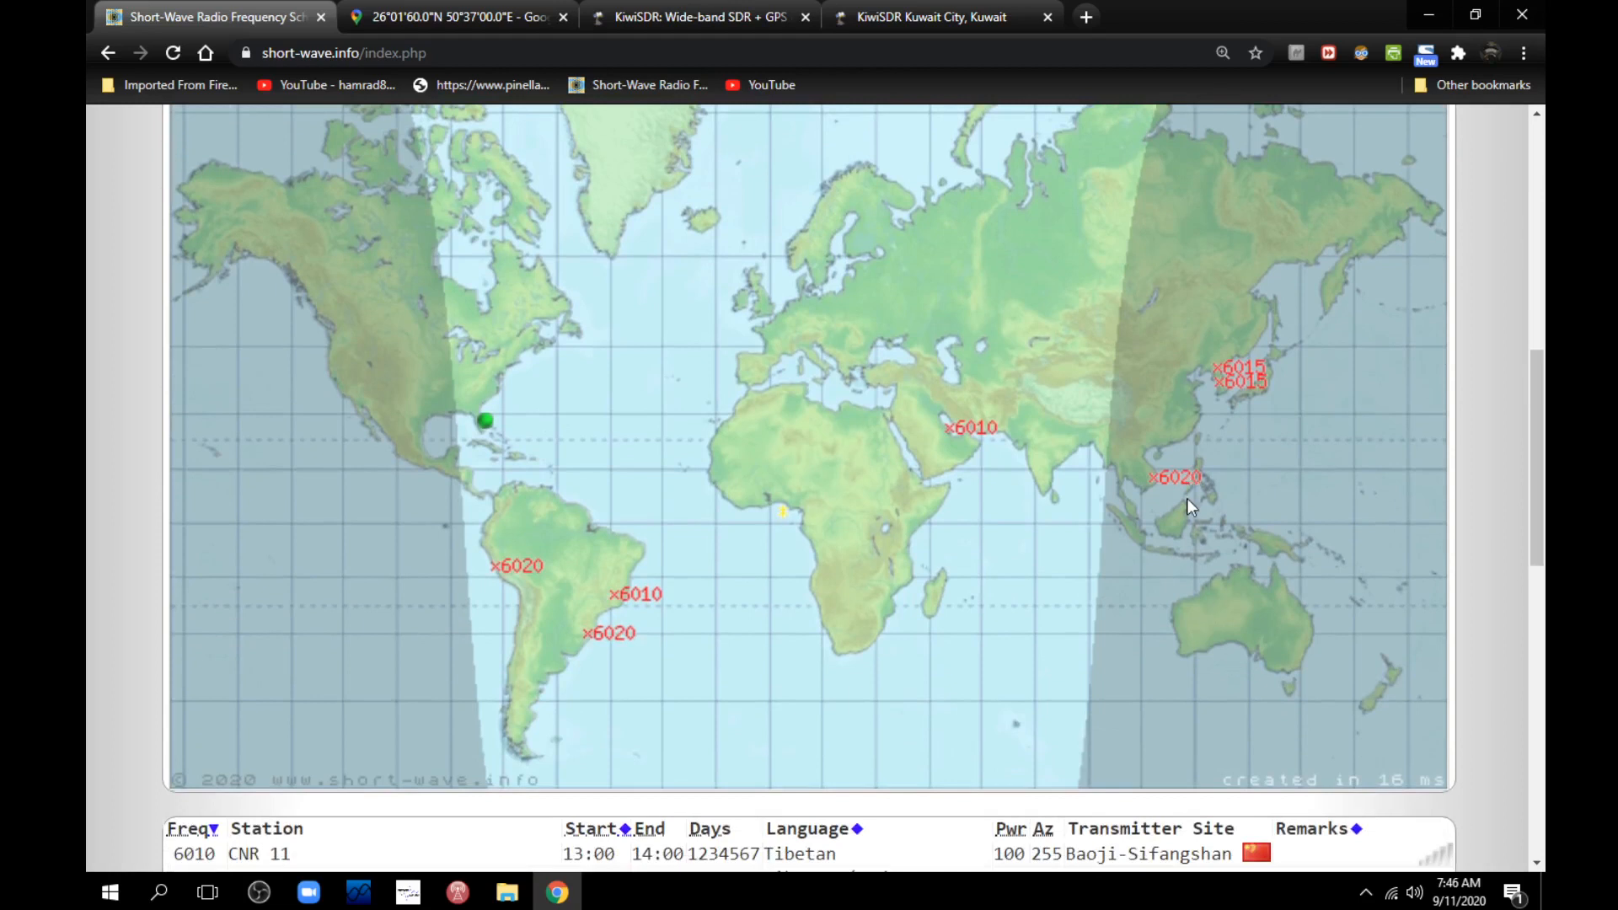
{"action": "mouse_move", "coordinate": [929, 574]}
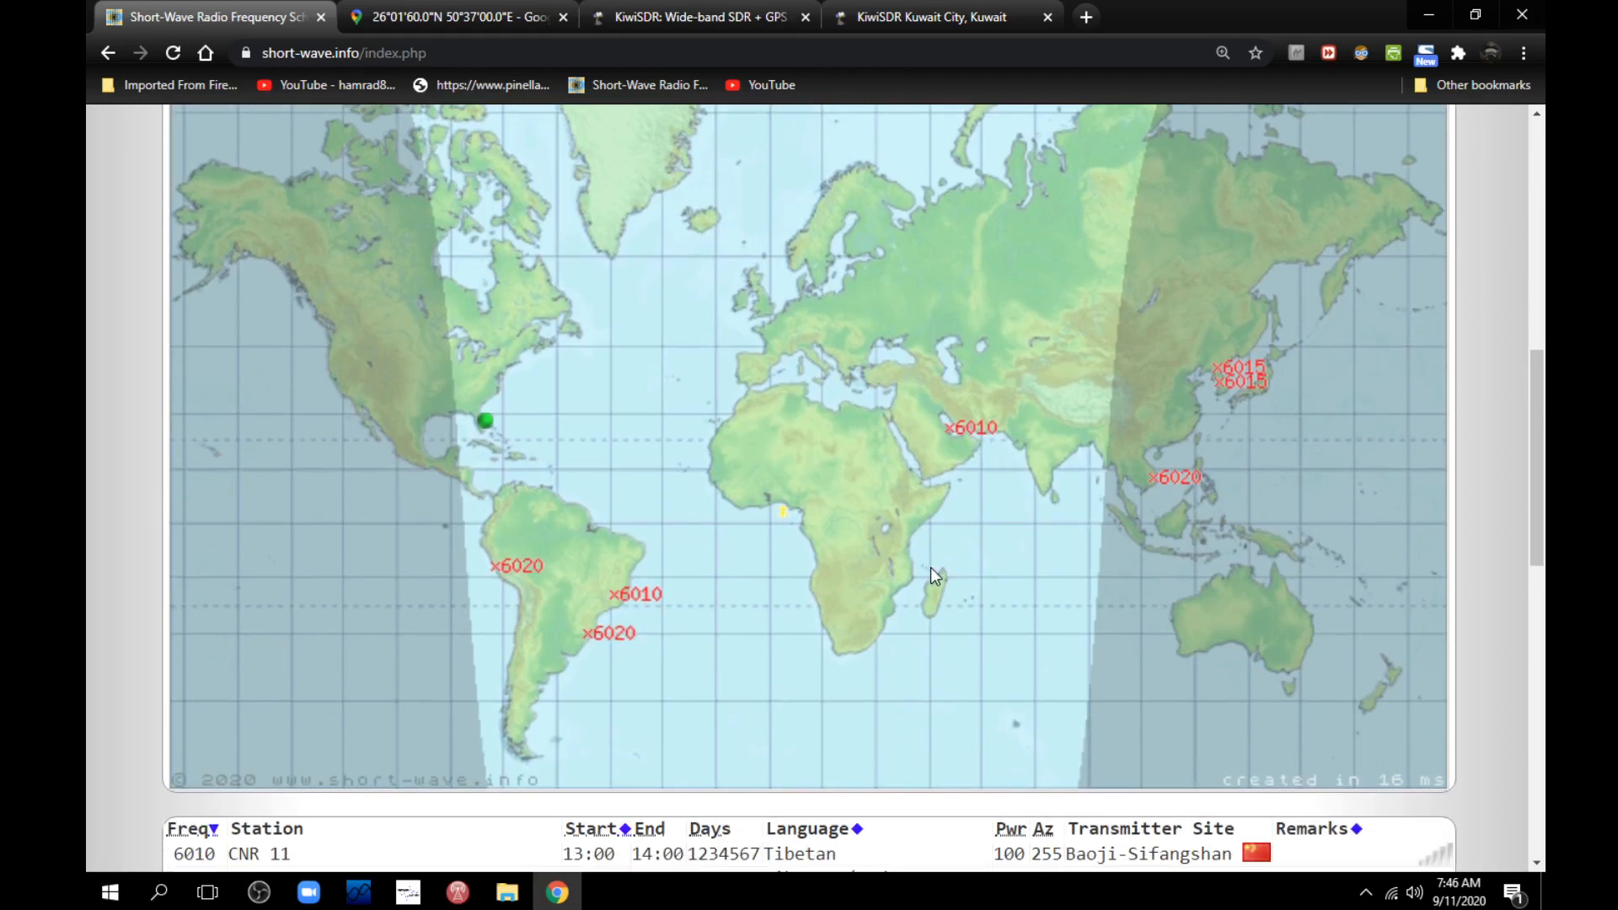
{"action": "scroll", "scroll_direction": "down", "scroll_amount": 3}
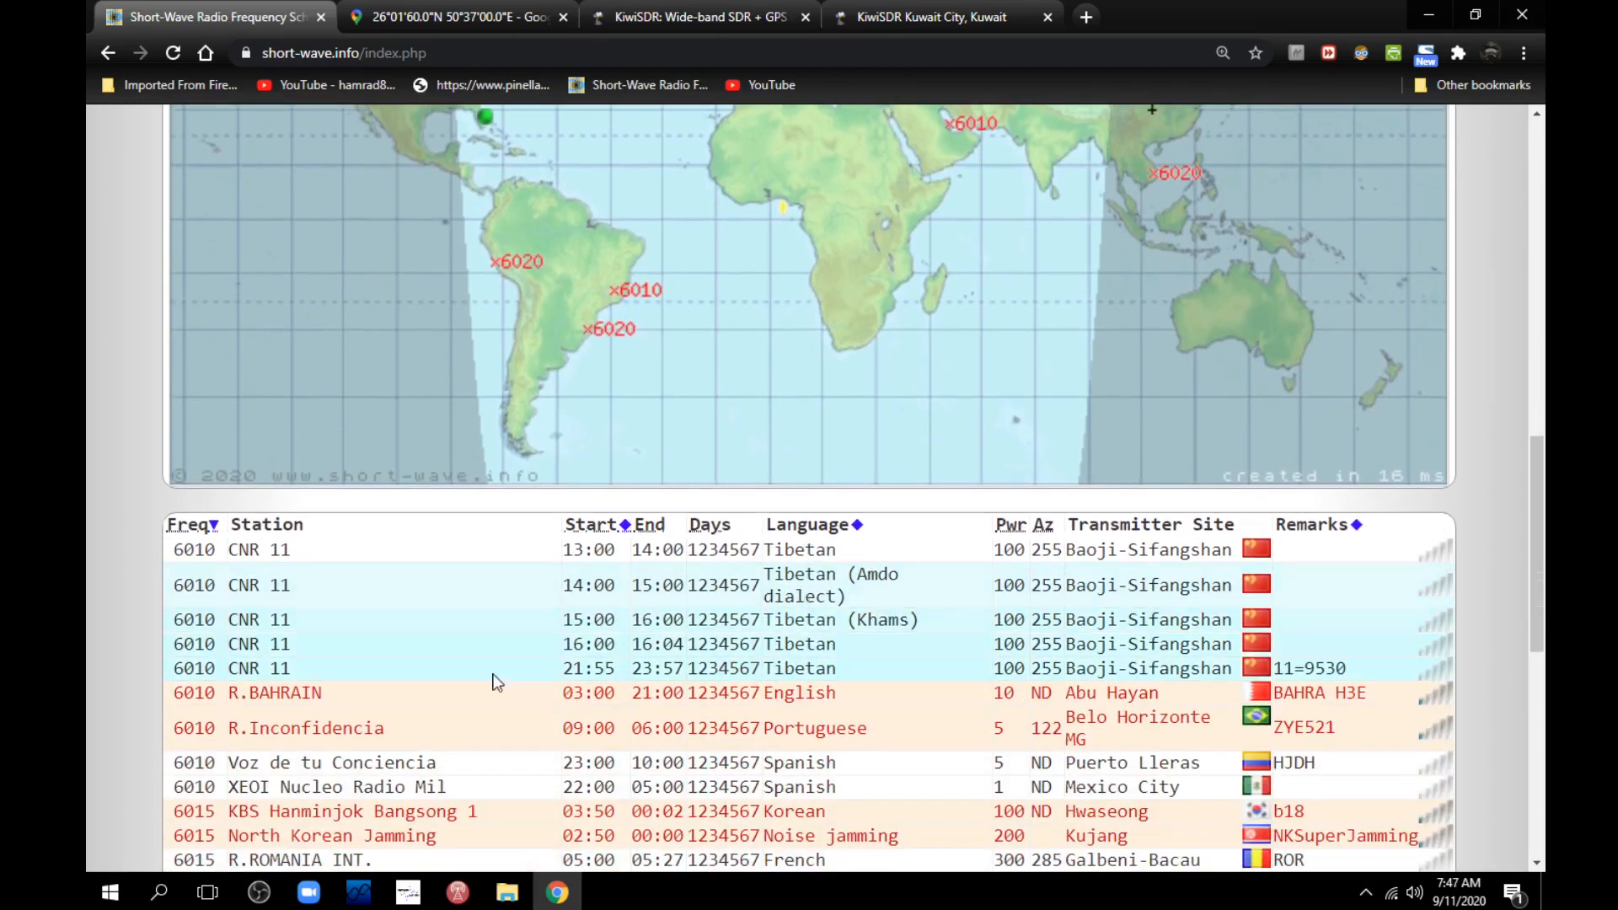
{"action": "mouse_move", "coordinate": [615, 289]}
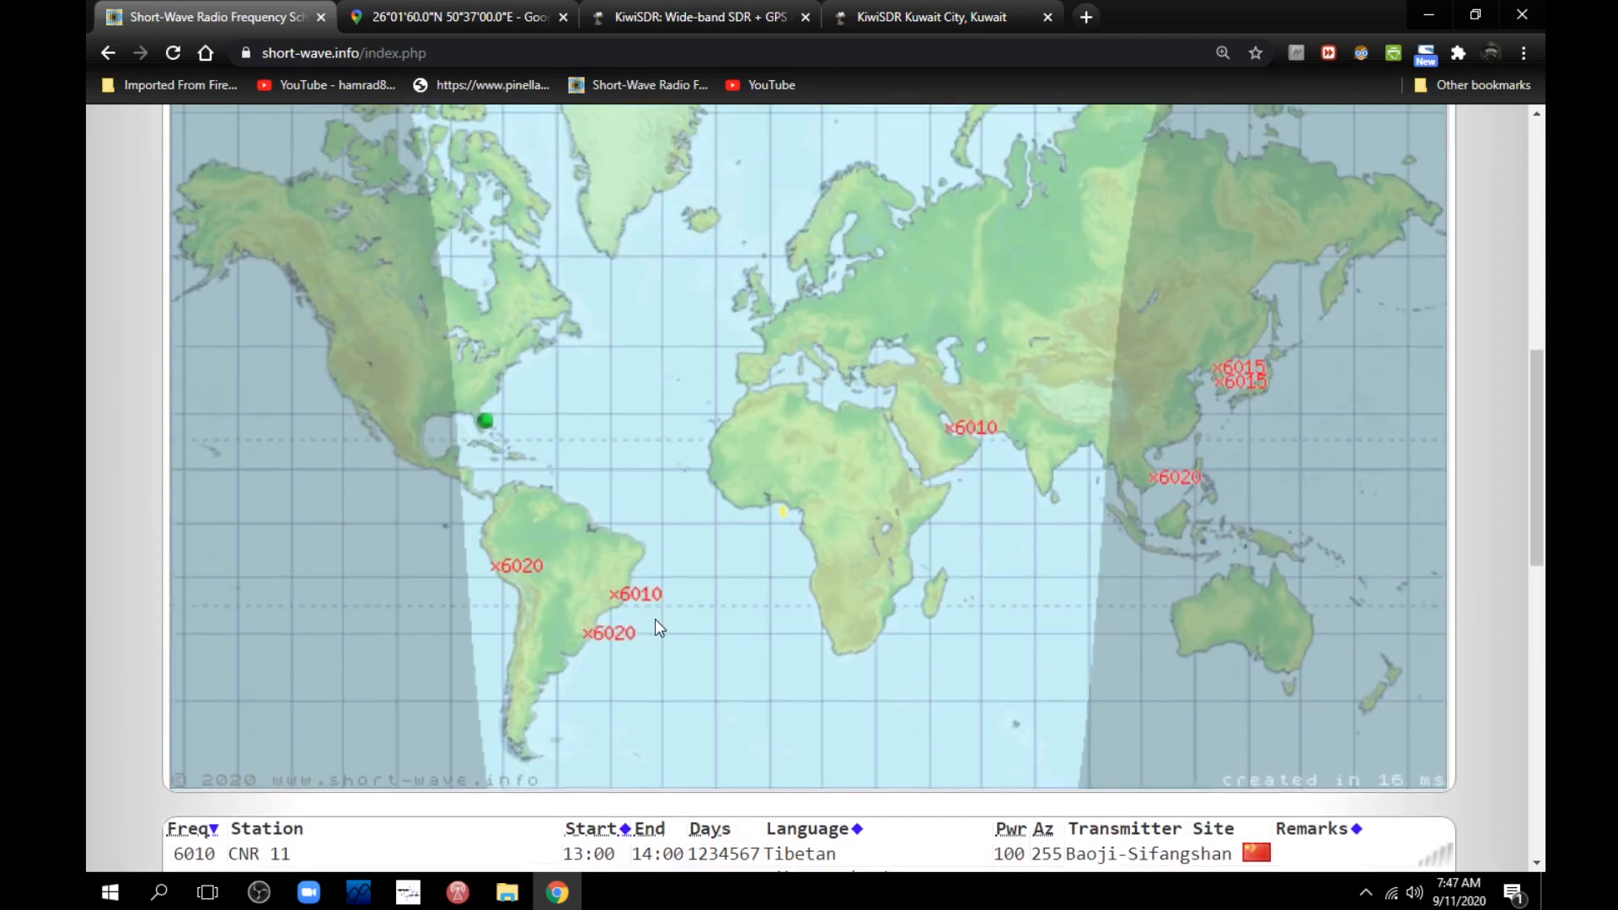
{"action": "scroll", "scroll_direction": "up", "scroll_amount": 3}
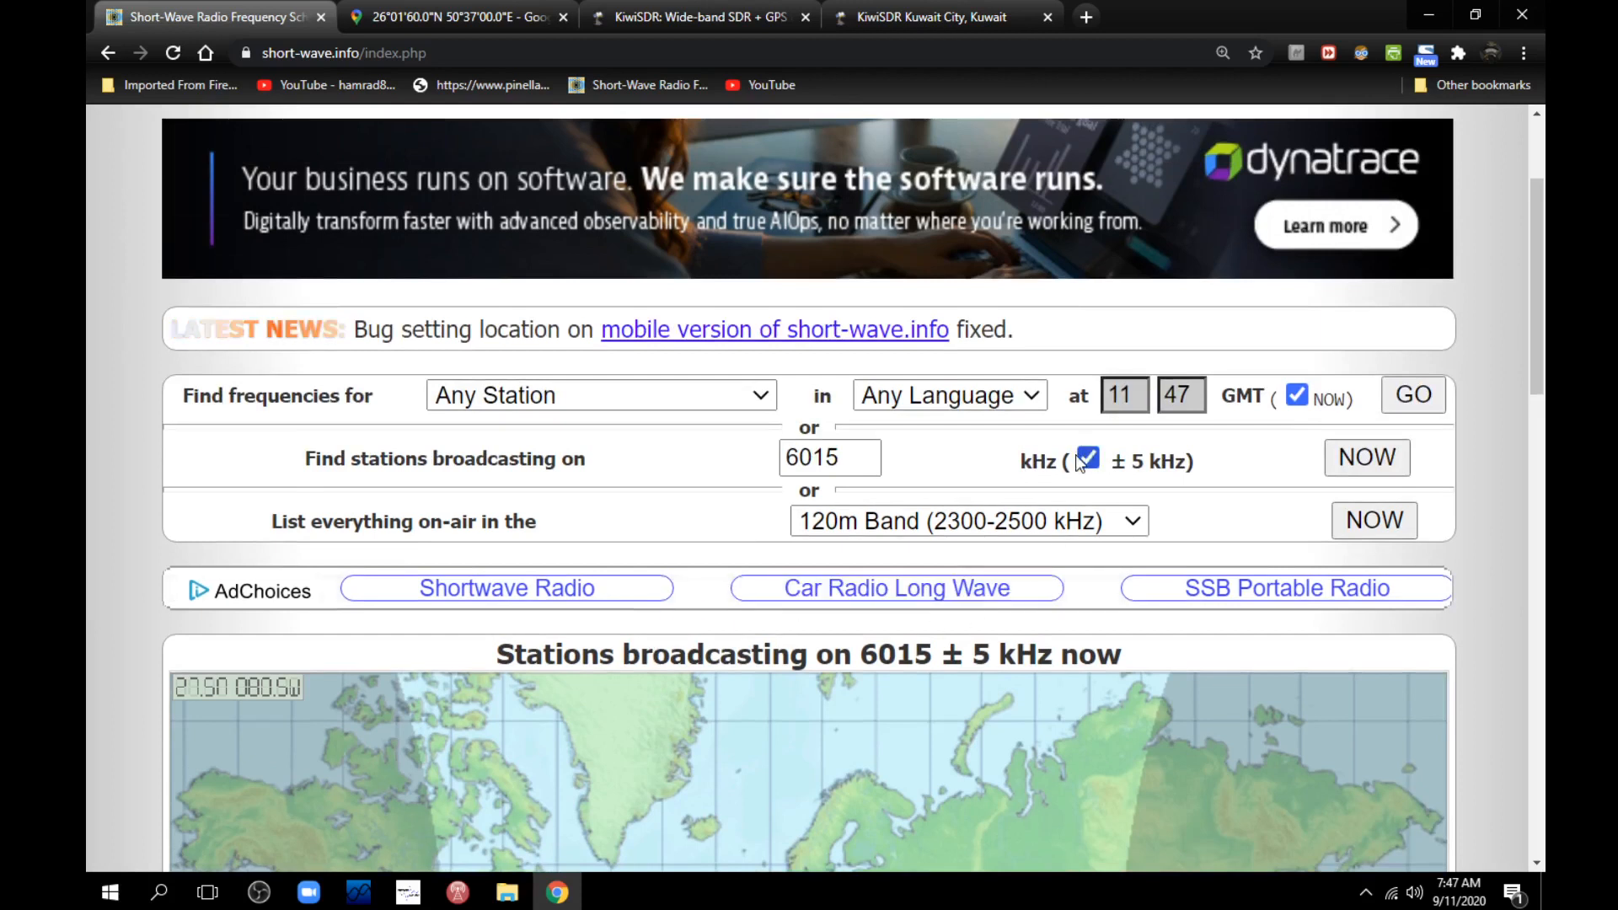
{"action": "mouse_move", "coordinate": [1122, 491]}
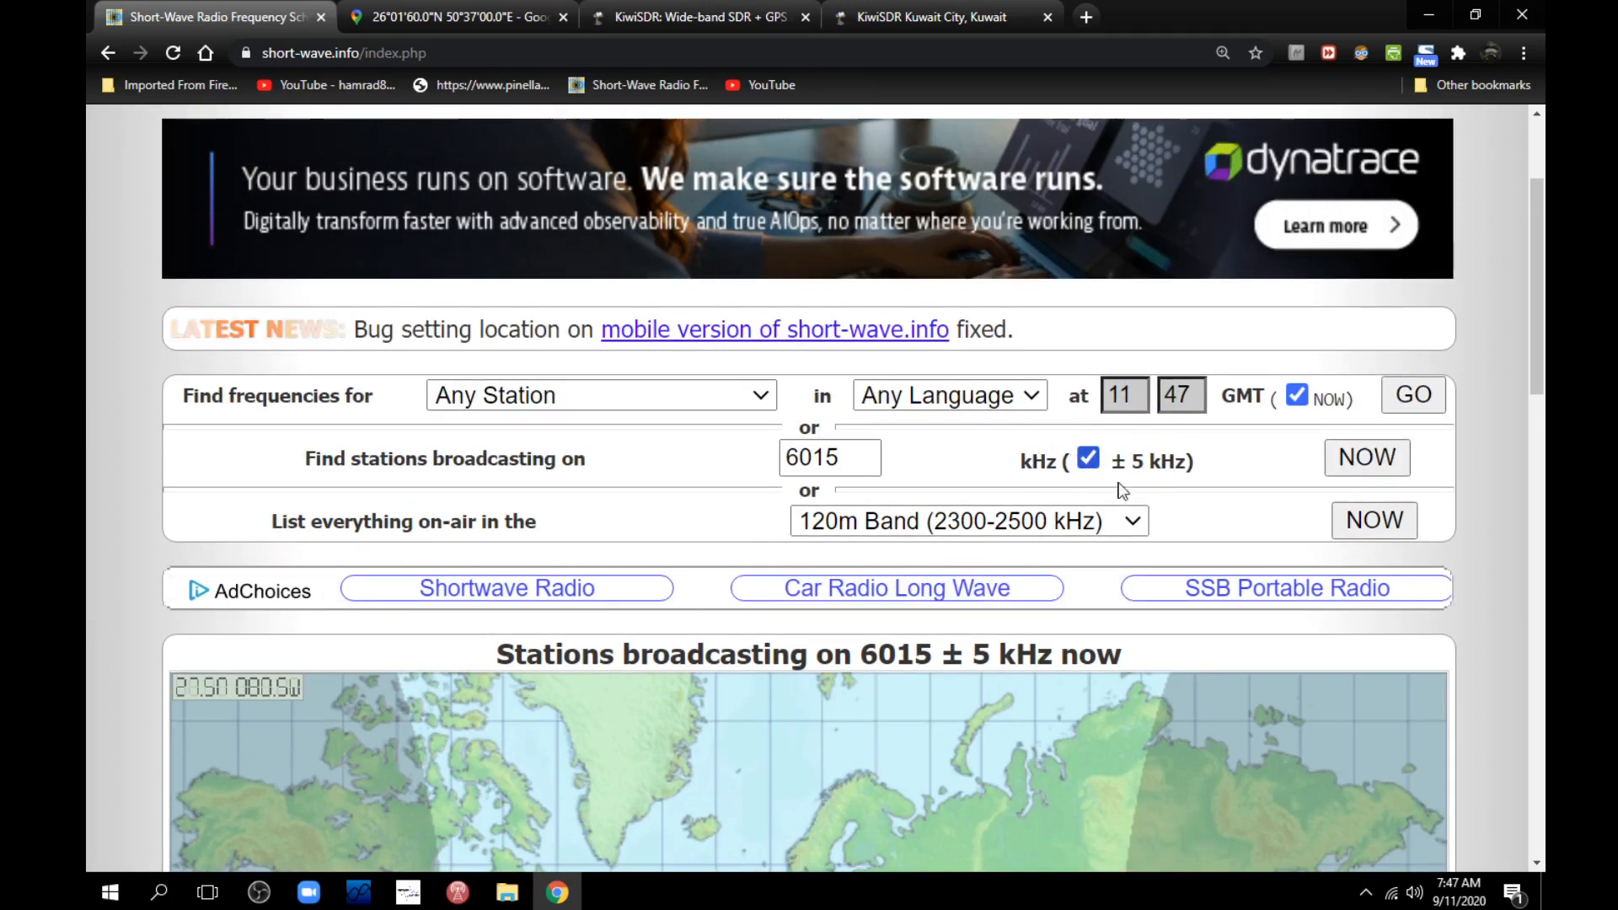